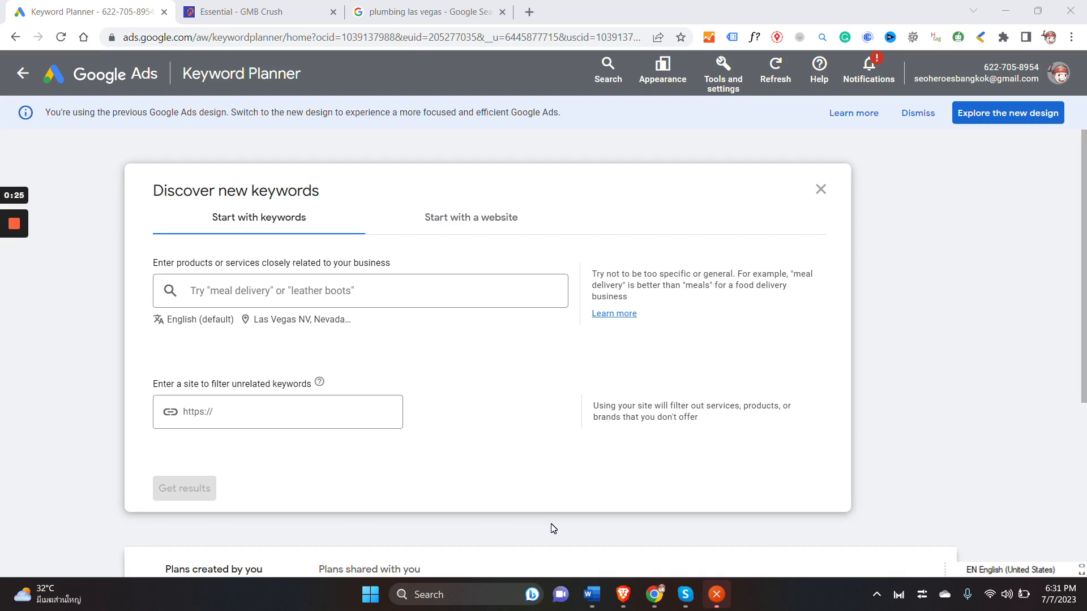
mouse_move(77, 404)
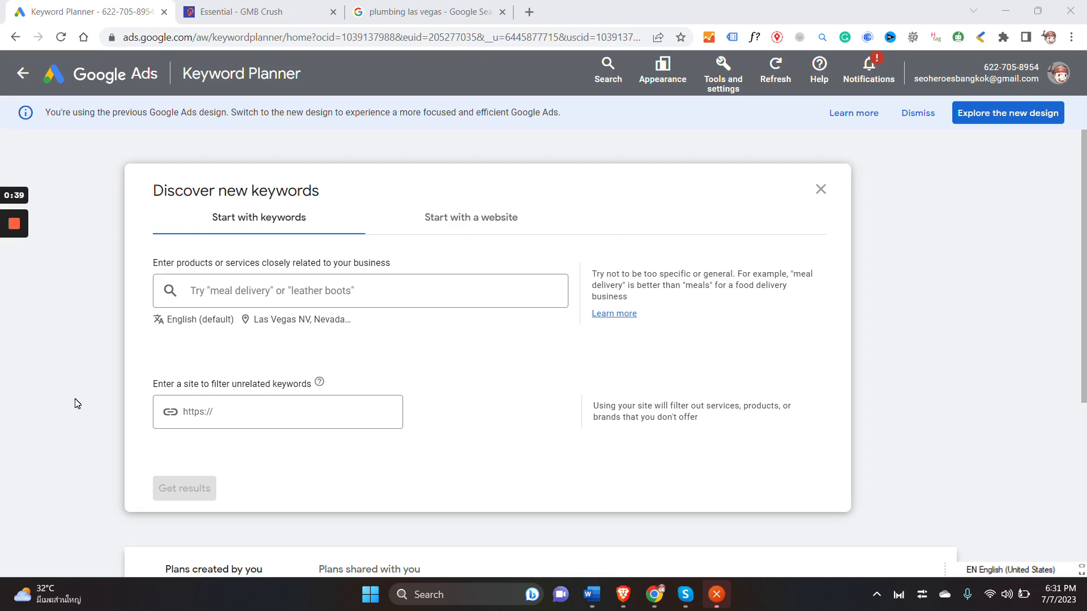
mouse_move(260, 364)
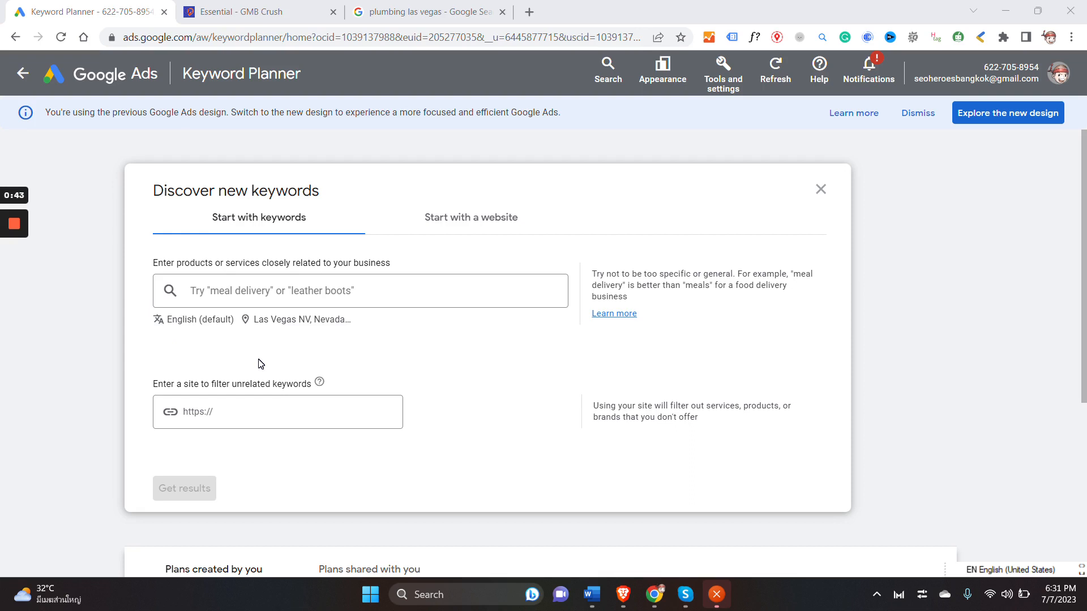
mouse_move(315, 380)
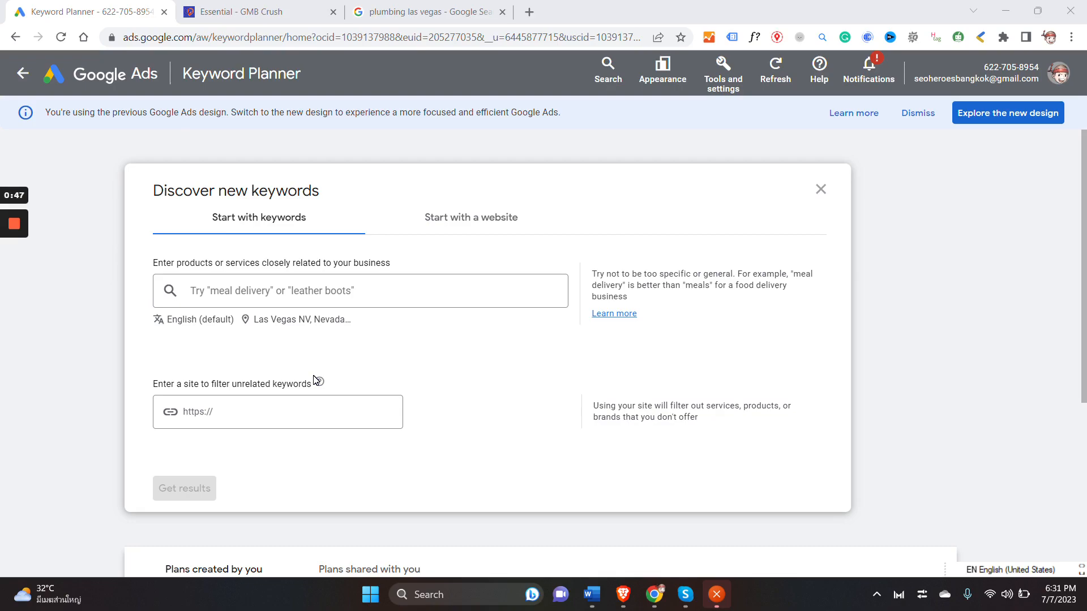
Step: Browse the GMB Crush Essential page through testimonials and the $284.99 offer, then return to top
click(256, 12)
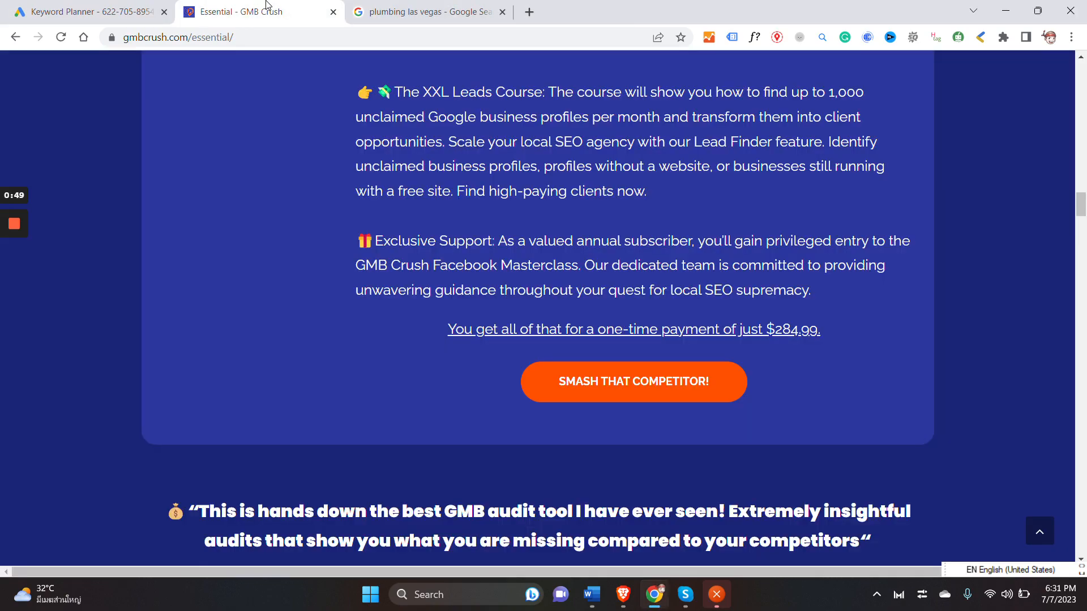
scroll(up, 3)
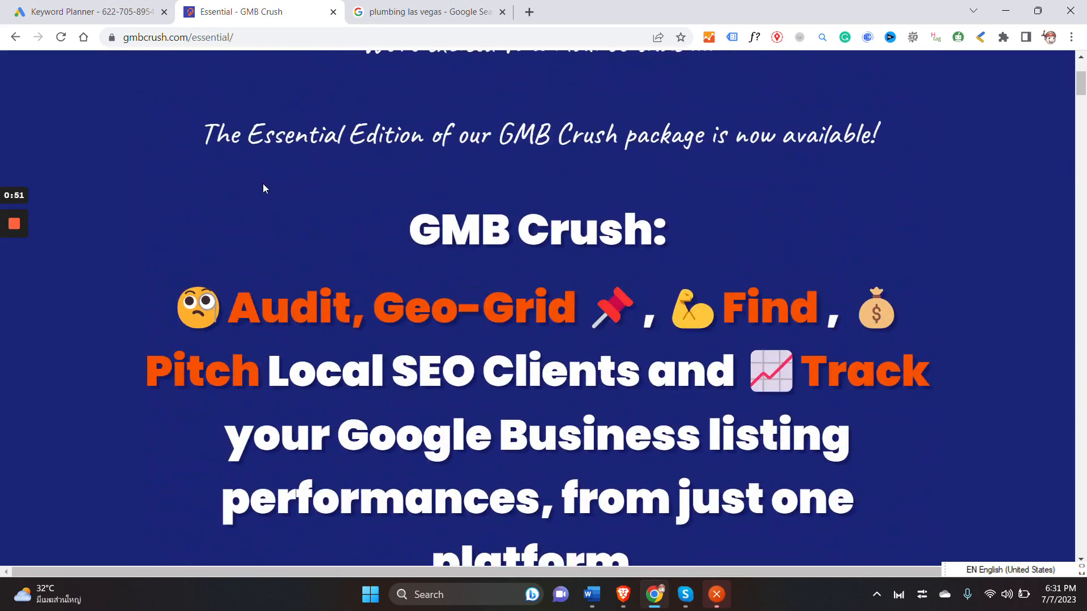
scroll(up, 3)
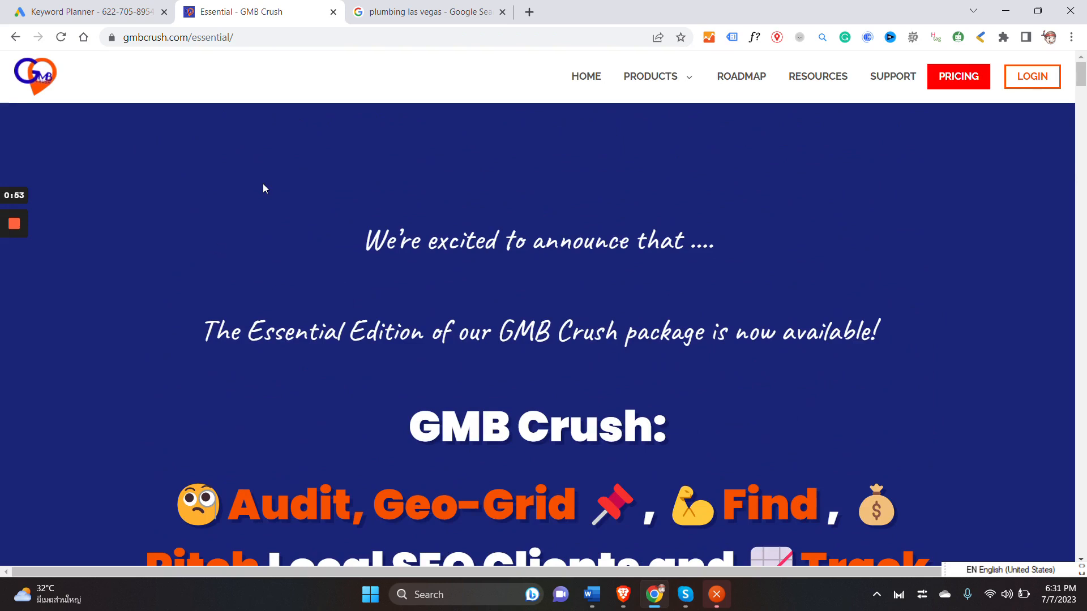
mouse_move(122, 352)
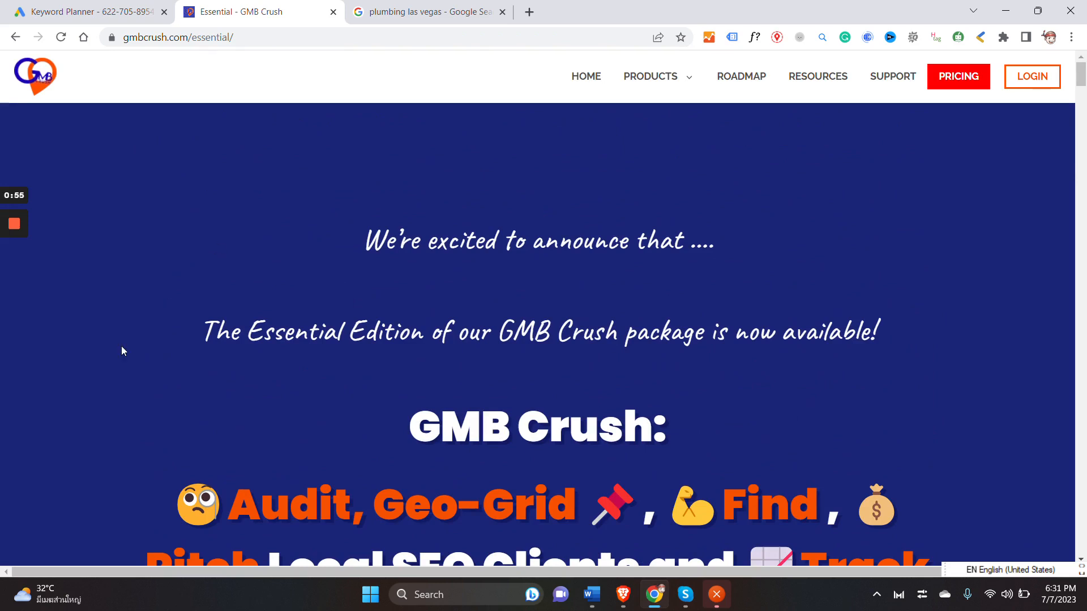
mouse_move(145, 352)
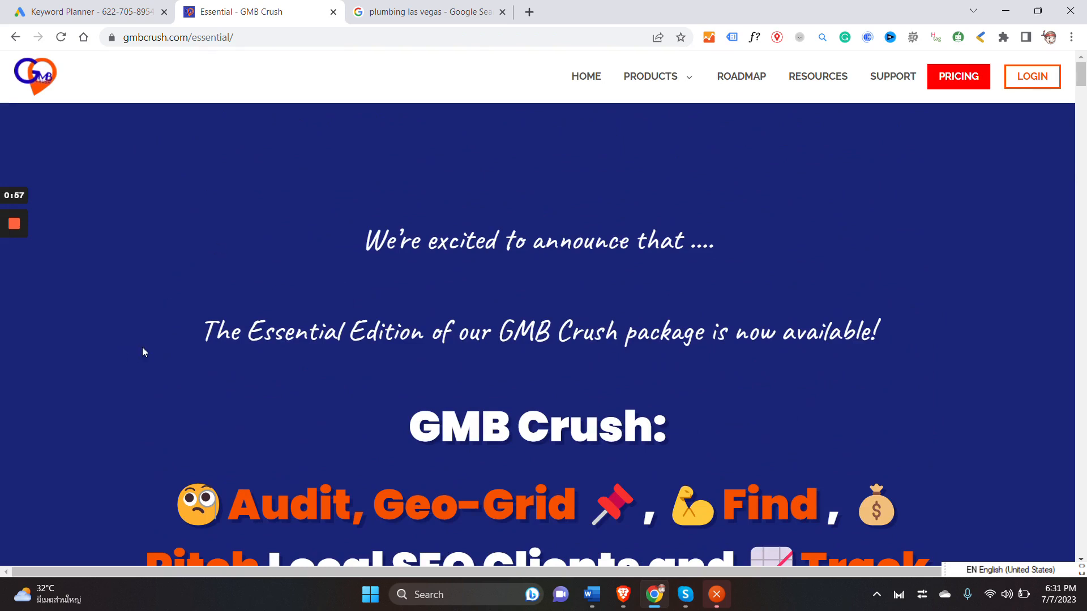
scroll(down, 3)
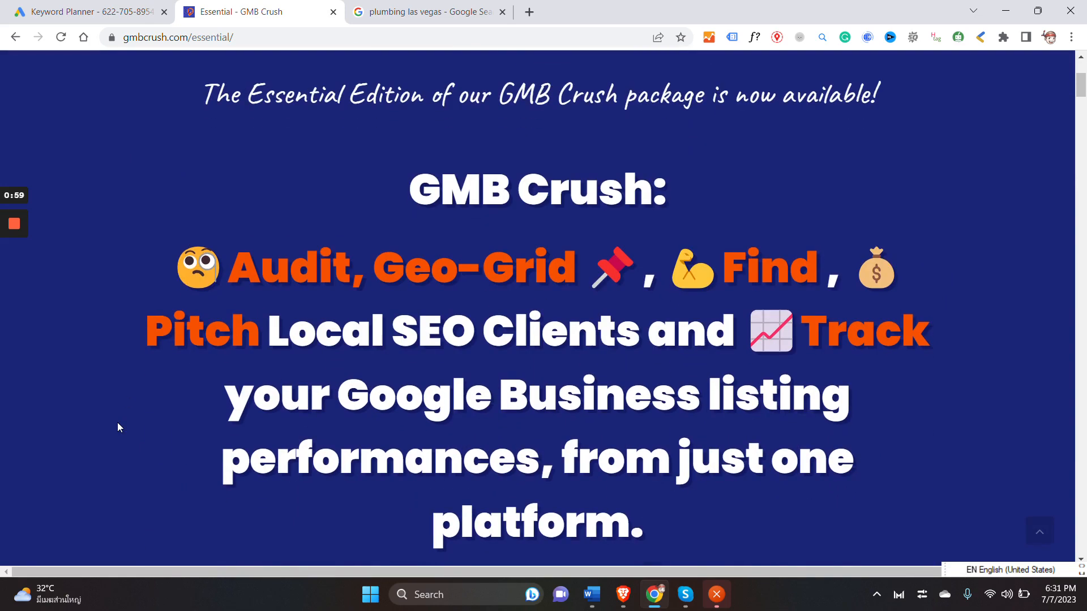
scroll(down, 3)
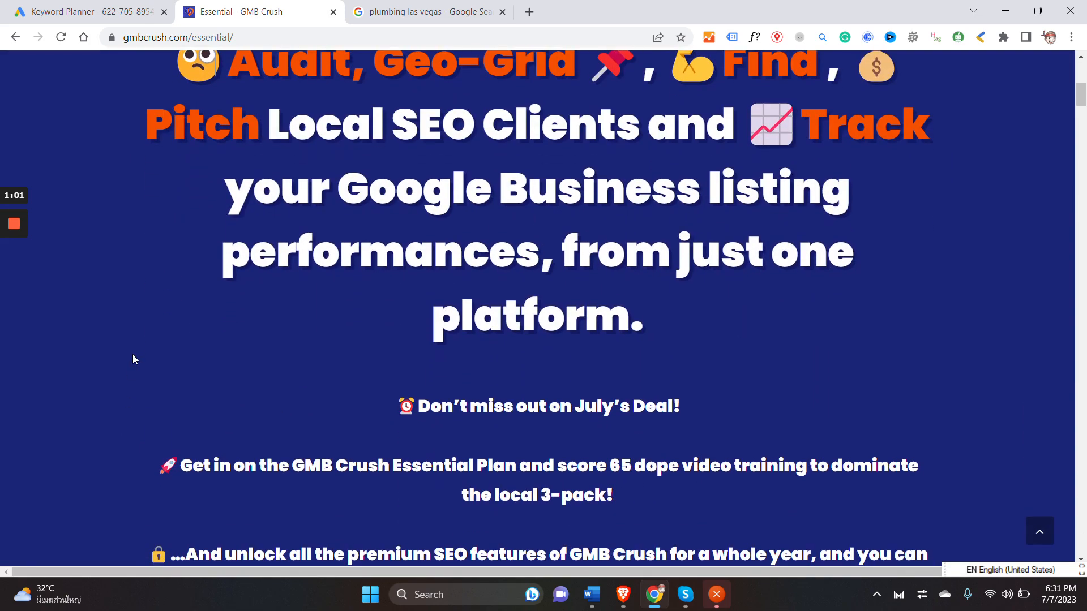
scroll(down, 3)
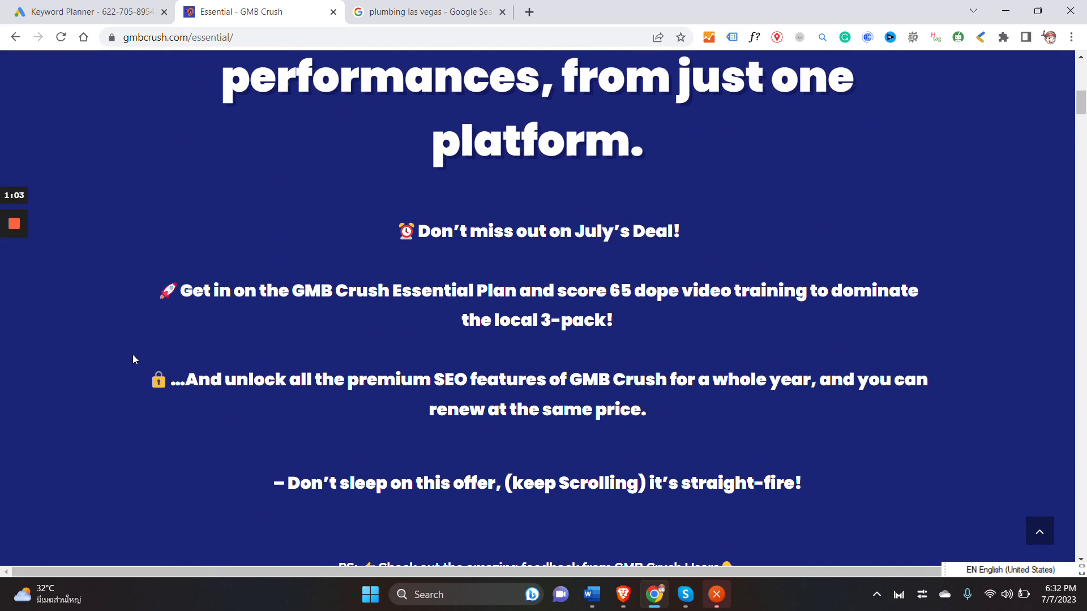
mouse_move(195, 330)
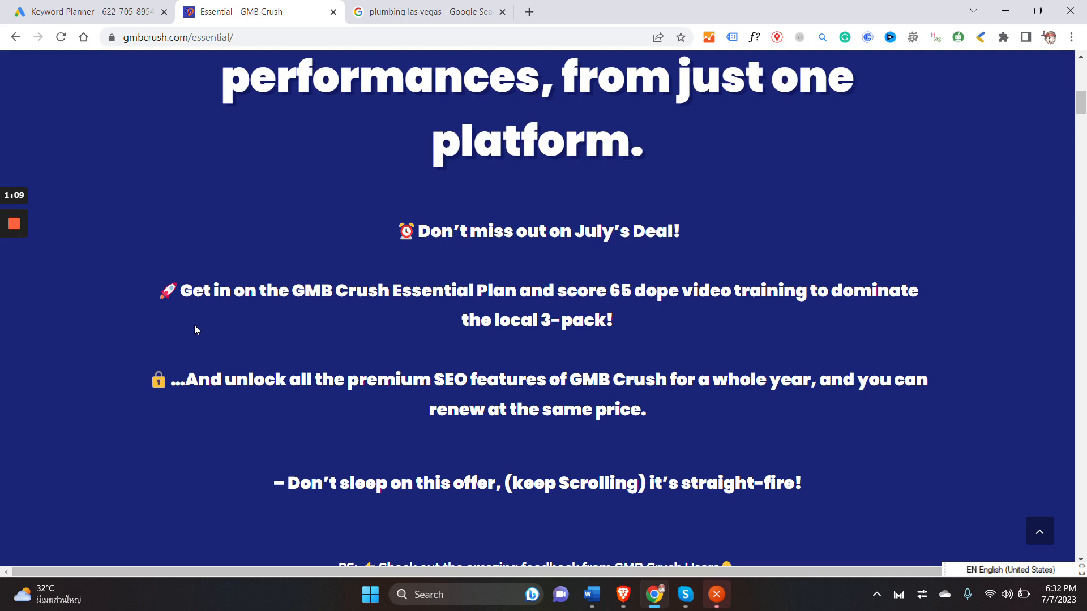
mouse_move(342, 326)
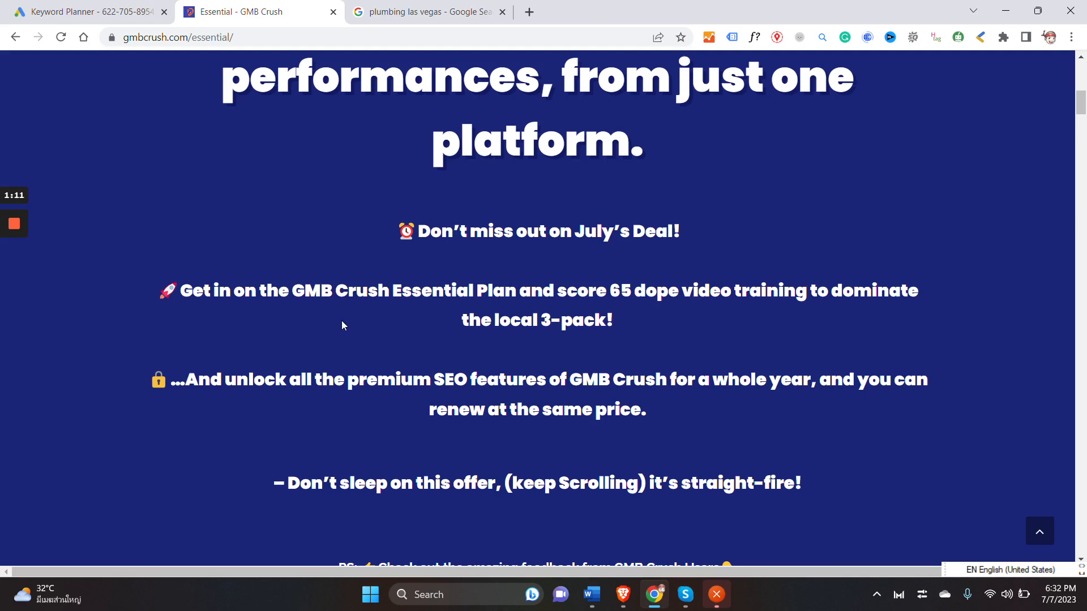
scroll(down, 3)
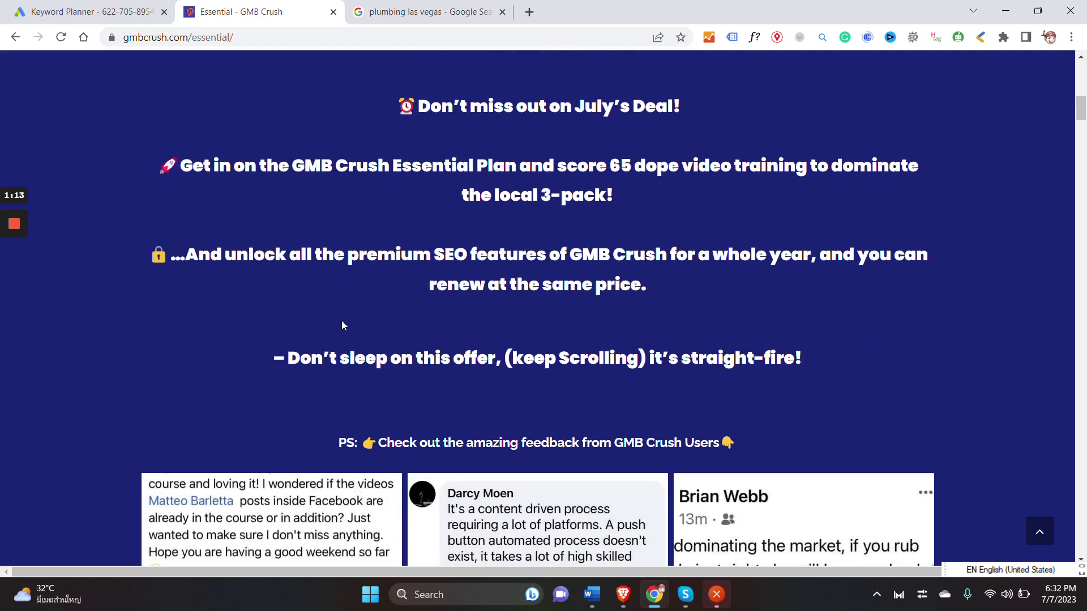
mouse_move(320, 274)
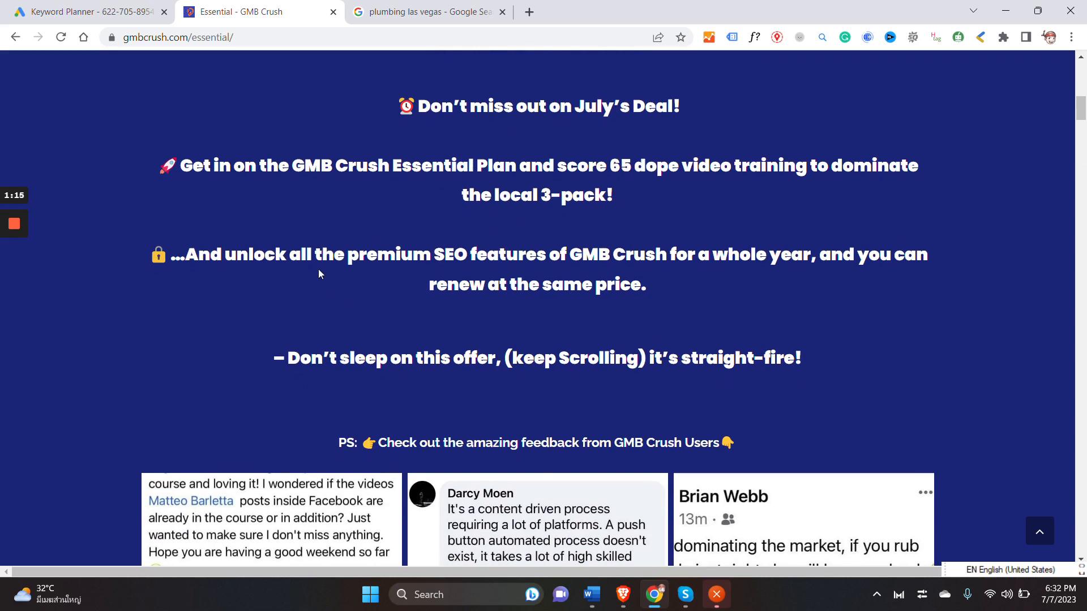
mouse_move(322, 302)
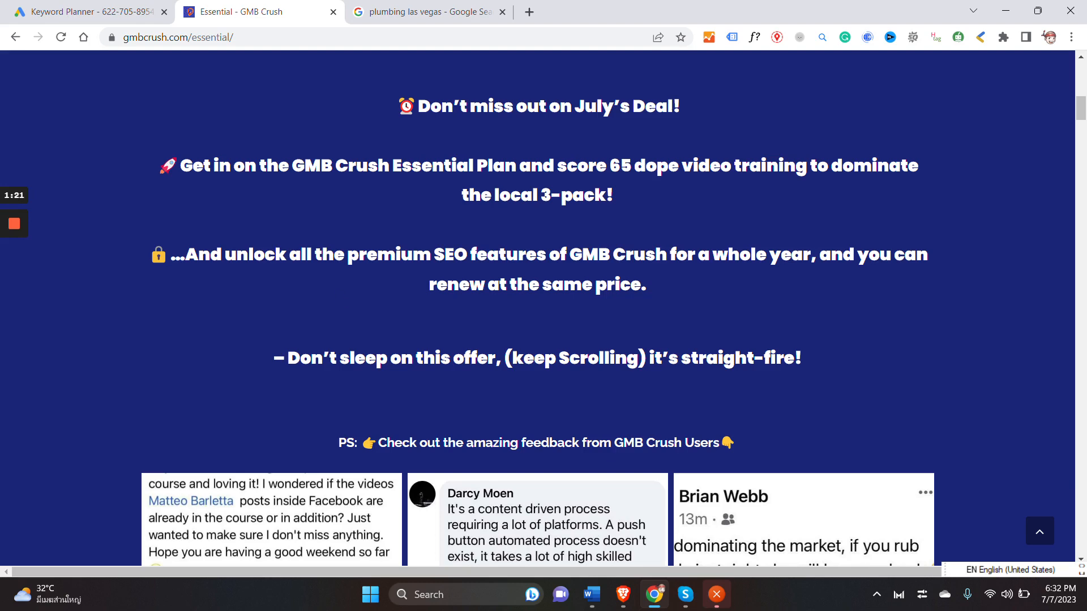
scroll(down, 3)
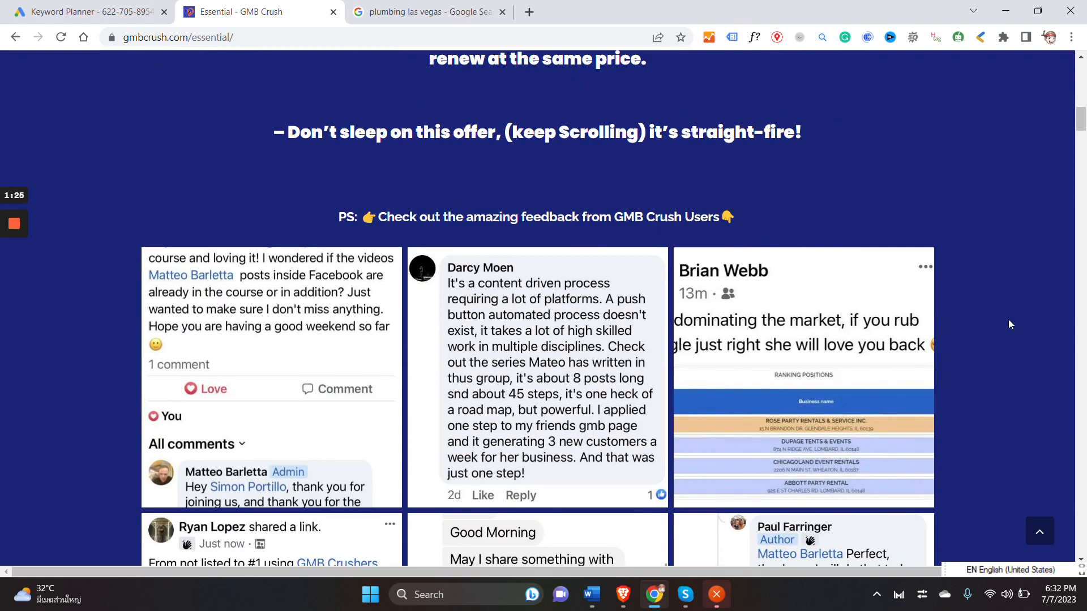
scroll(down, 3)
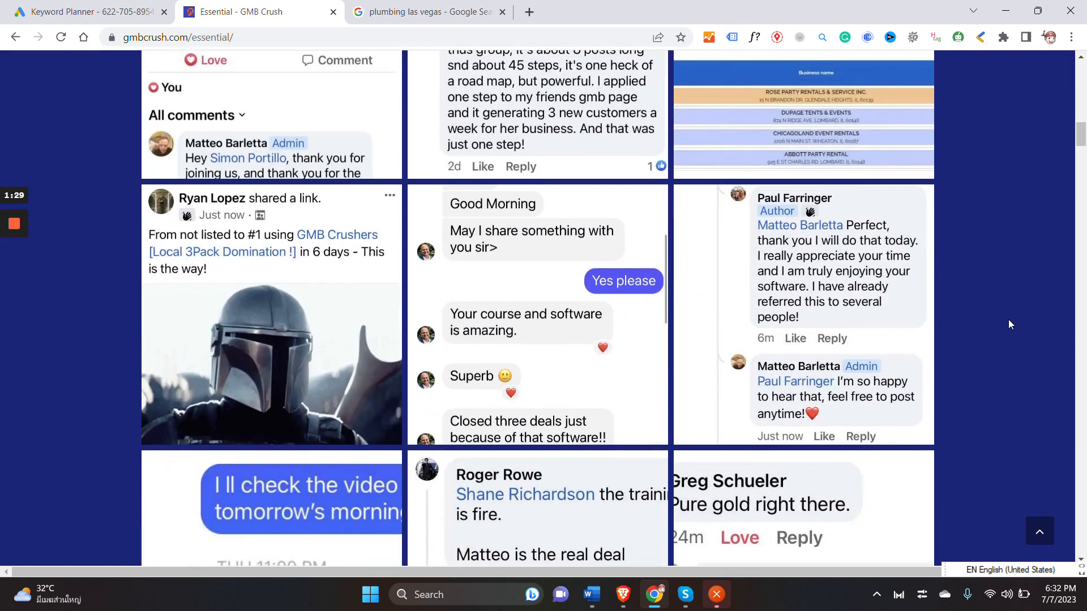
scroll(down, 3)
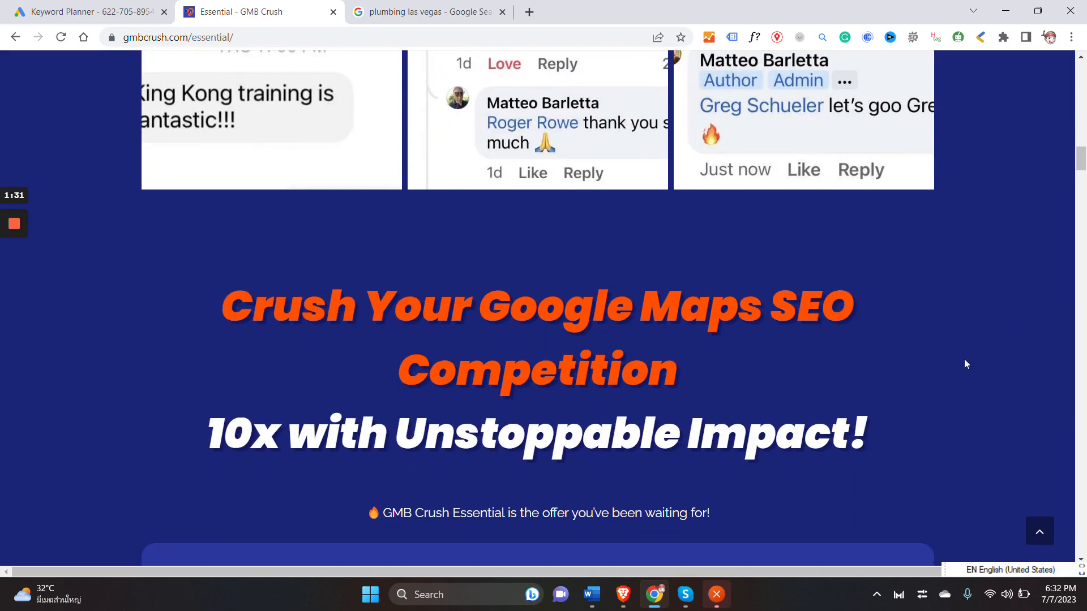
scroll(down, 3)
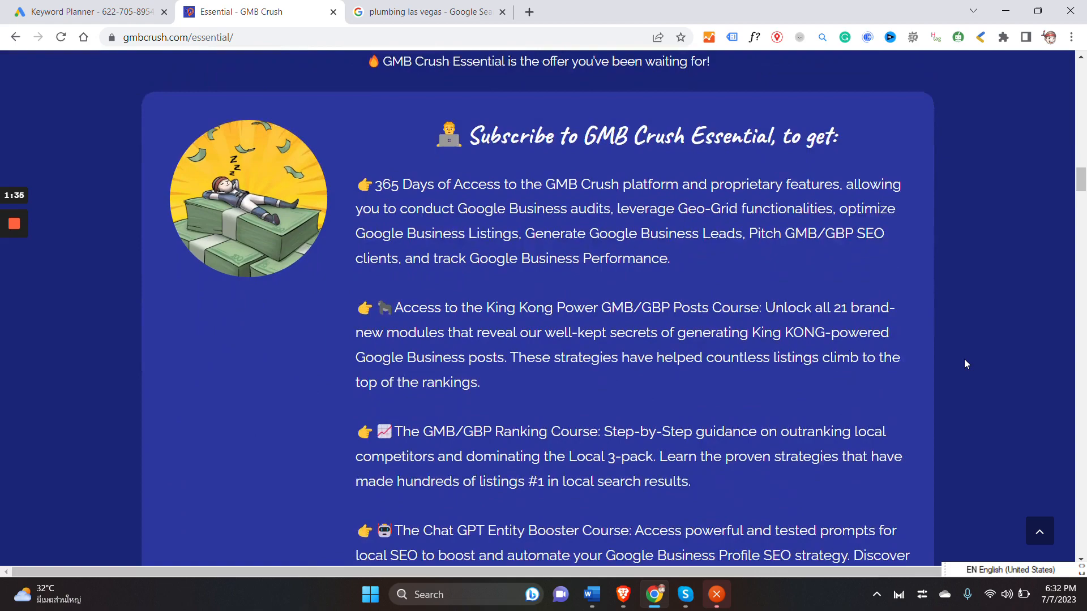
scroll(down, 3)
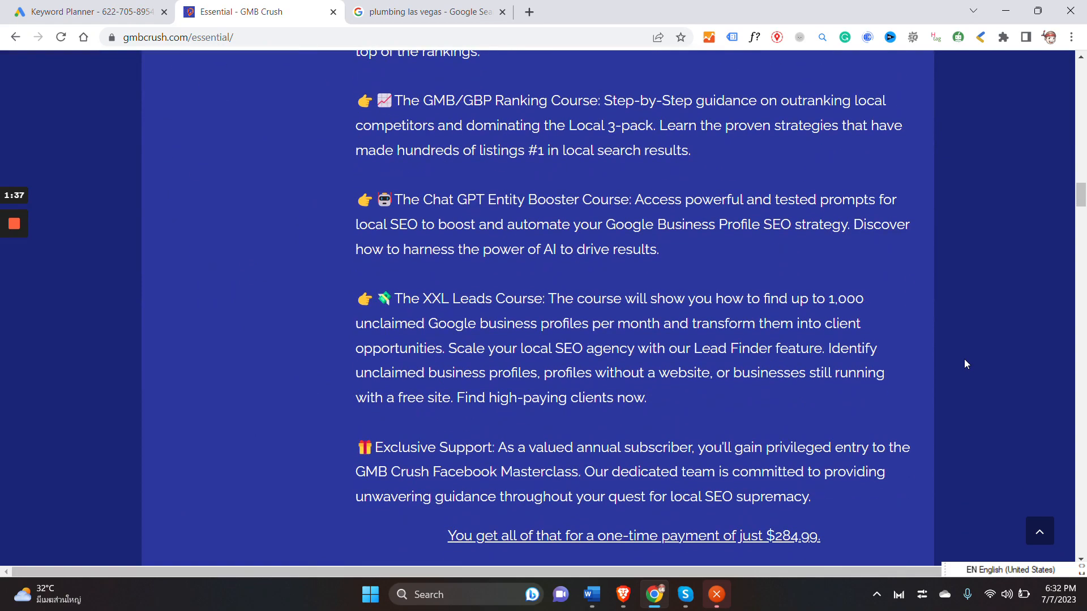
scroll(down, 3)
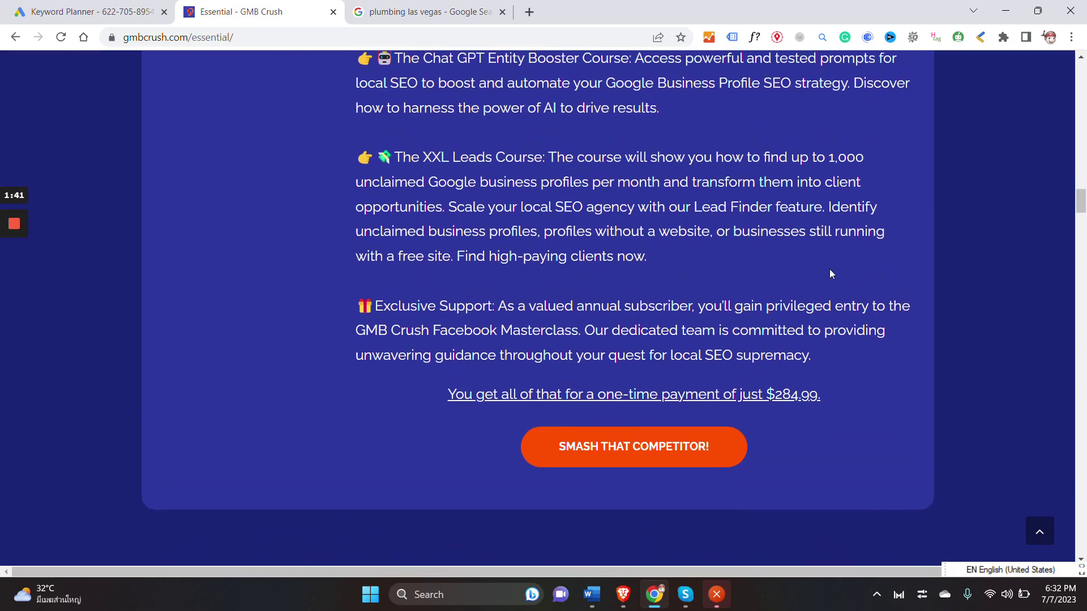
scroll(up, 3)
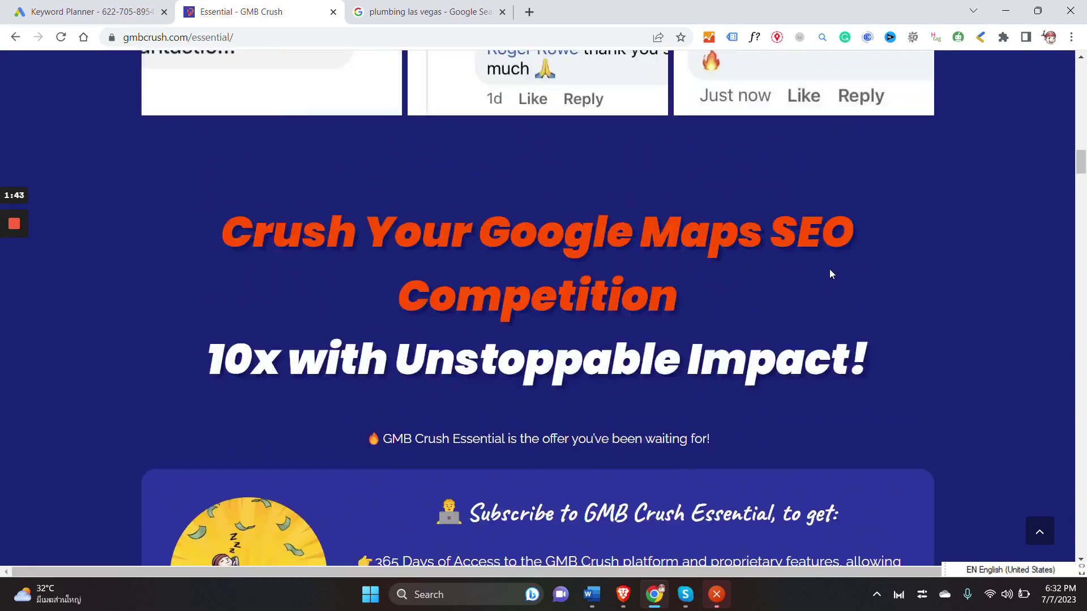
scroll(up, 3)
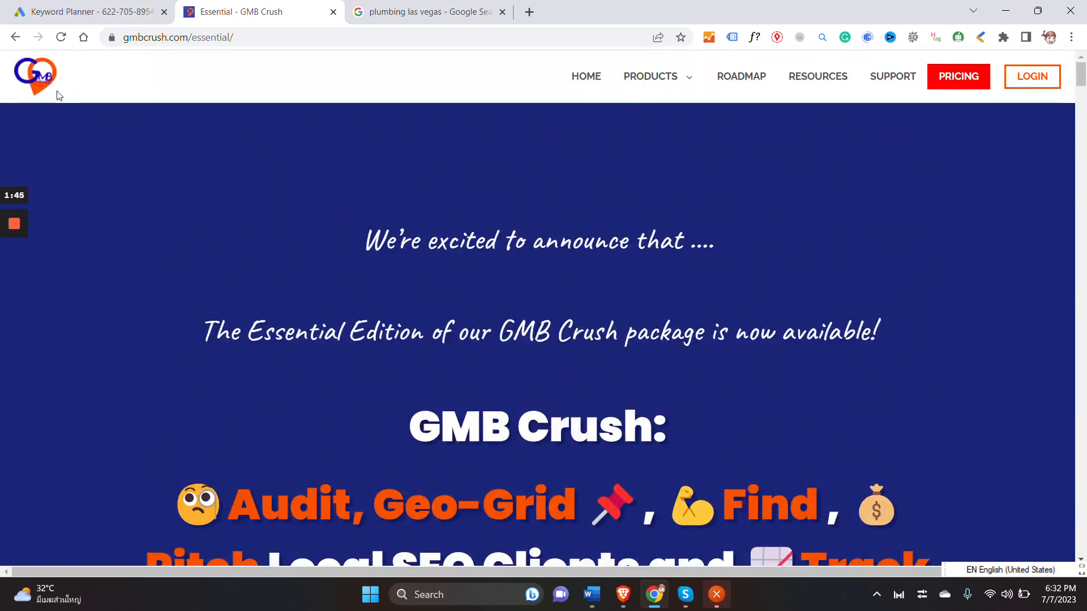
mouse_move(171, 59)
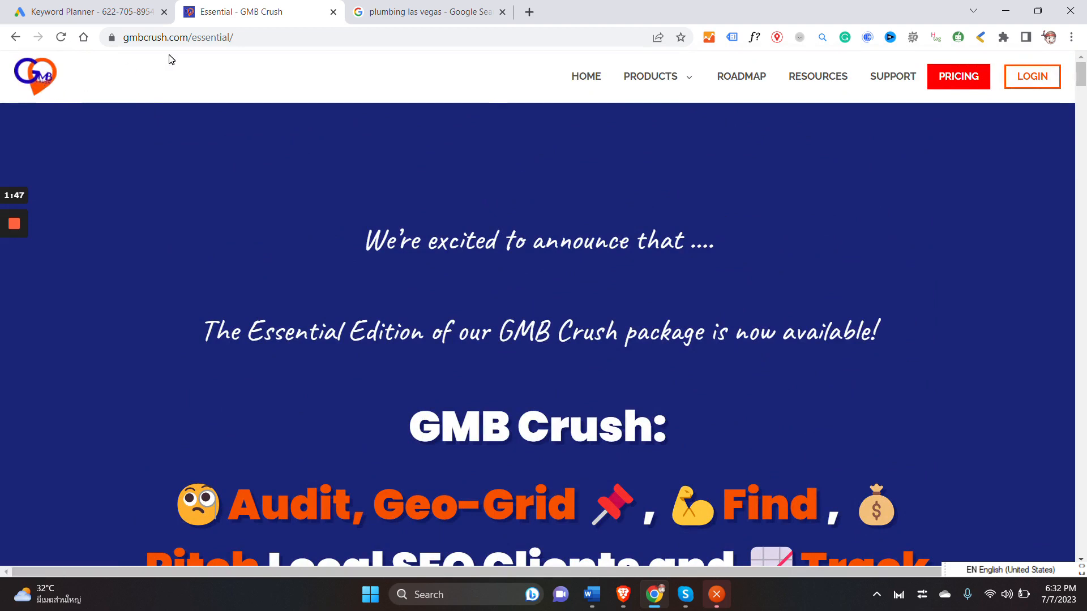
click(957, 77)
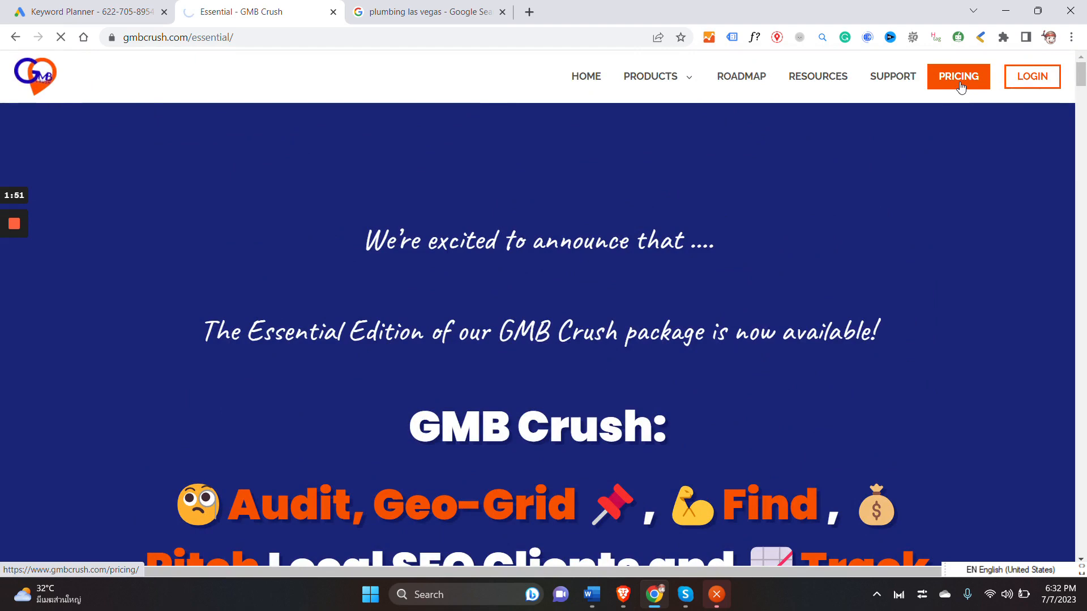
mouse_move(911, 263)
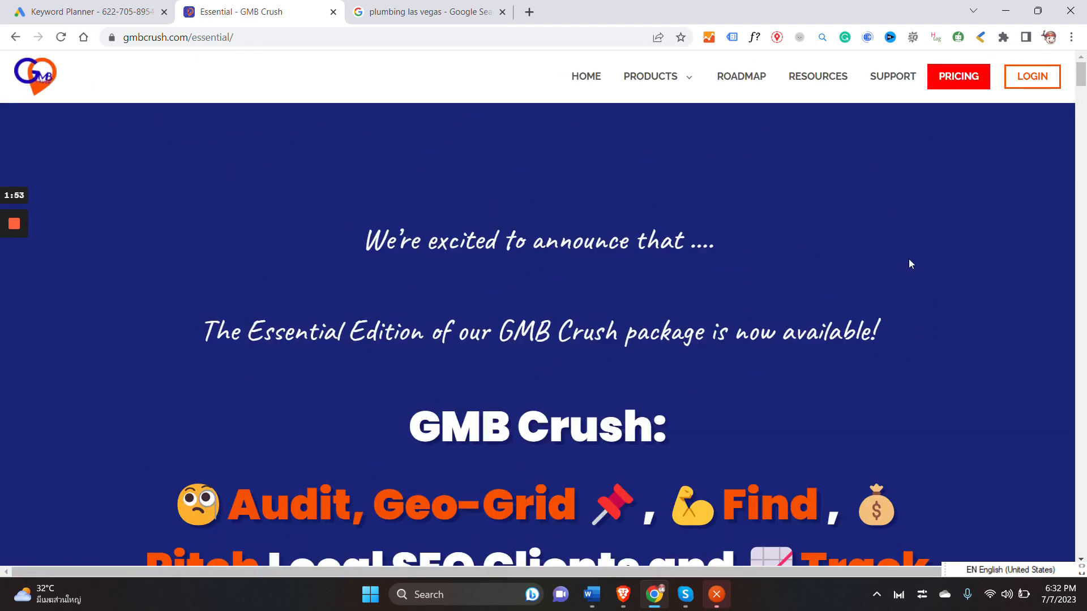
mouse_move(845, 287)
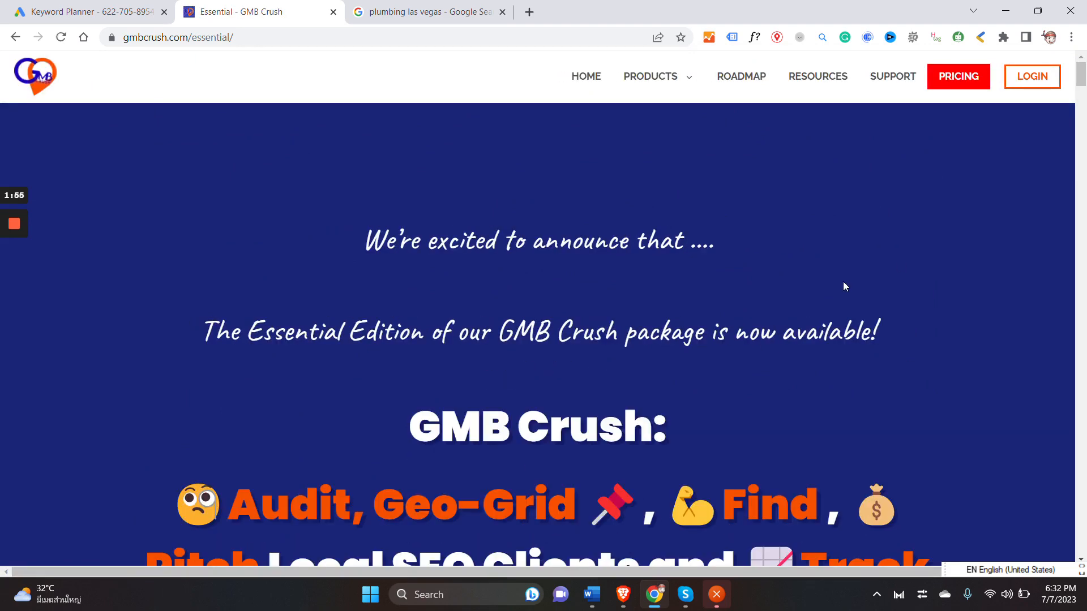
scroll(down, 3)
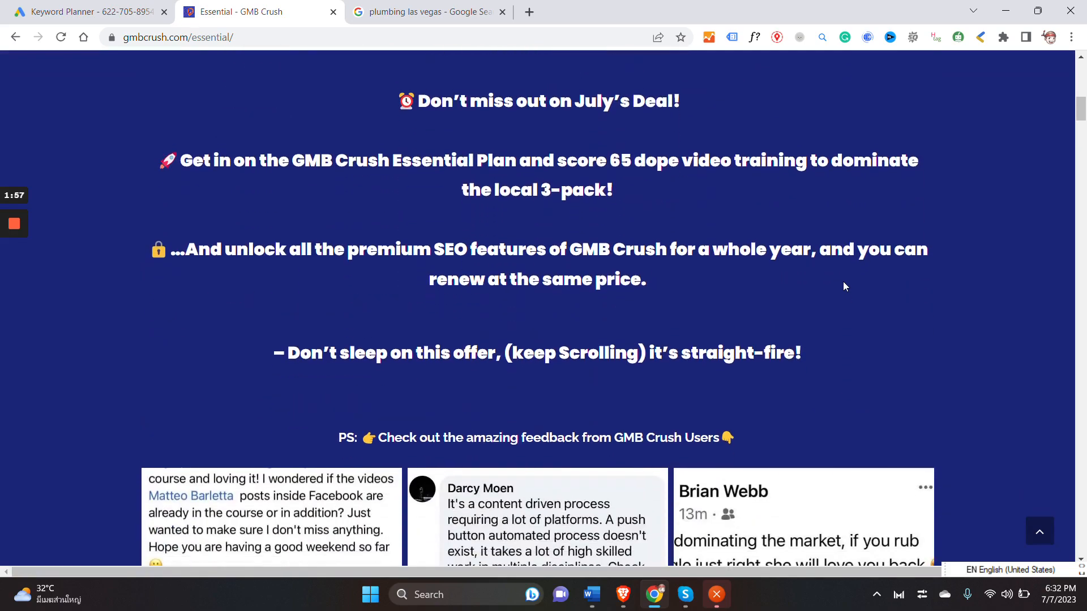
scroll(down, 3)
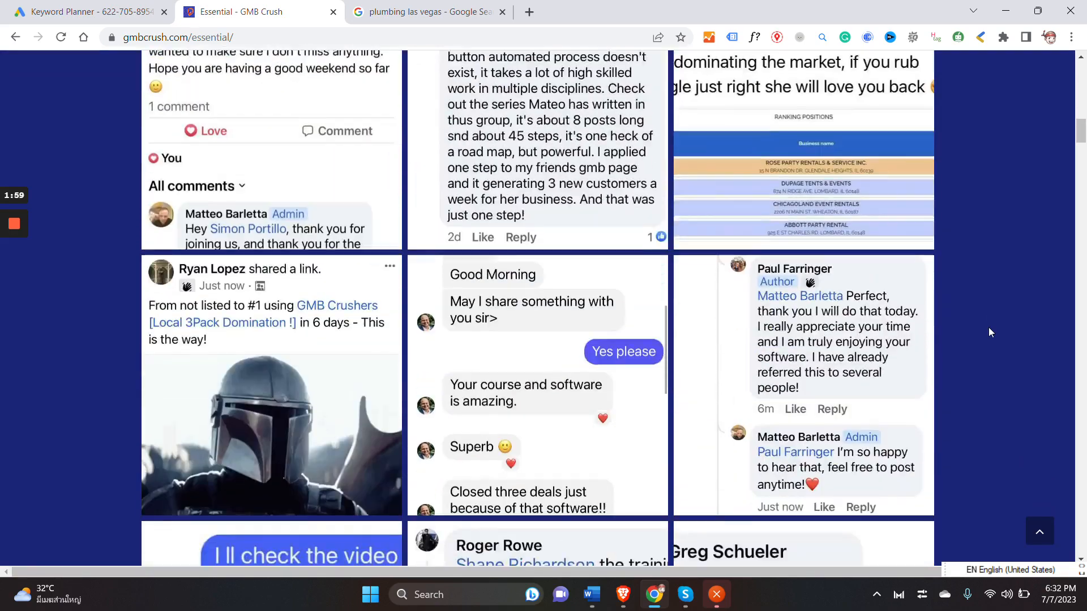
scroll(up, 3)
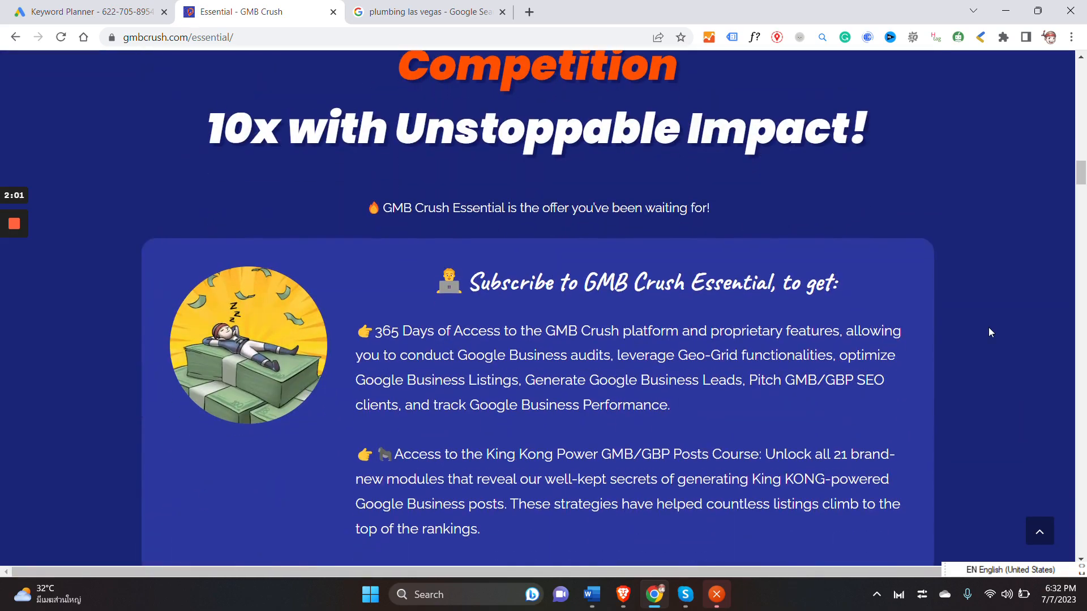
Step: Read the Essential feature list down to the $284.99 one-time price, then return to Keyword Planner
scroll(down, 3)
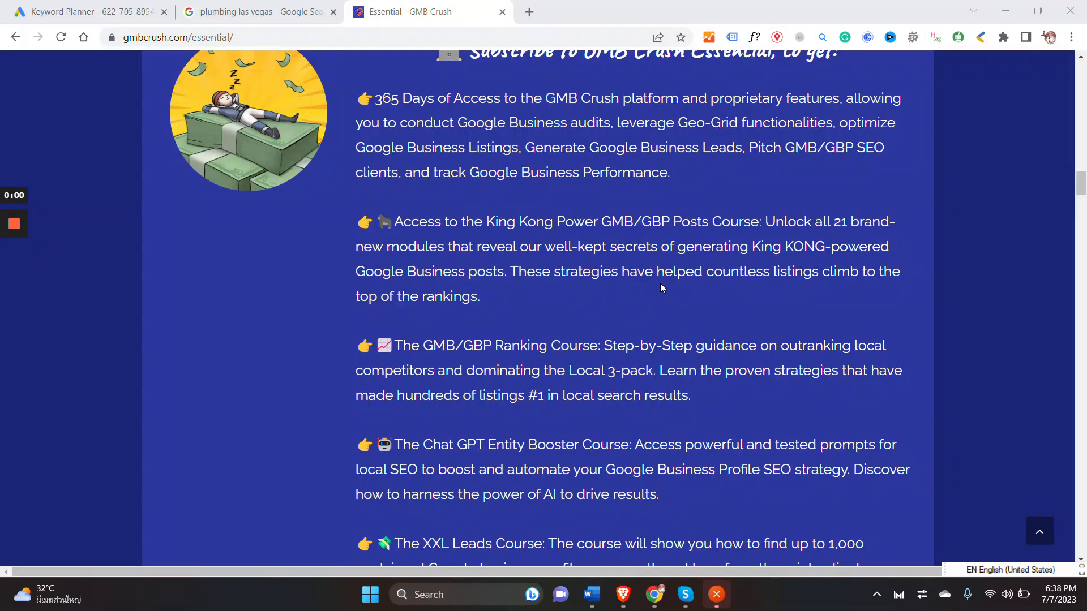
scroll(up, 3)
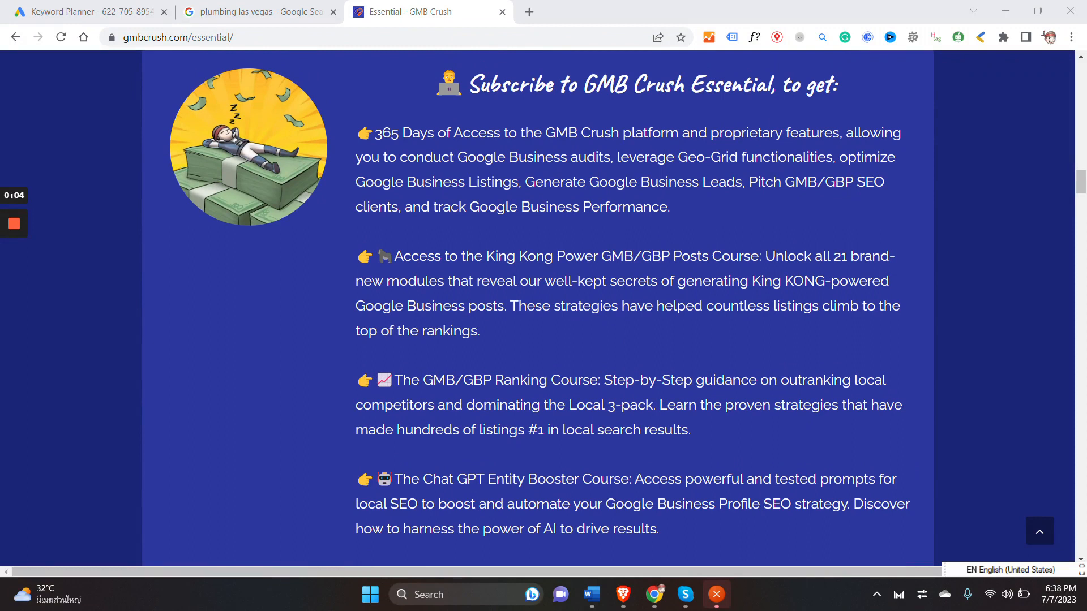
mouse_move(708, 205)
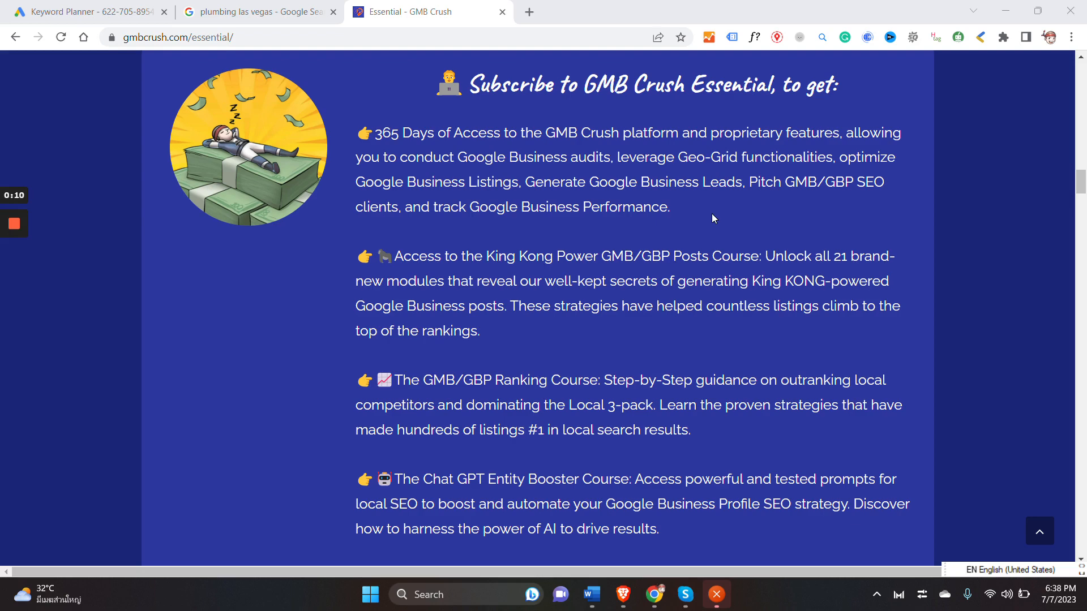
mouse_move(694, 225)
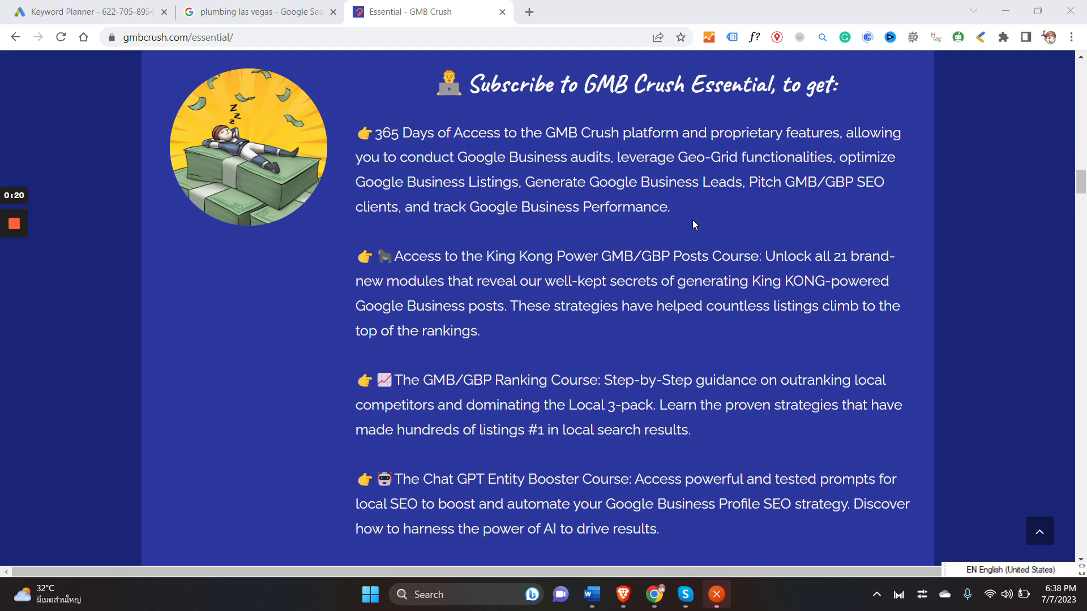
mouse_move(669, 271)
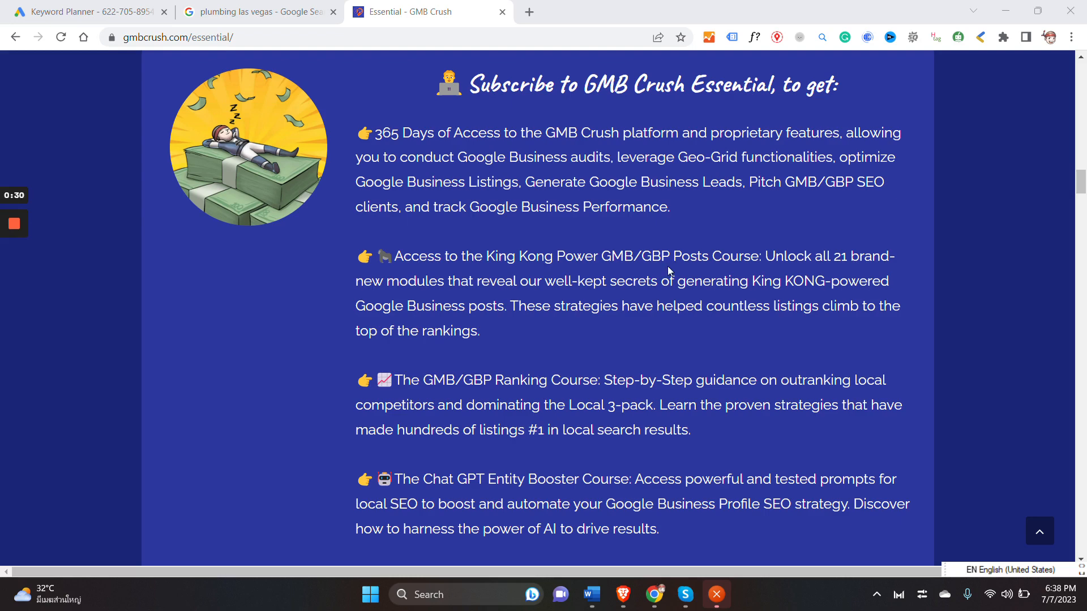
mouse_move(684, 247)
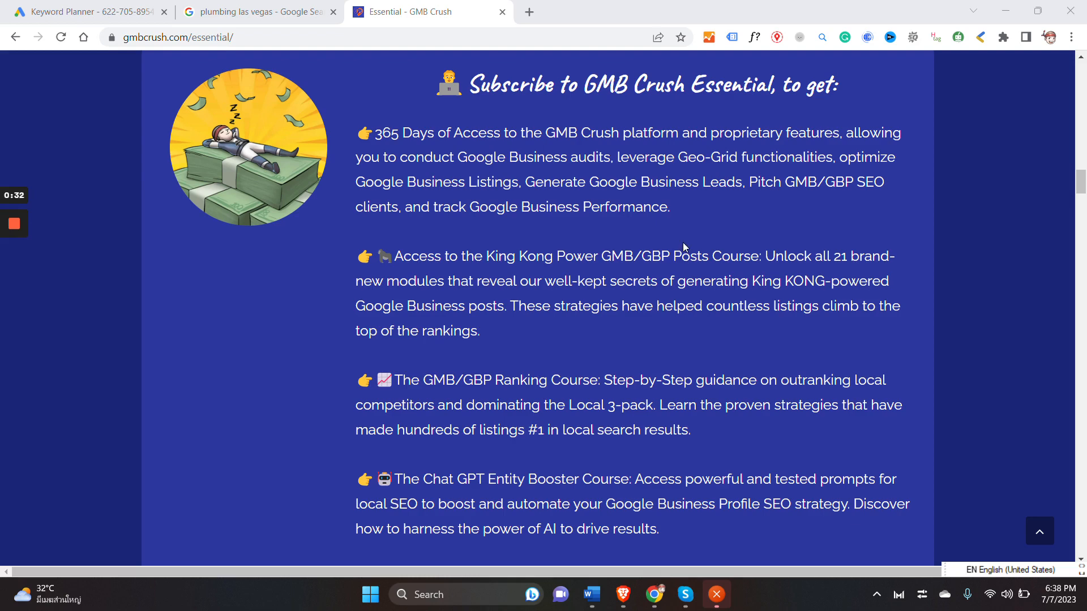
scroll(down, 3)
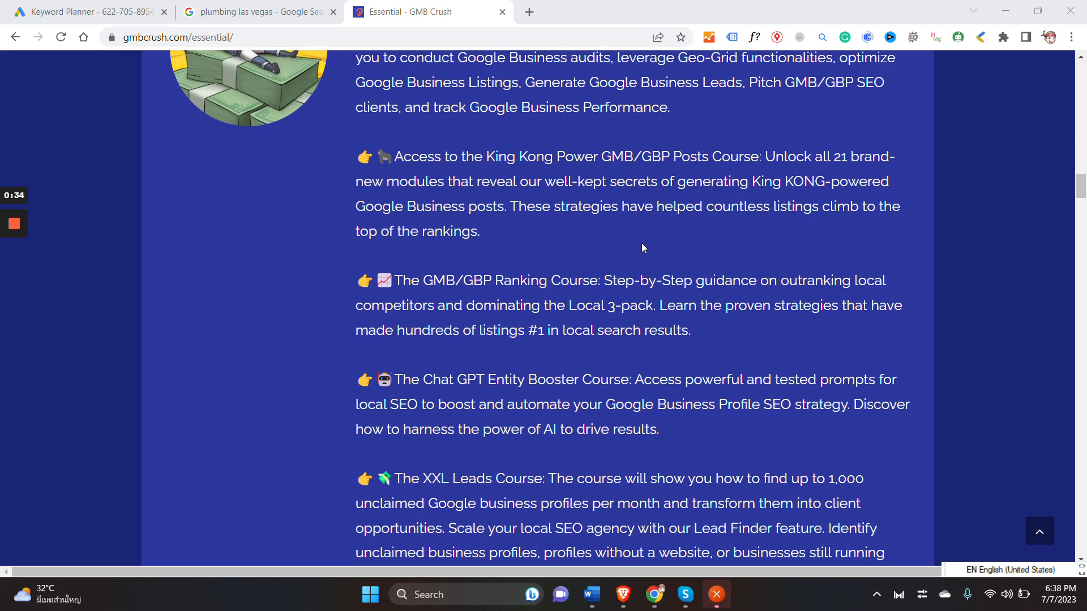
mouse_move(580, 250)
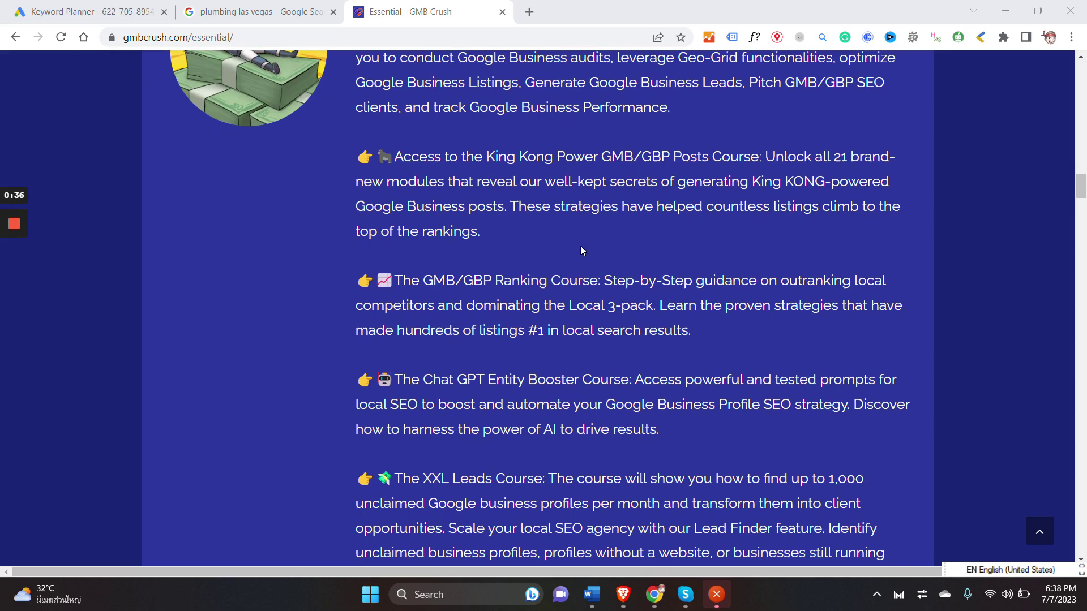
scroll(down, 3)
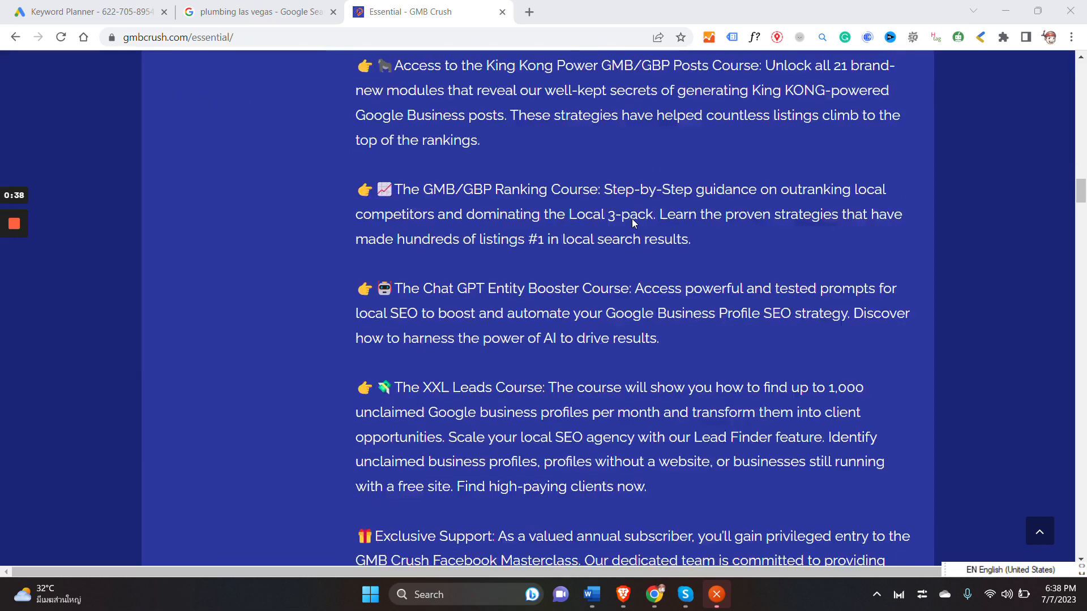
scroll(down, 3)
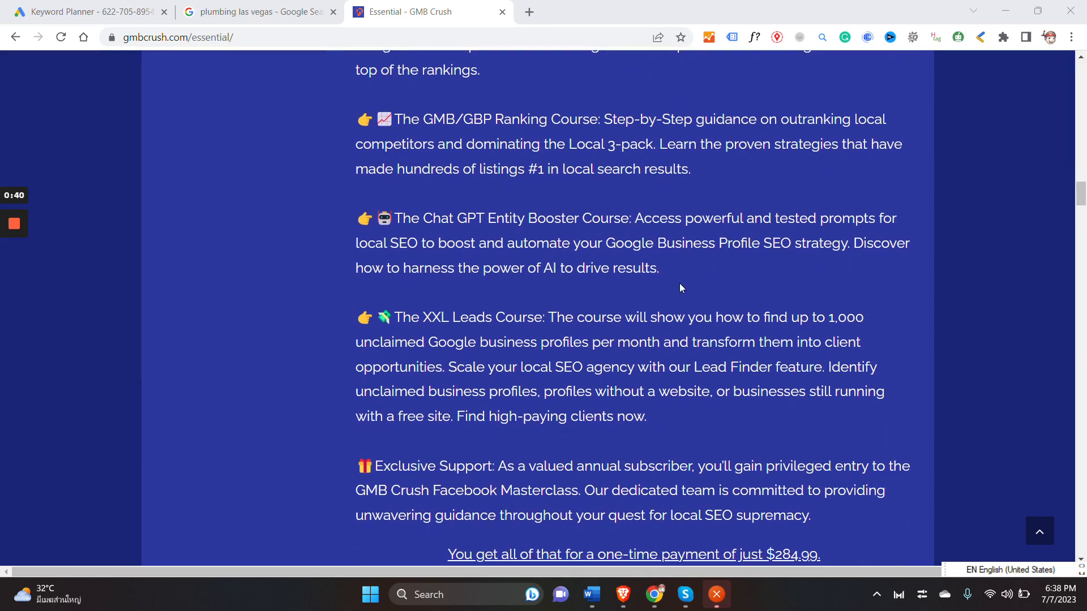
scroll(down, 3)
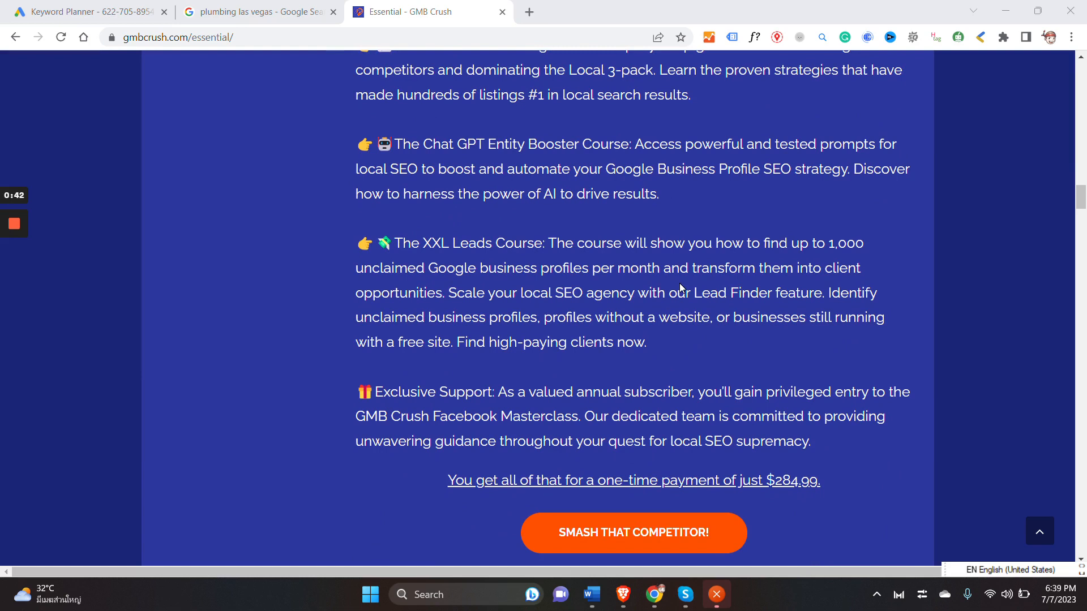
mouse_move(652, 337)
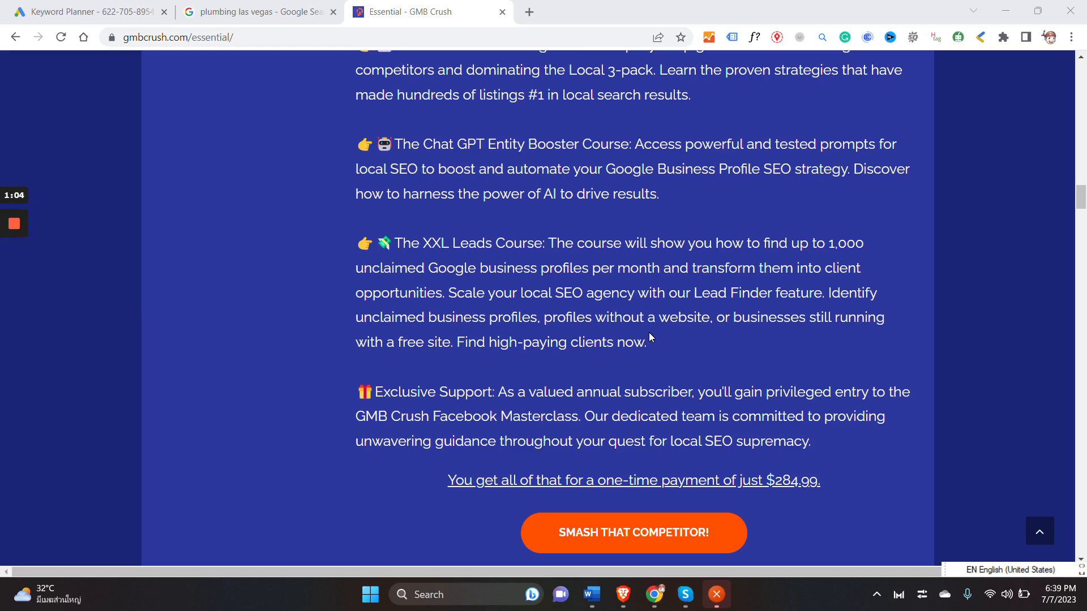
click(83, 12)
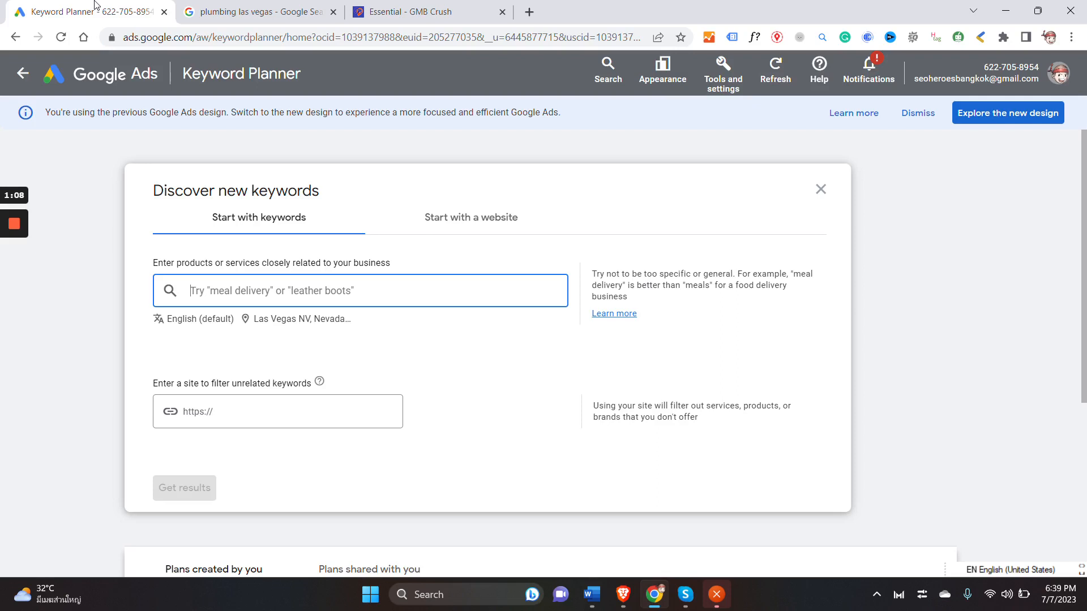
Step: Close the keyword form, check the Google Ads tools list, and reopen Discover new keywords
click(820, 188)
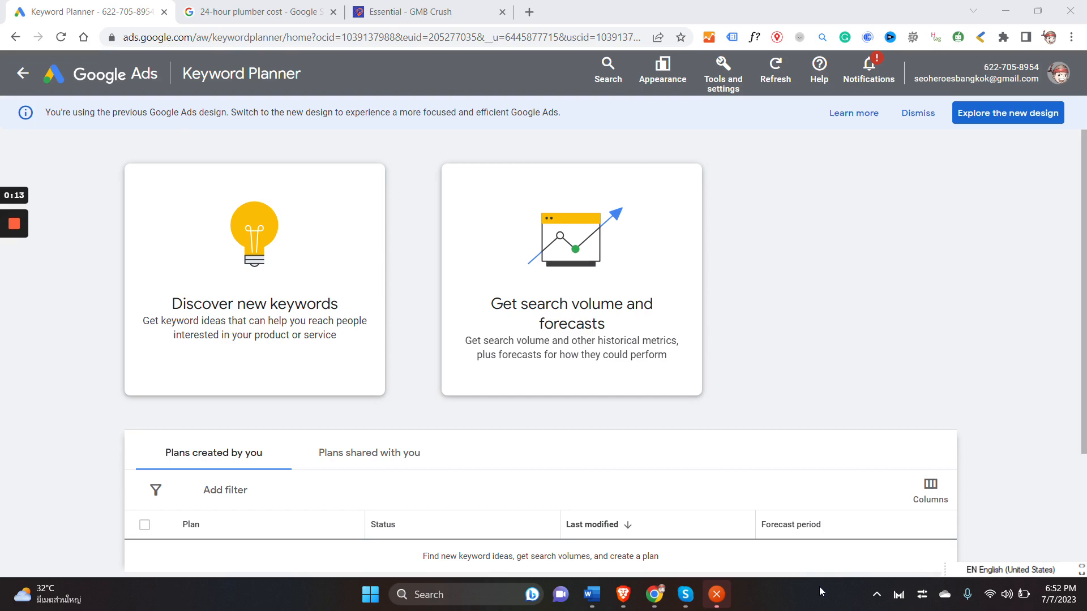
click(722, 71)
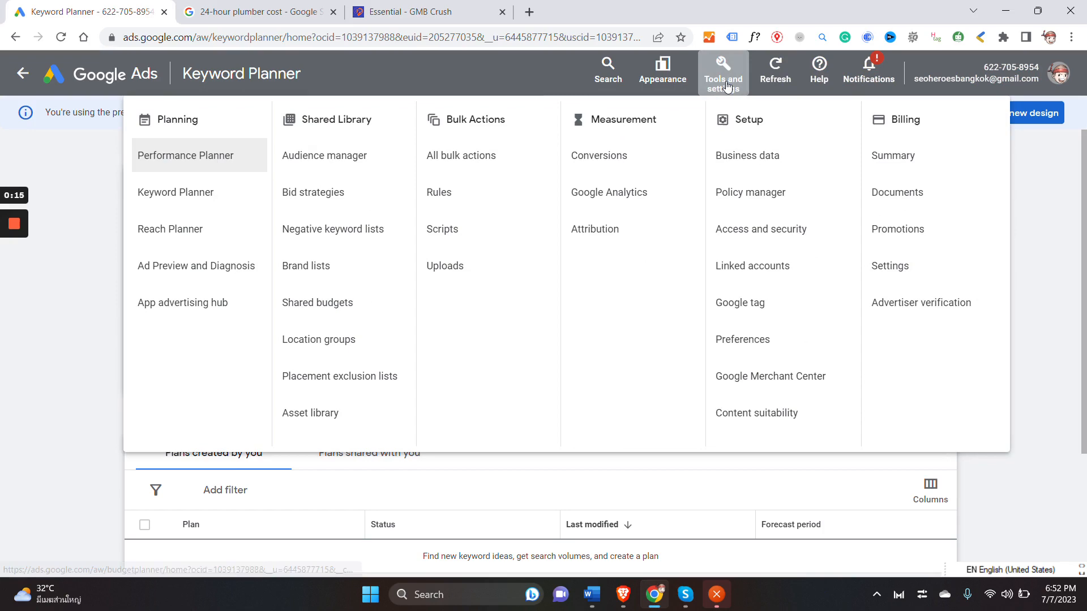
mouse_move(175, 191)
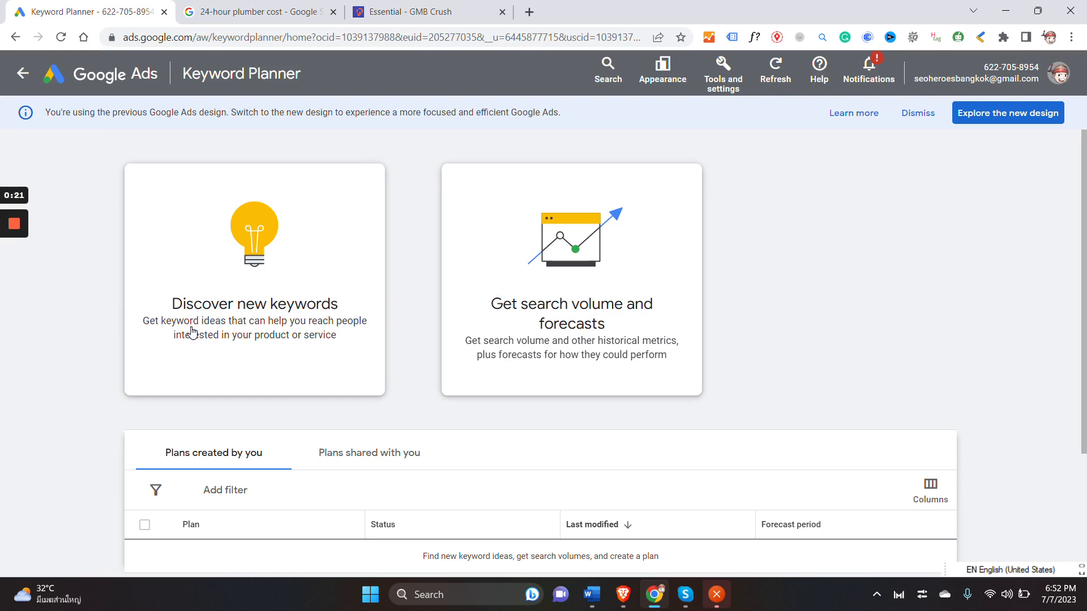
mouse_move(217, 327)
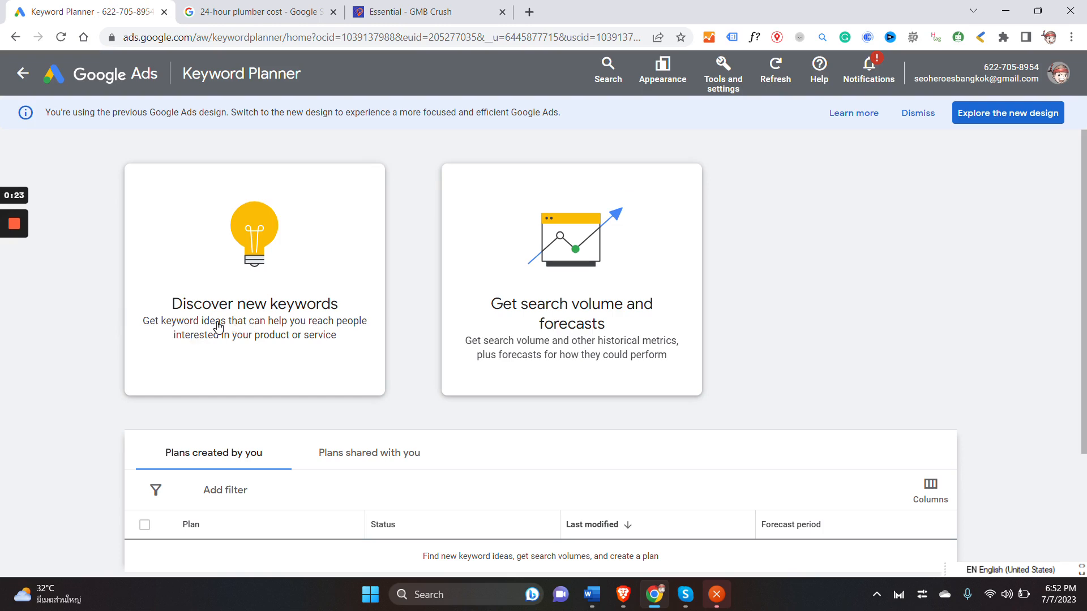
click(254, 304)
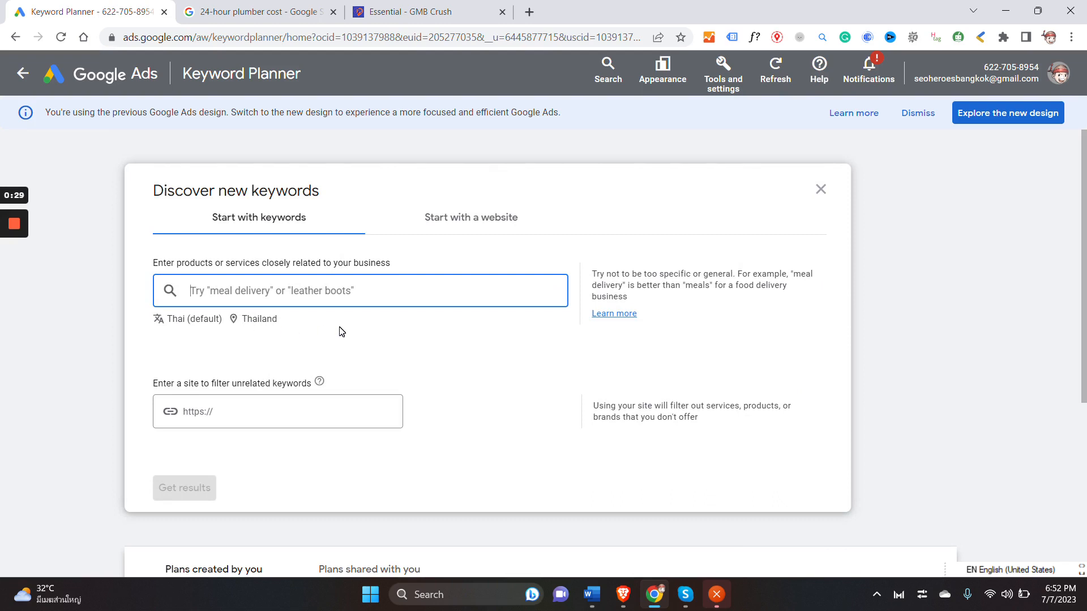
mouse_move(413, 341)
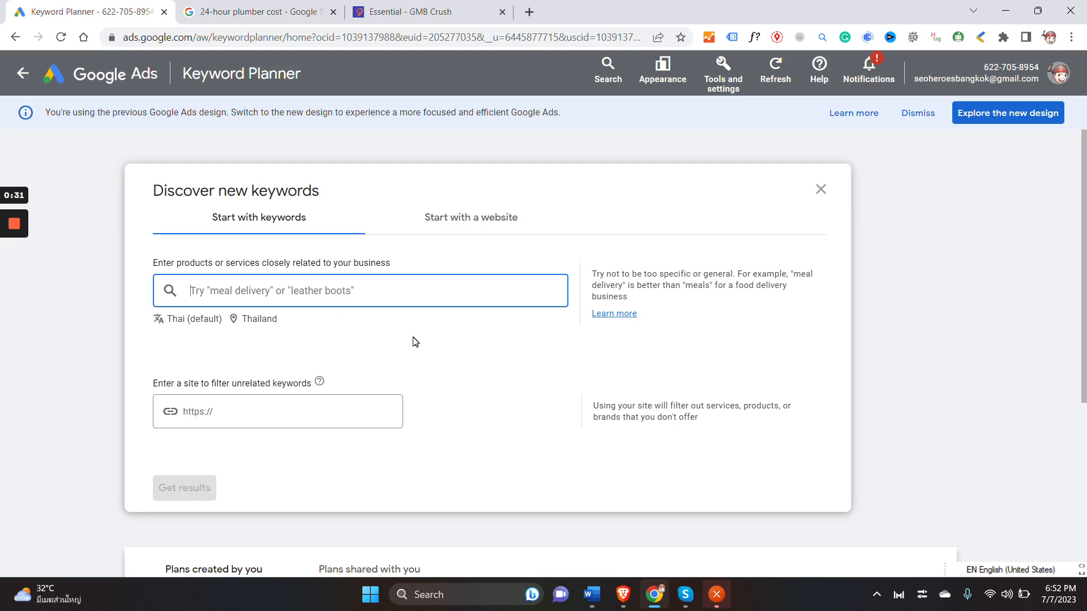
mouse_move(191, 326)
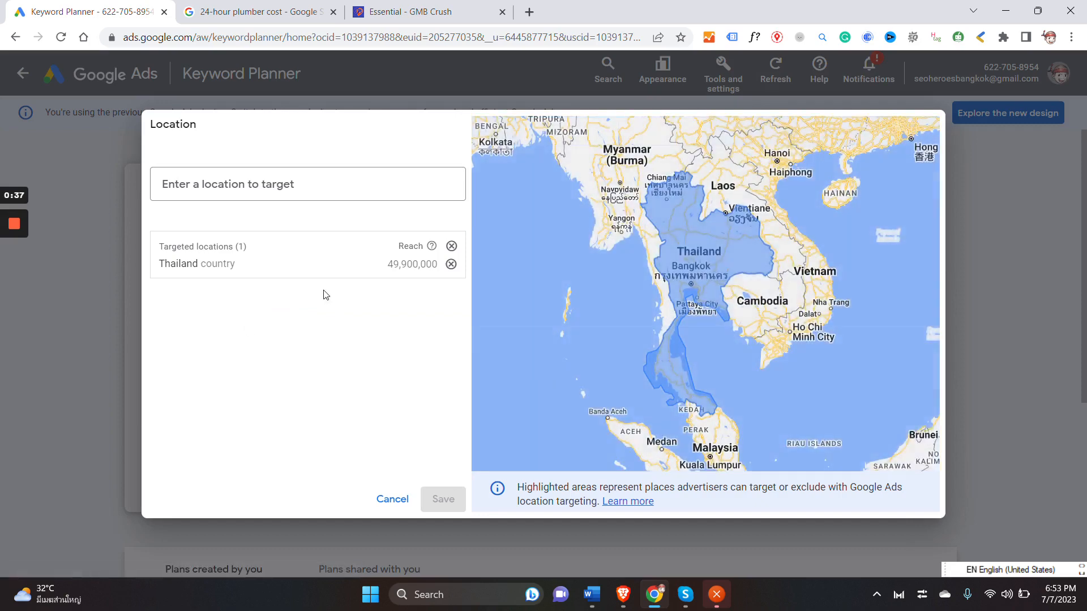
Step: Remove Thailand from targeted locations and start typing a Las Vegas location search
click(452, 265)
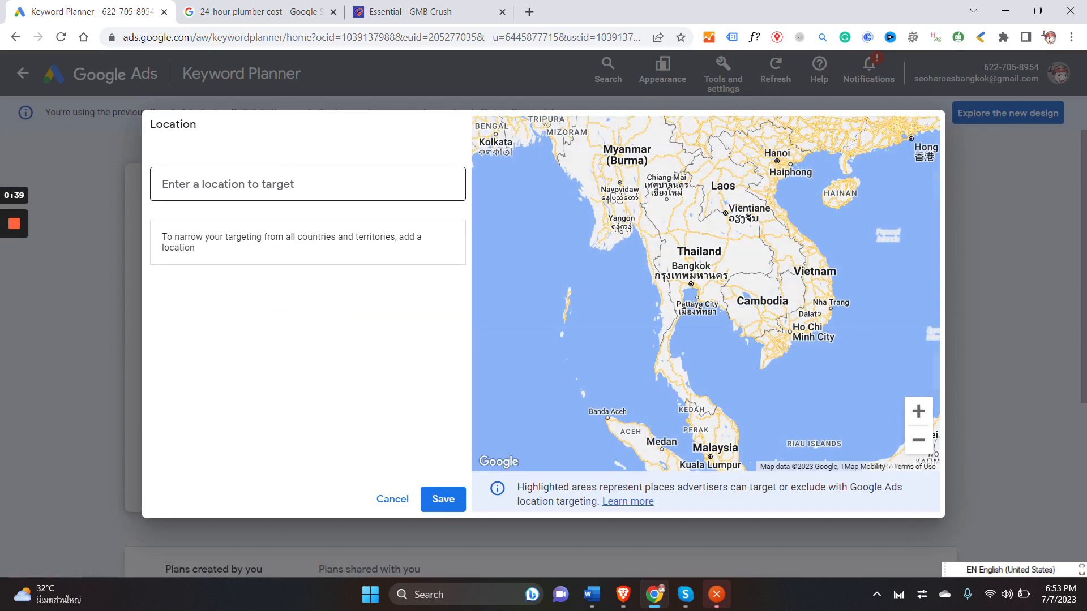
text(las)
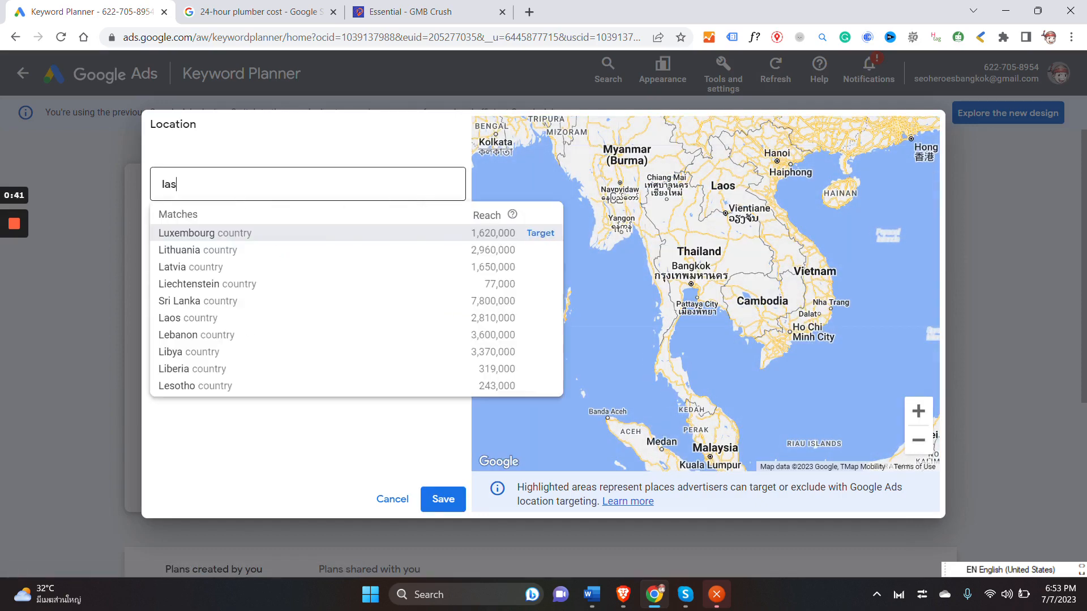
text(be)
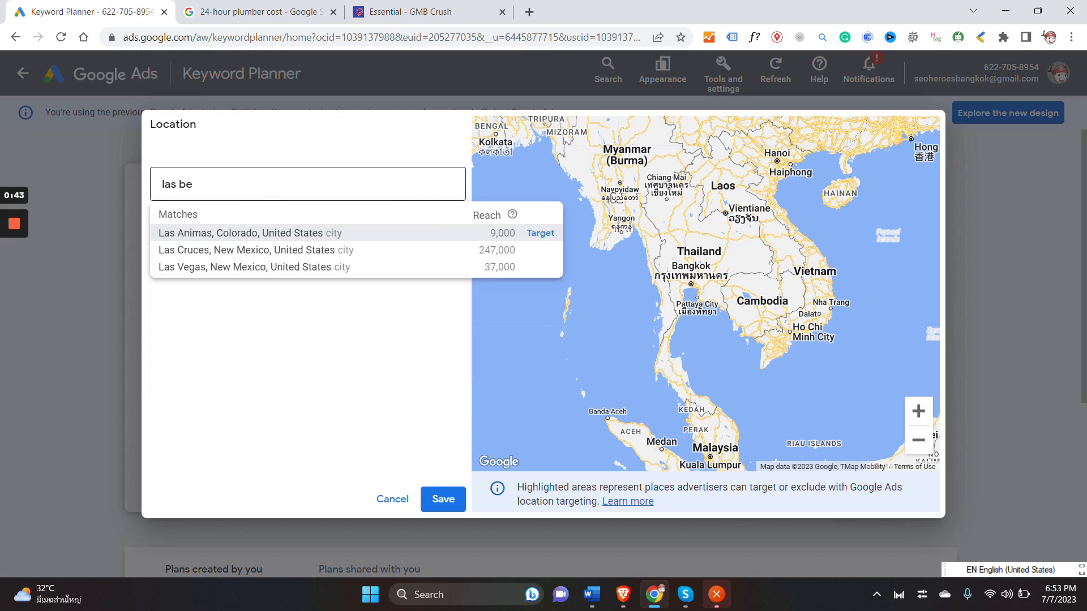
key(Backspace)
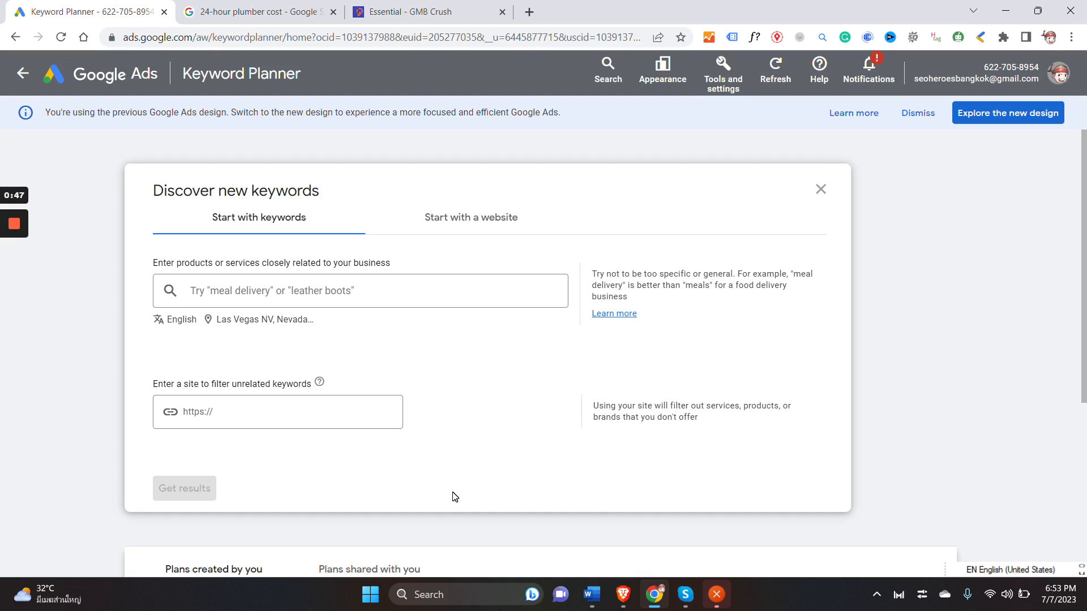
mouse_move(173, 333)
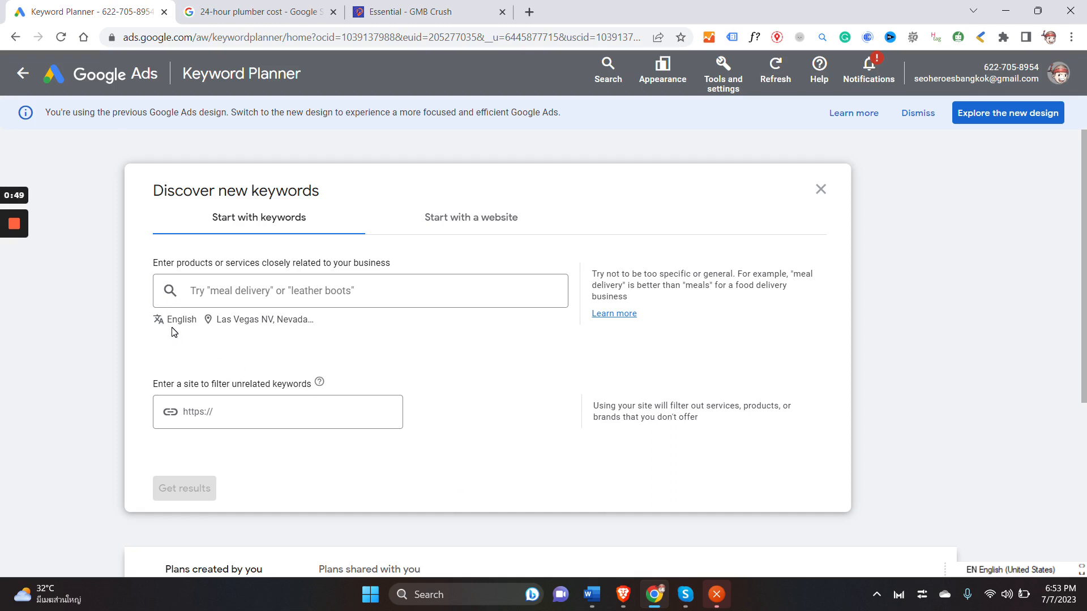
mouse_move(180, 326)
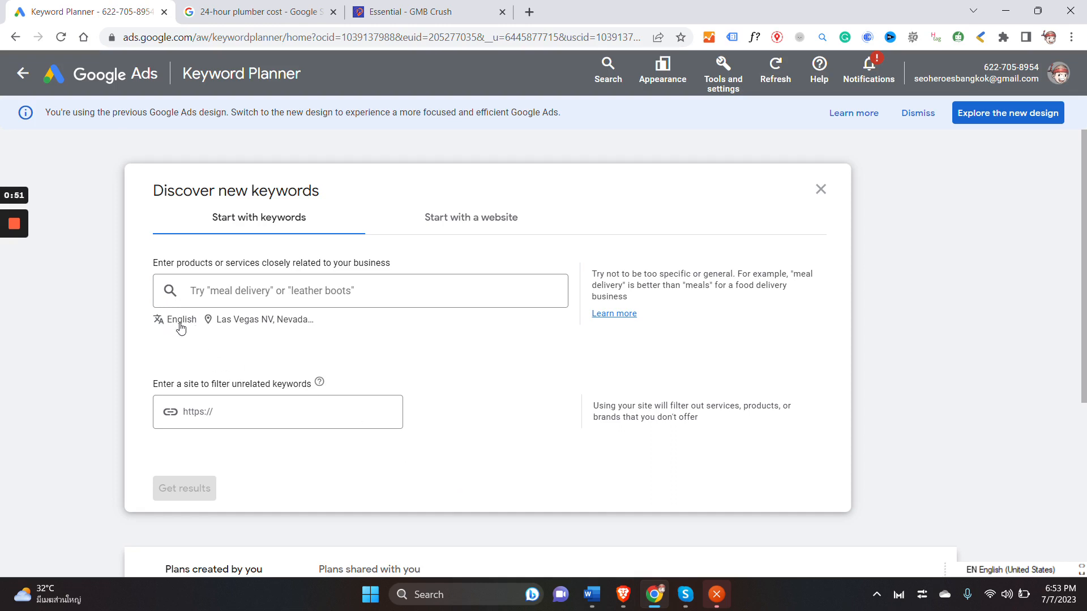
mouse_move(243, 325)
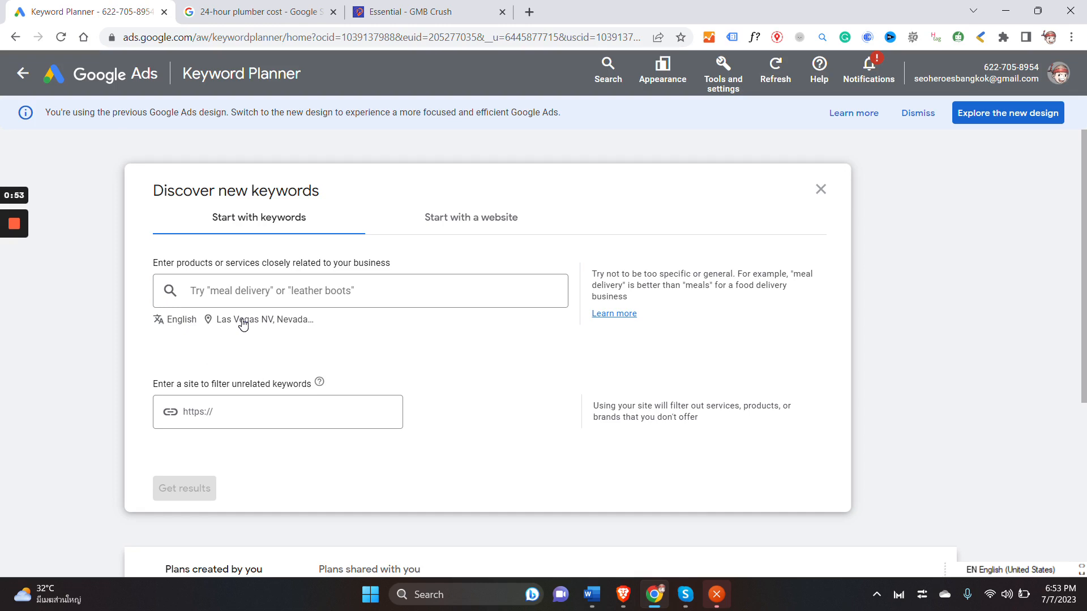
mouse_move(234, 327)
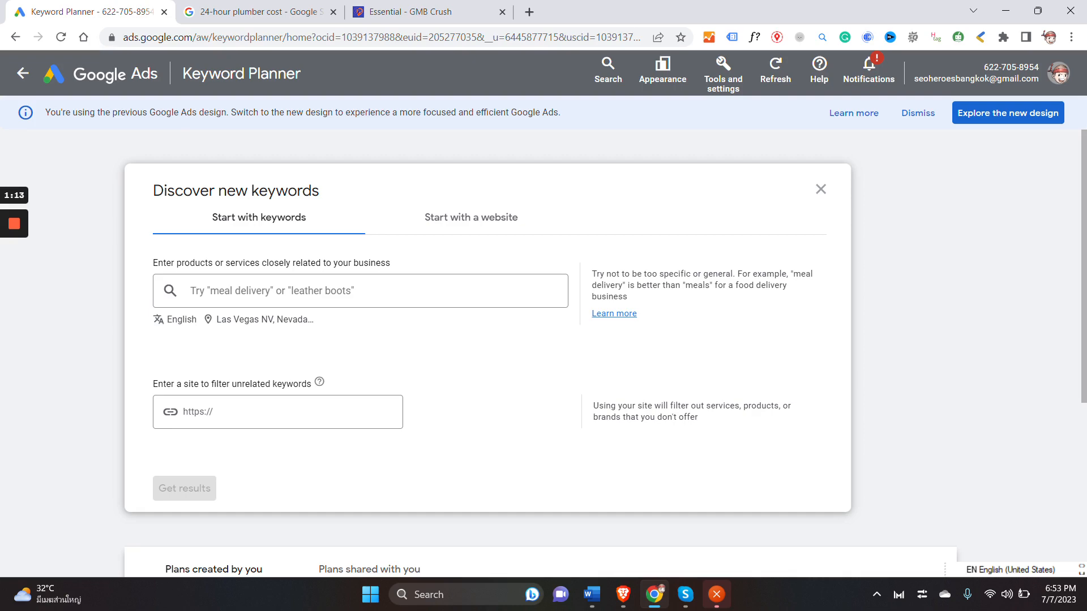
Step: Add '24-hour plumbers' and '24 hour plumbers las vegas' as seeds after checking phrasing on Google
click(258, 12)
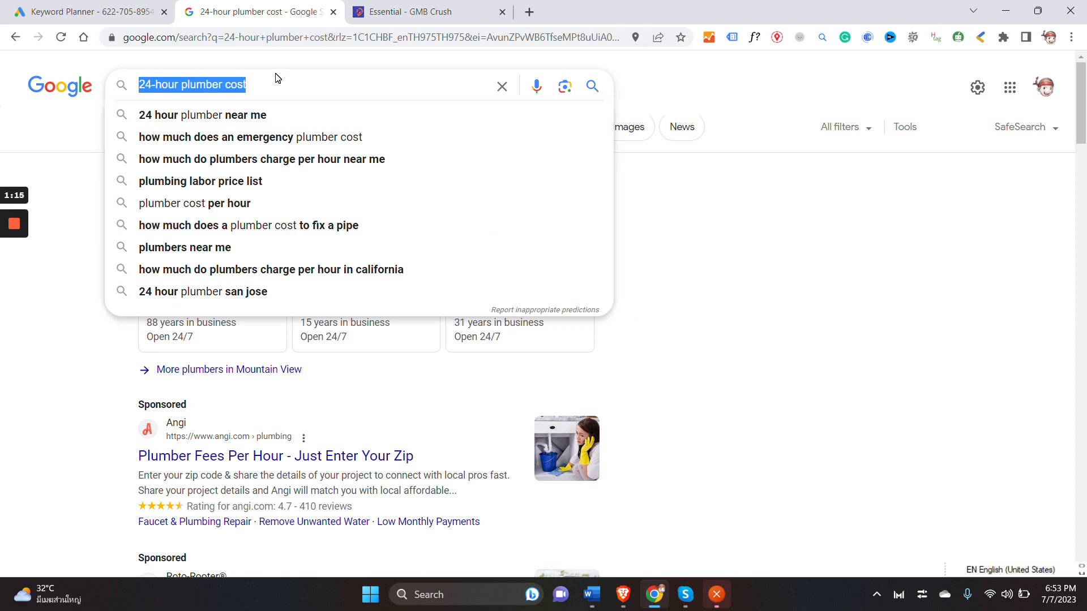
click(86, 12)
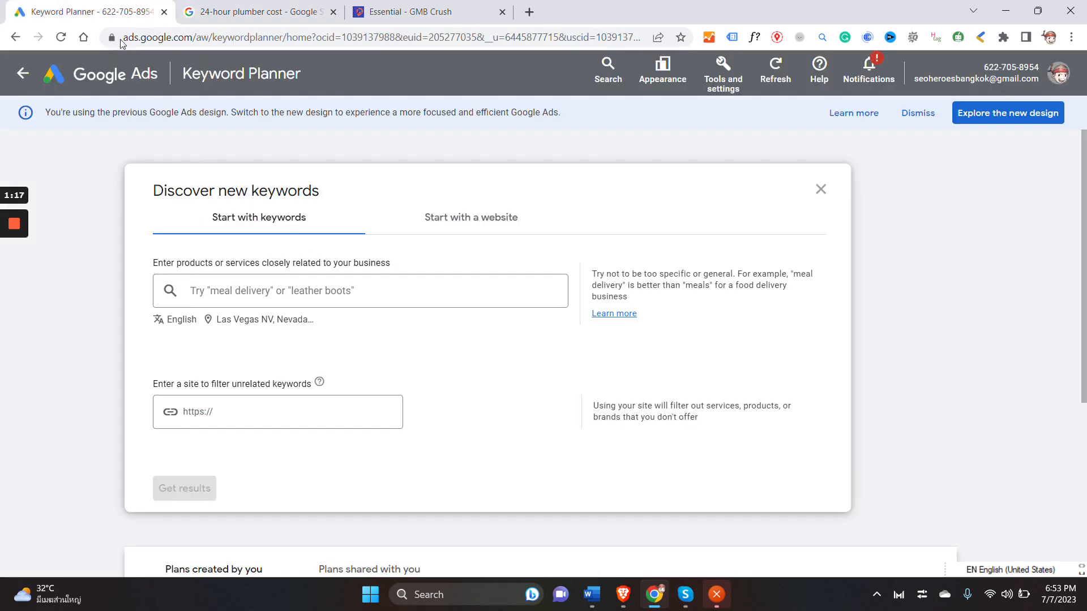
text(24-hour plumber cos)
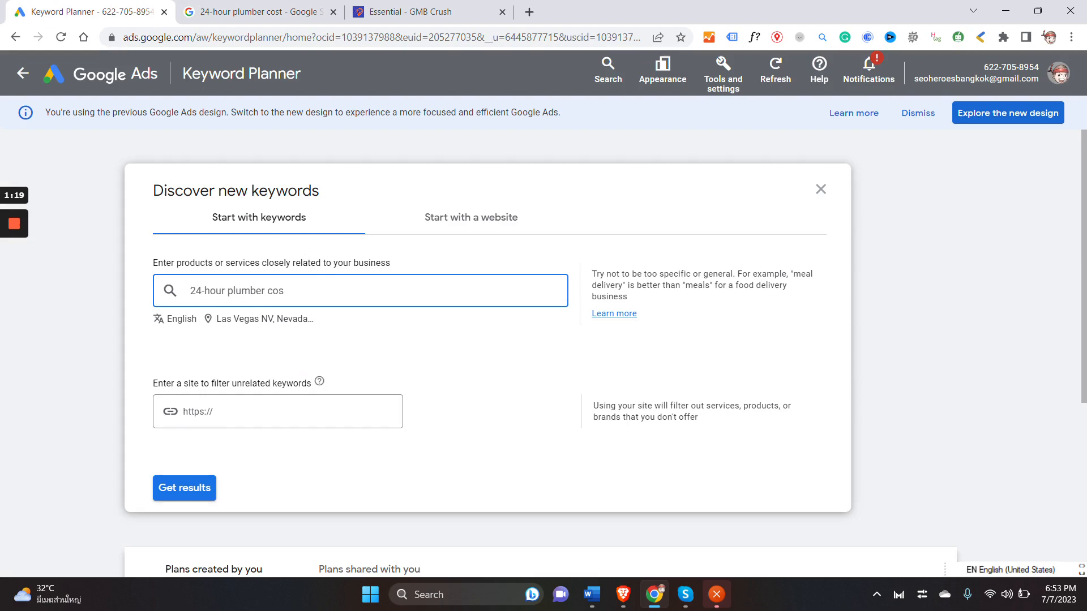
key(Return)
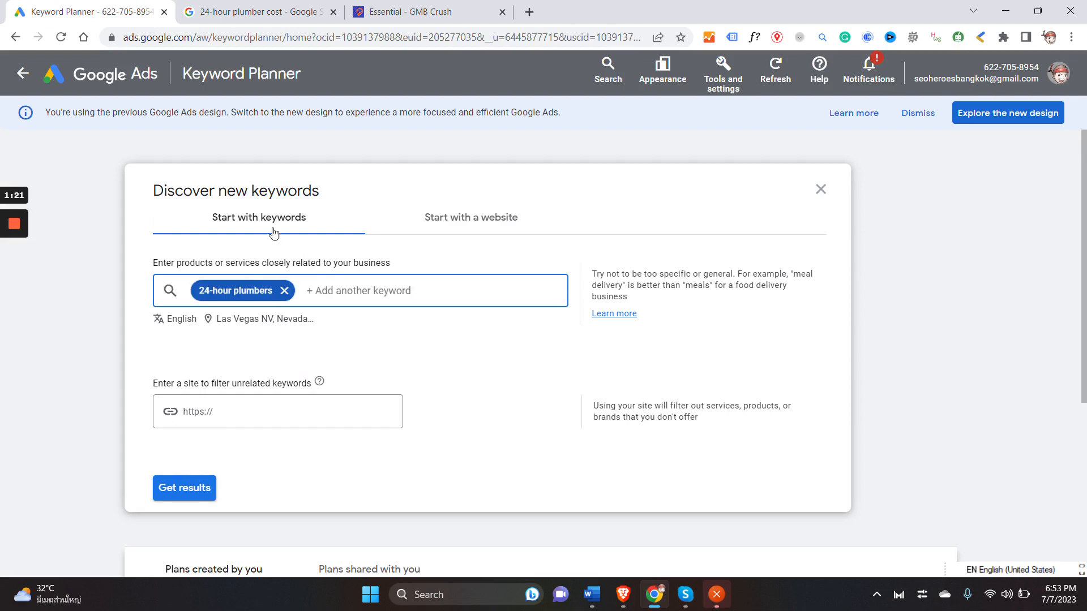
click(257, 12)
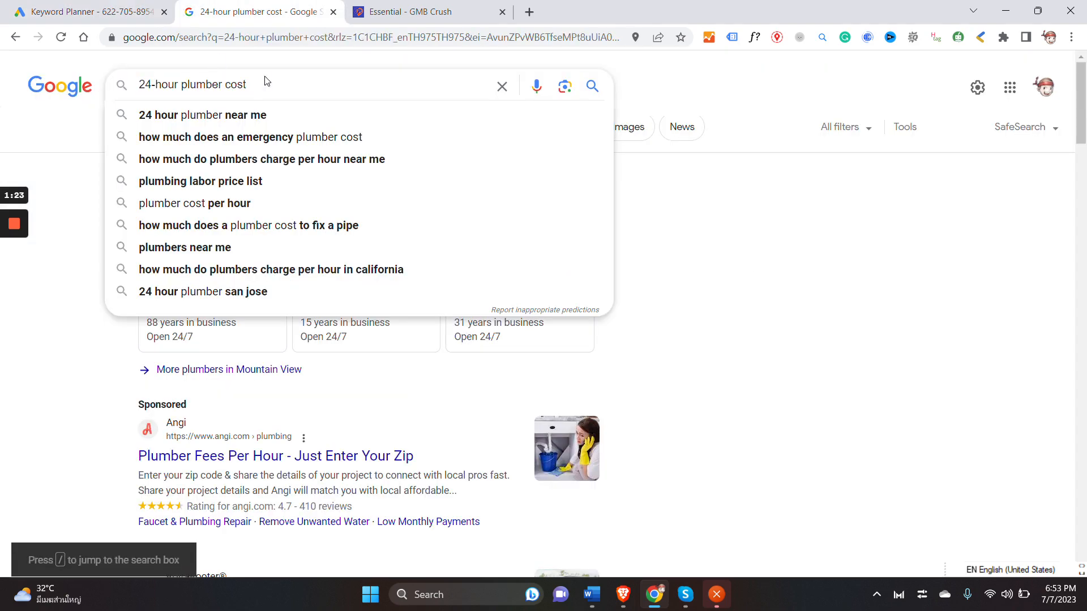
text(24-hour plumbers)
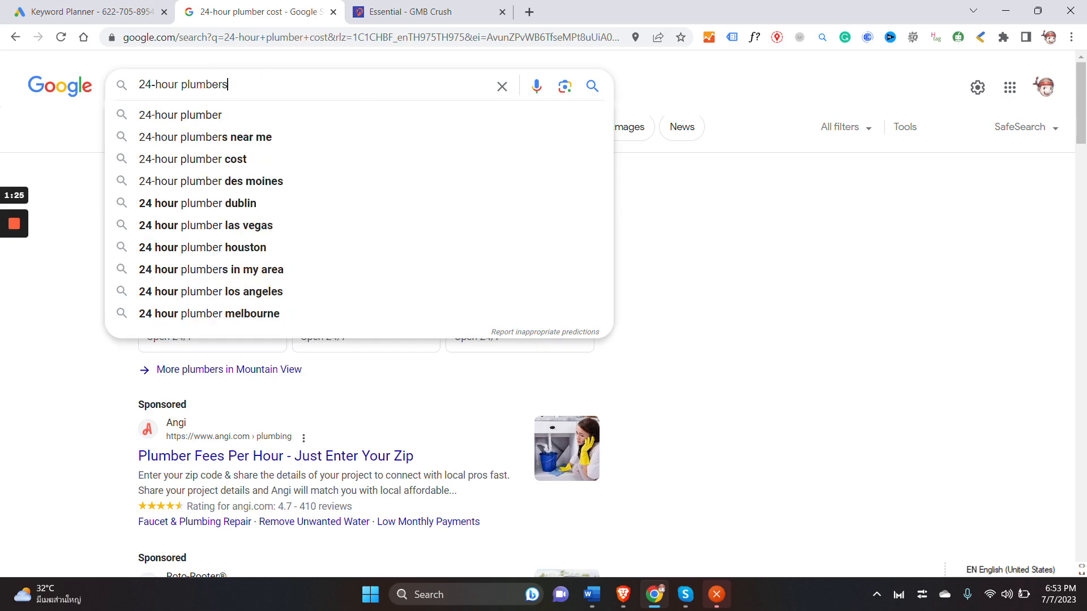
click(206, 224)
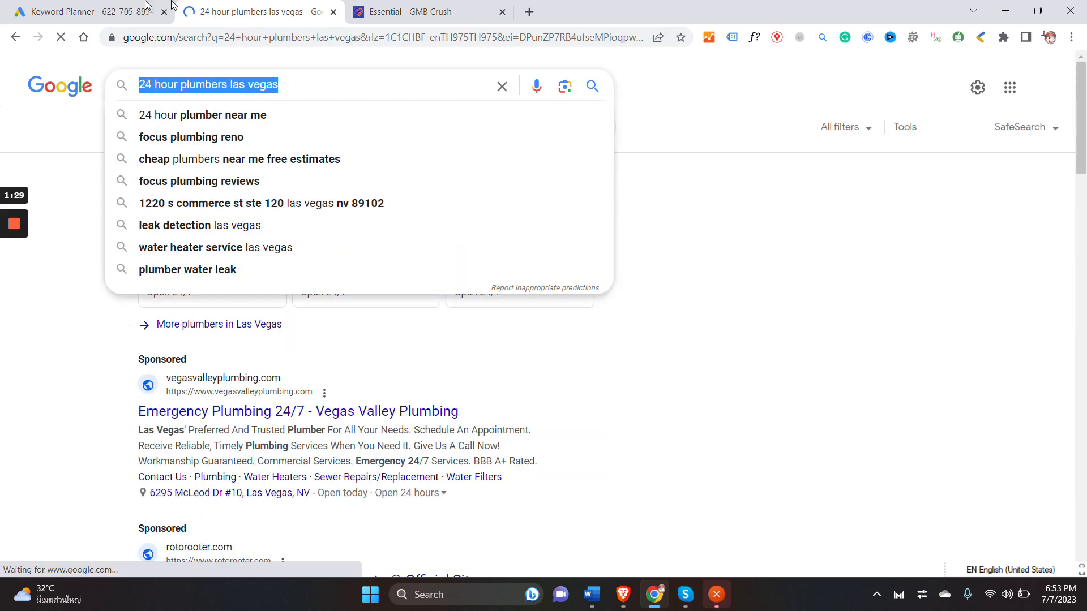
click(84, 12)
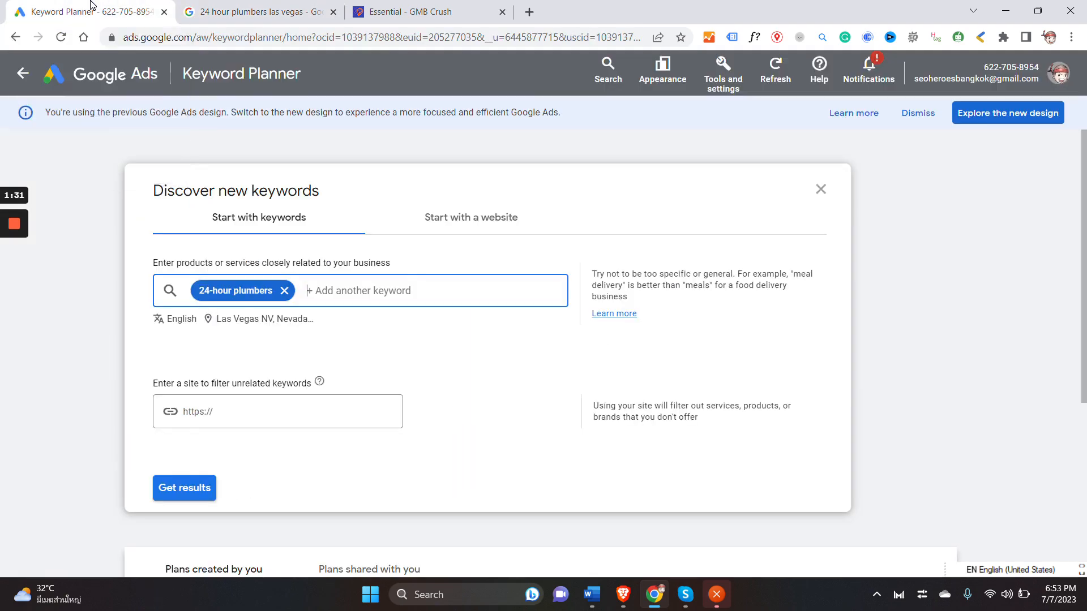
text(24 hour plumbers las vegas)
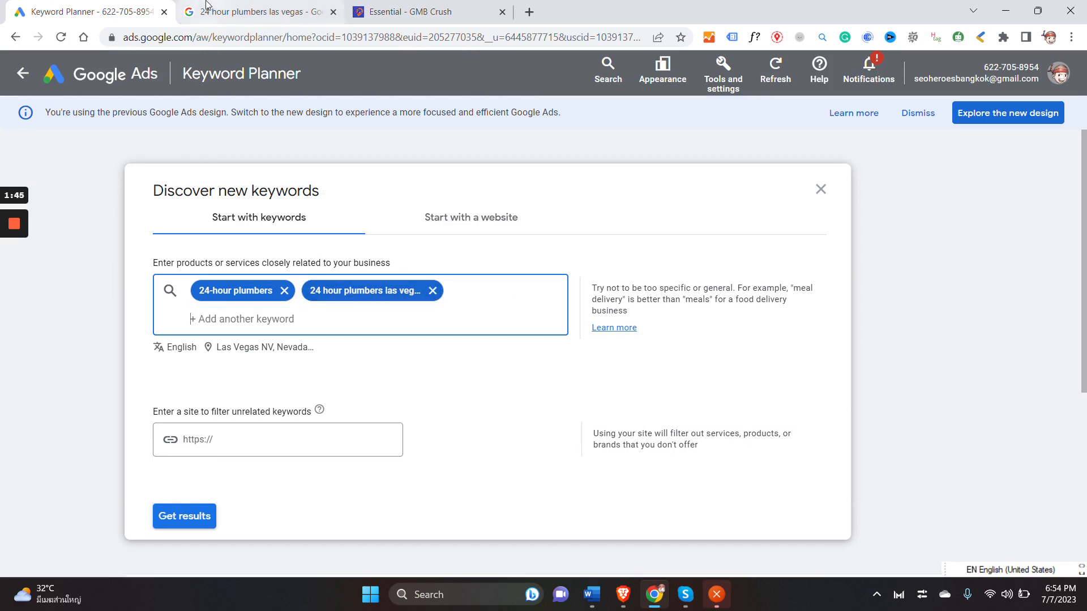
Step: Search Google for plumbing companies in Las Vegas
click(257, 12)
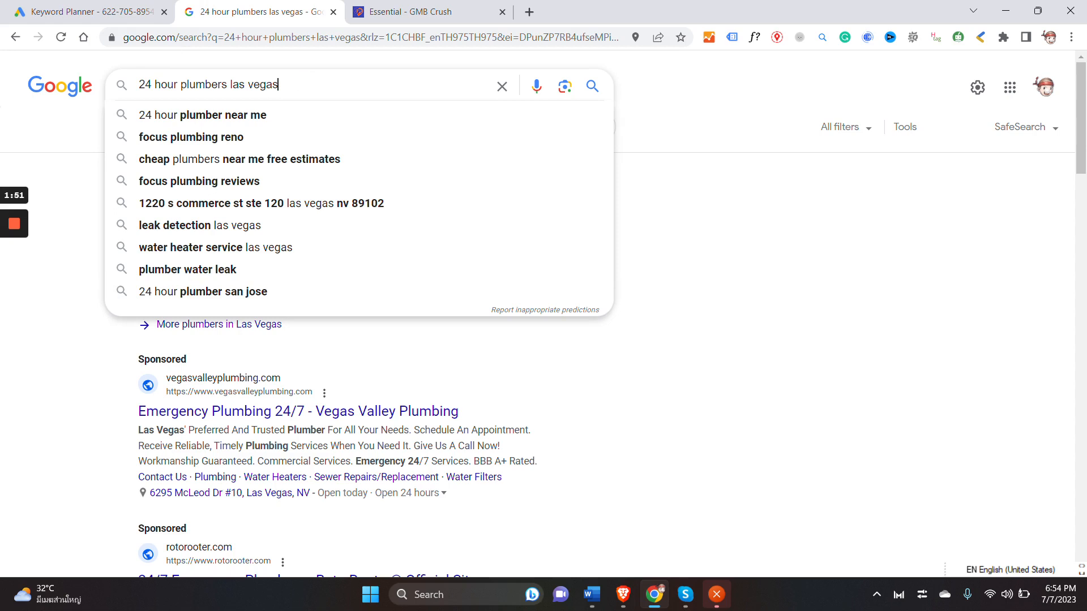
triple_click(207, 85)
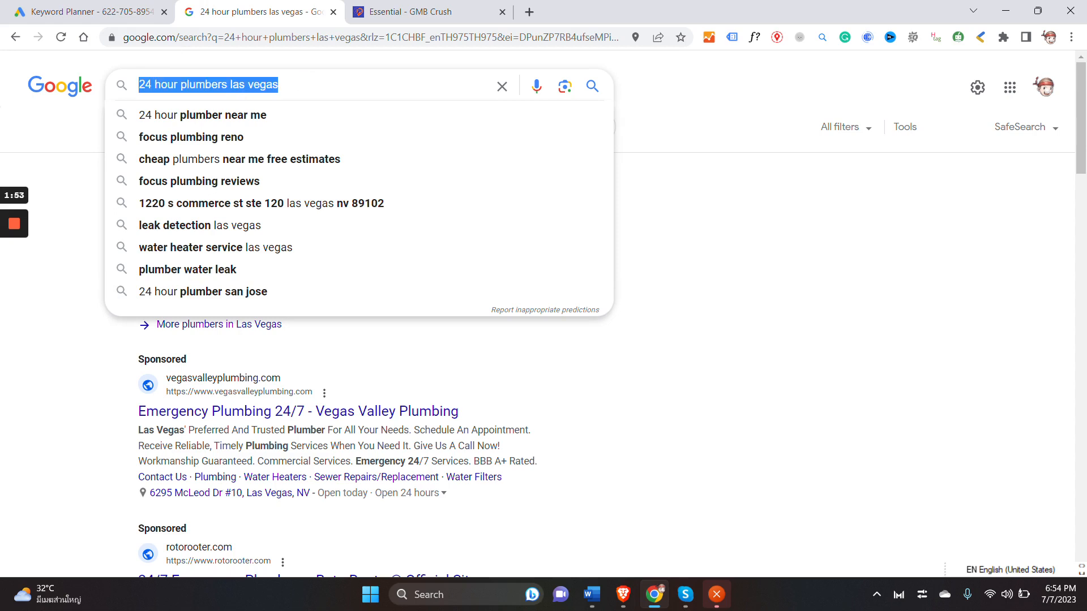
text(plumbing comp)
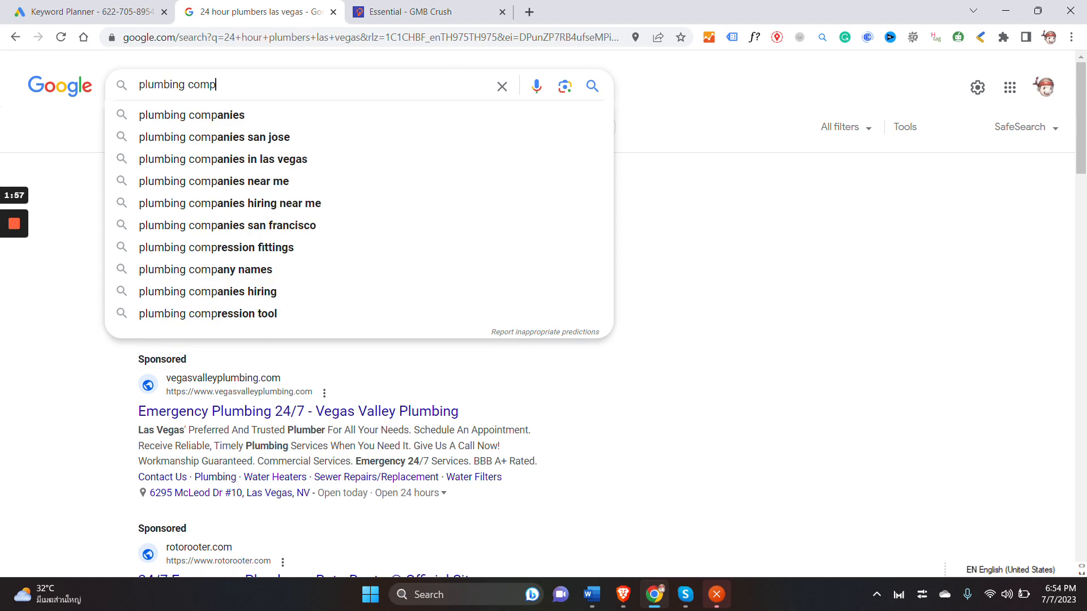
text(a)
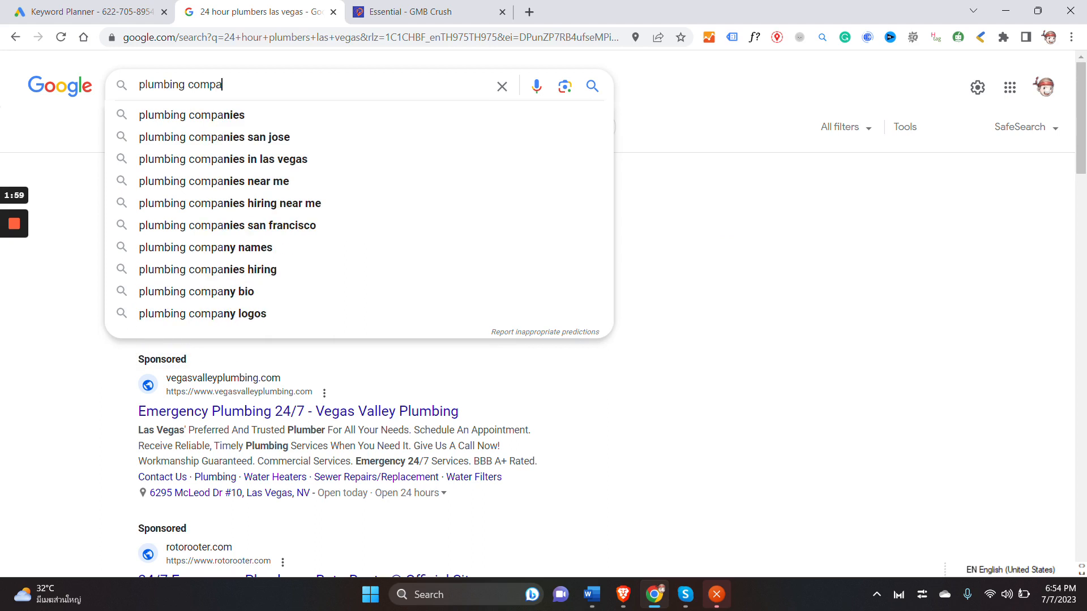
text(ny in n)
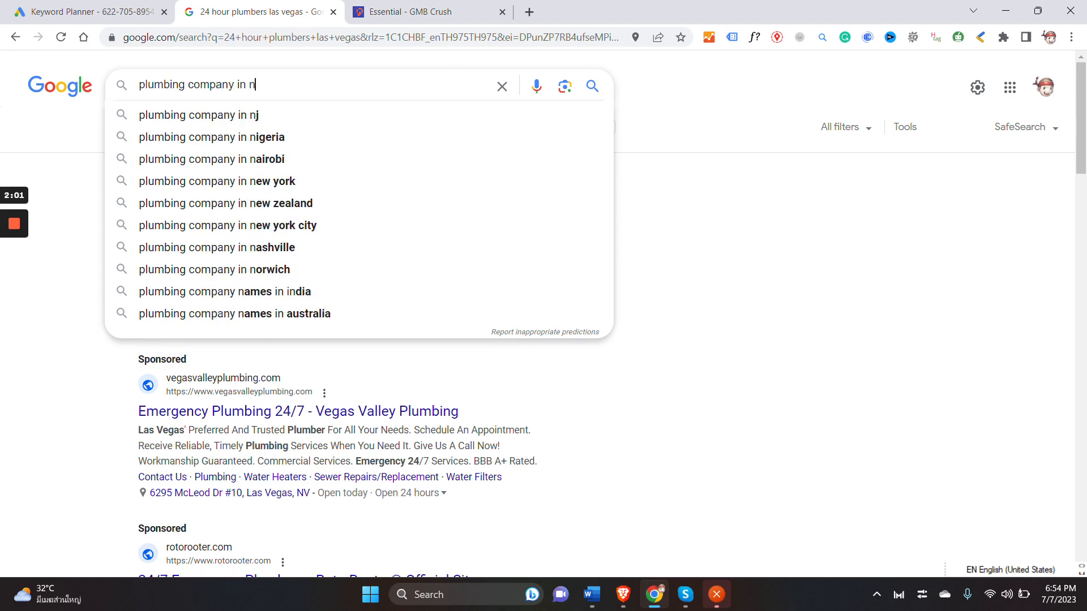
text(las vegas)
key(Return)
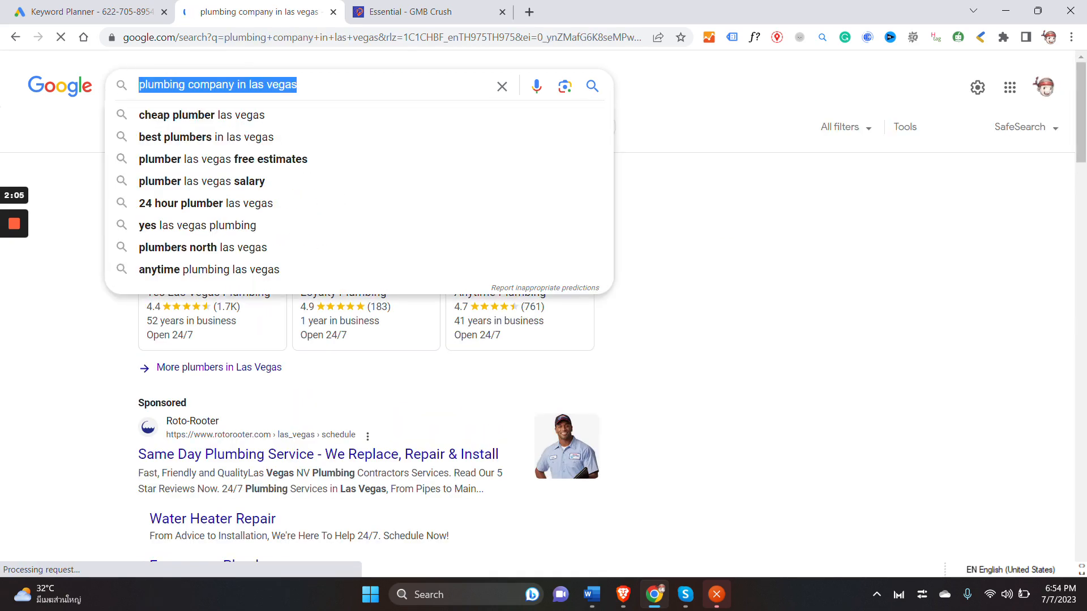
click(89, 12)
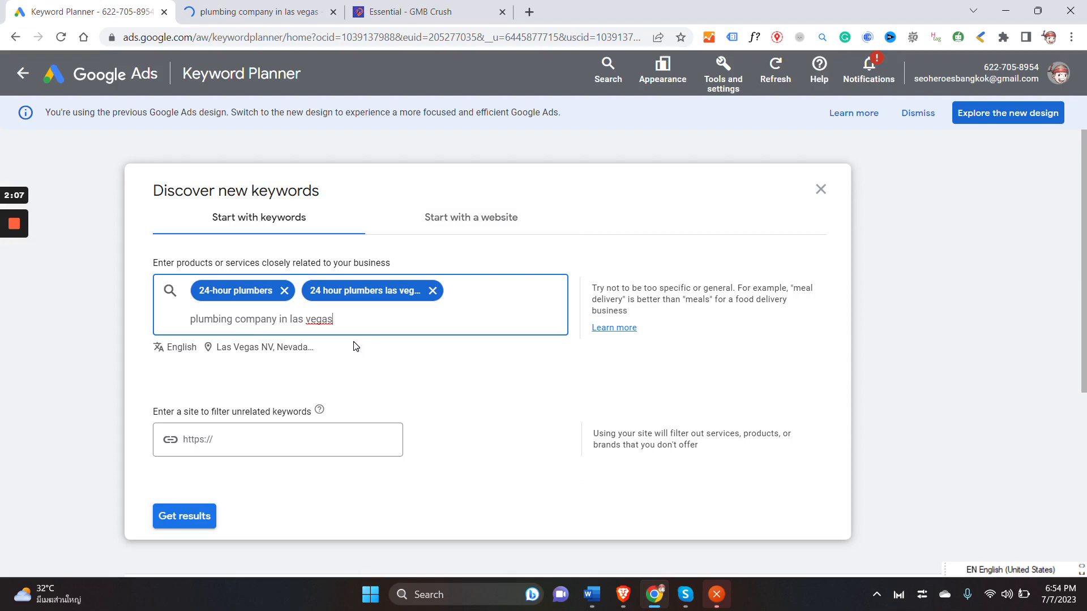
Step: Search Google for 'emergency plumbing company in las vegas' and 'emergency plumbing las vegas'
click(257, 11)
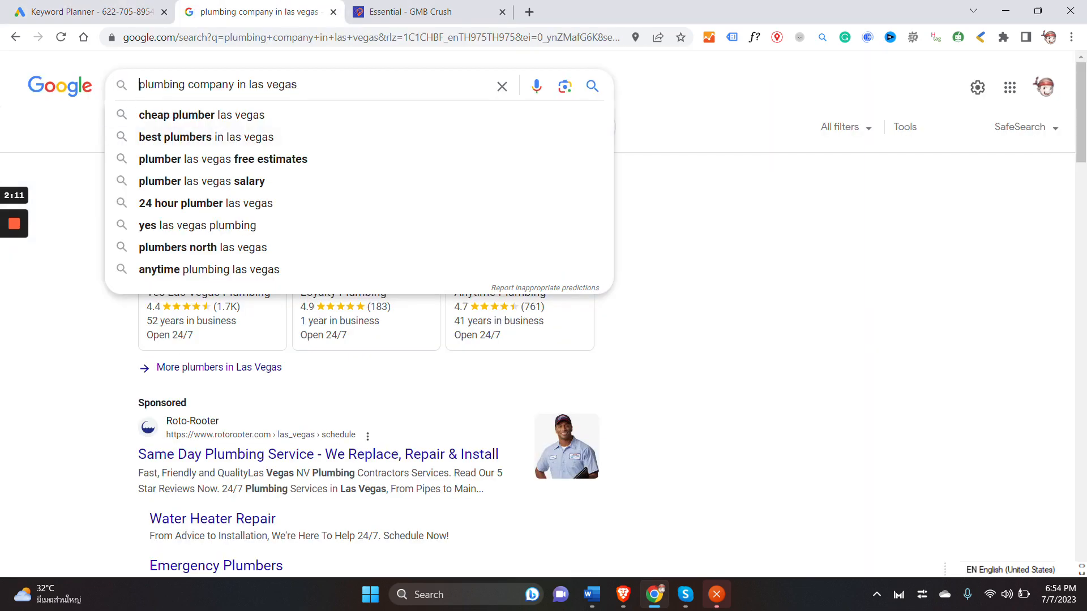
text(eme)
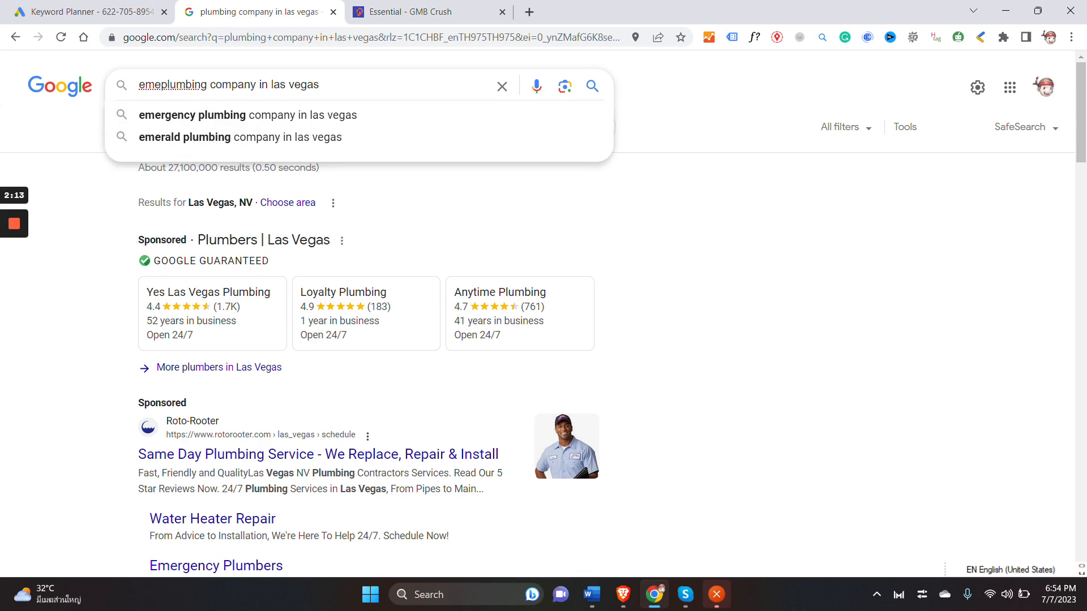
click(248, 114)
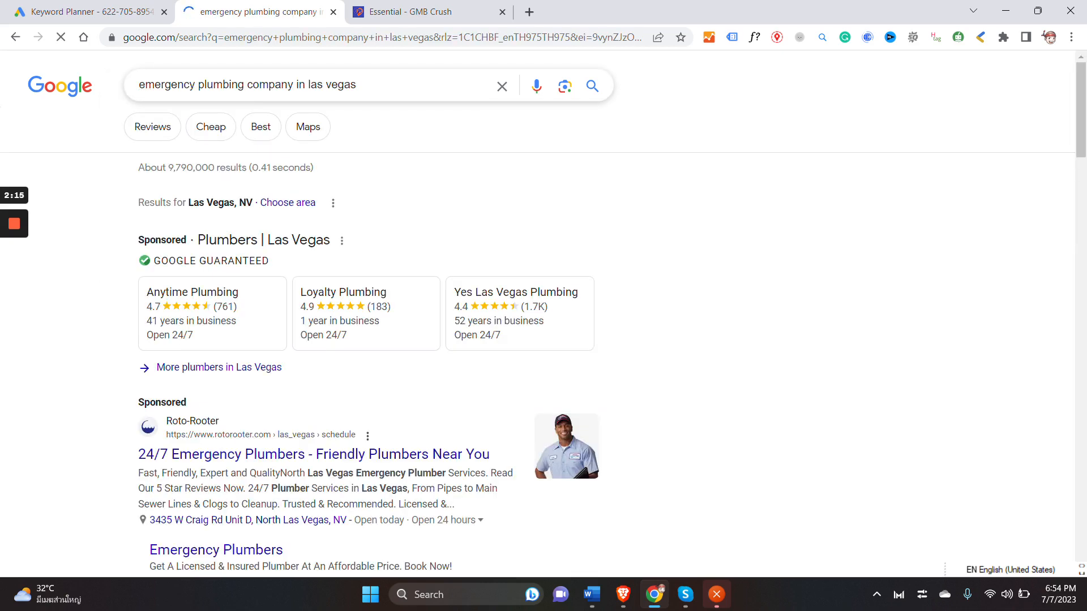
click(316, 84)
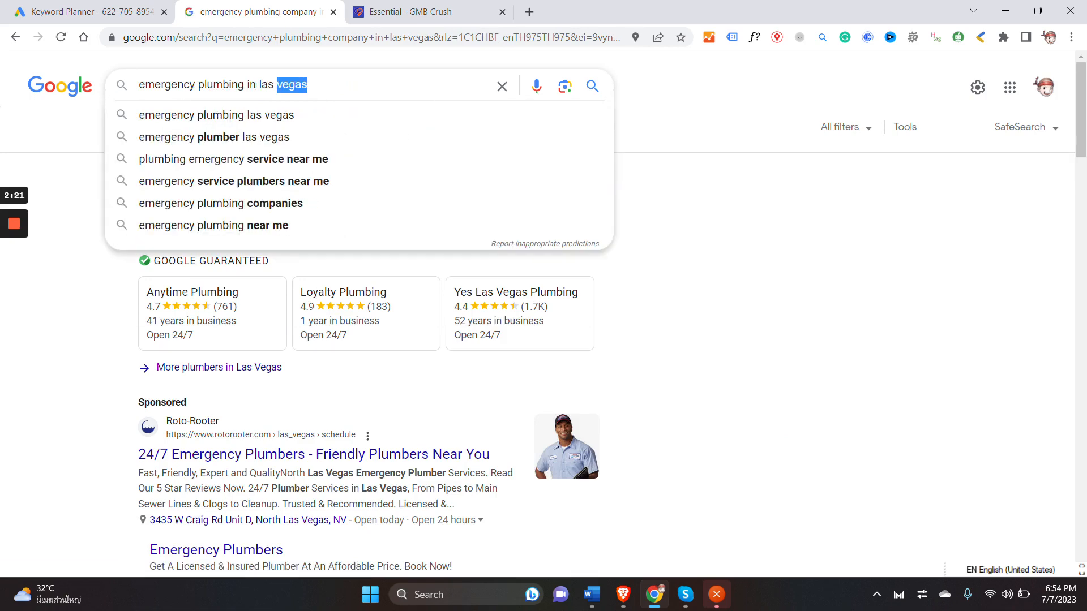
click(217, 115)
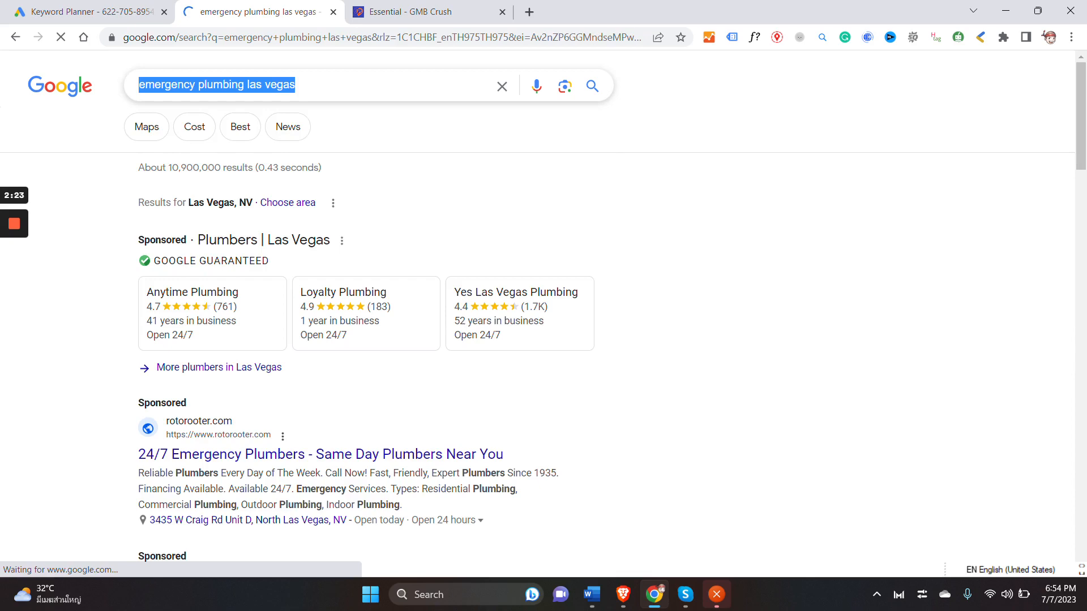
click(88, 12)
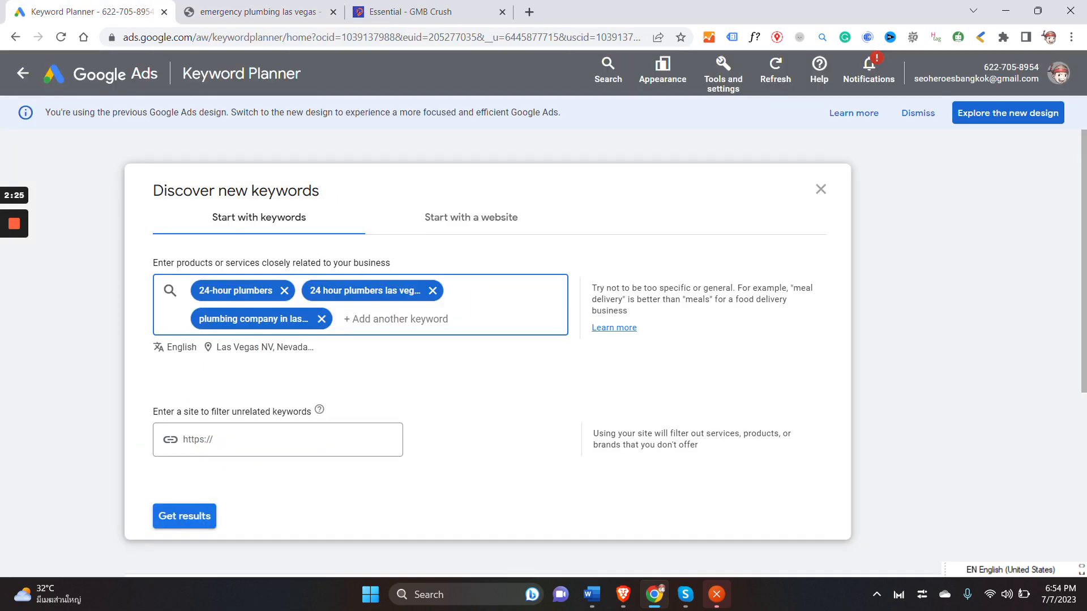
Step: Search '24 hour plumber near me' and enter it as a Keyword Planner seed
click(256, 12)
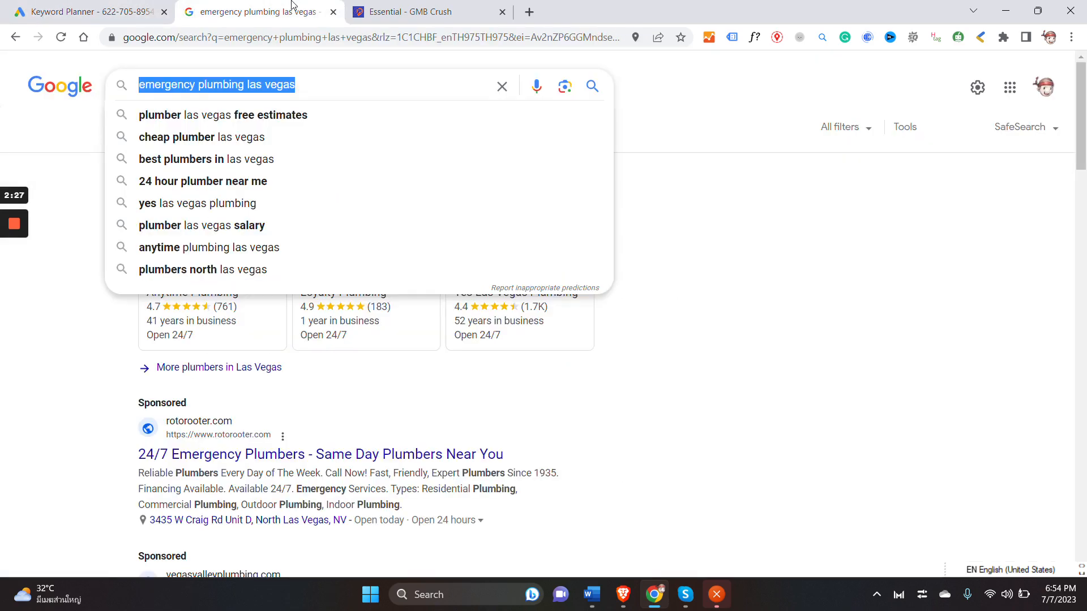
click(203, 181)
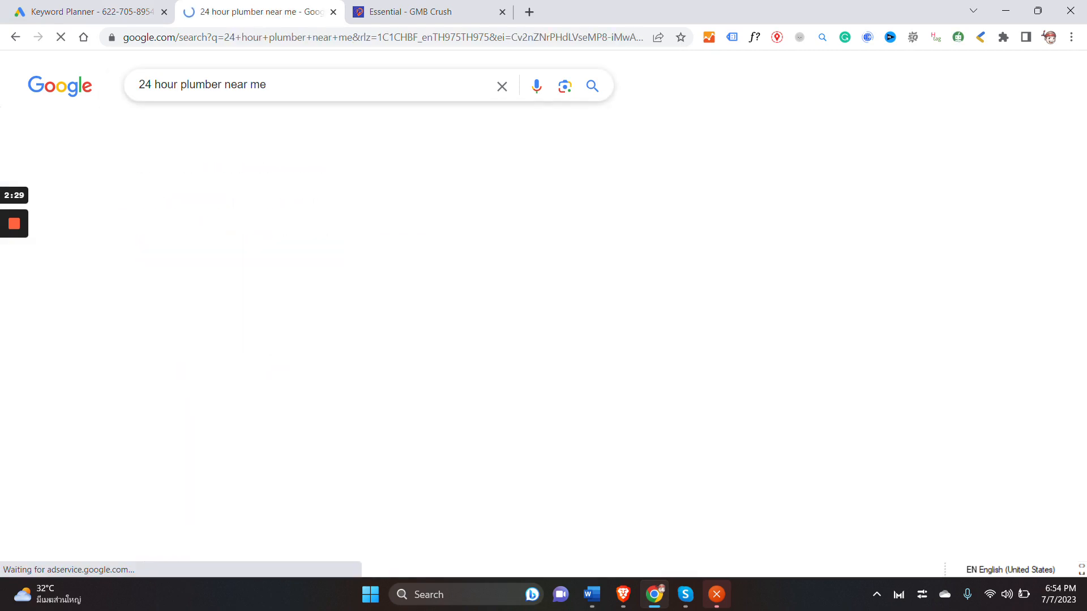
click(88, 12)
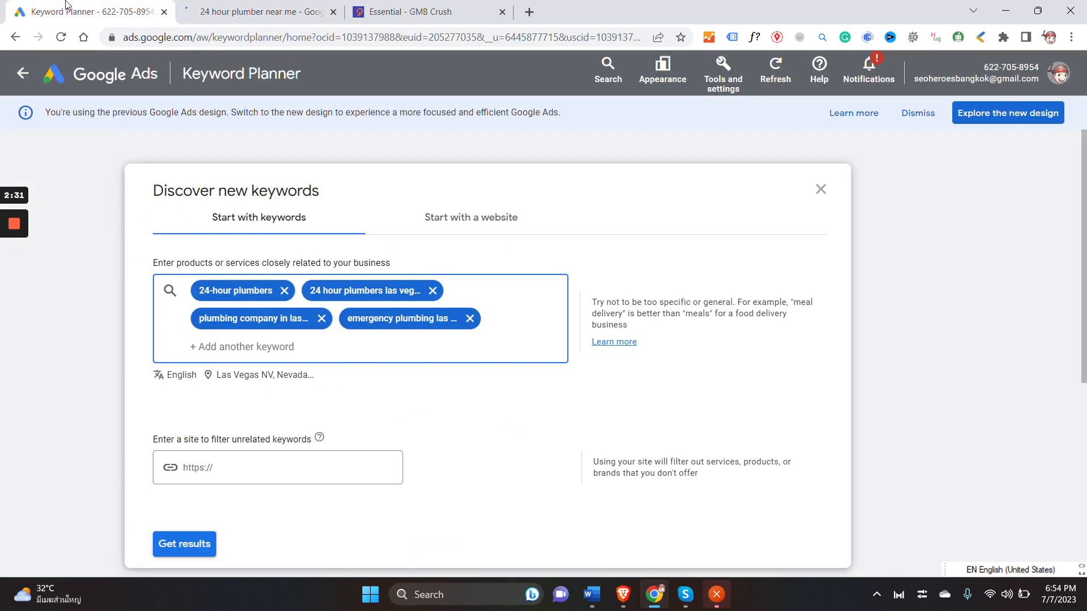
text(24 hour plumber near me)
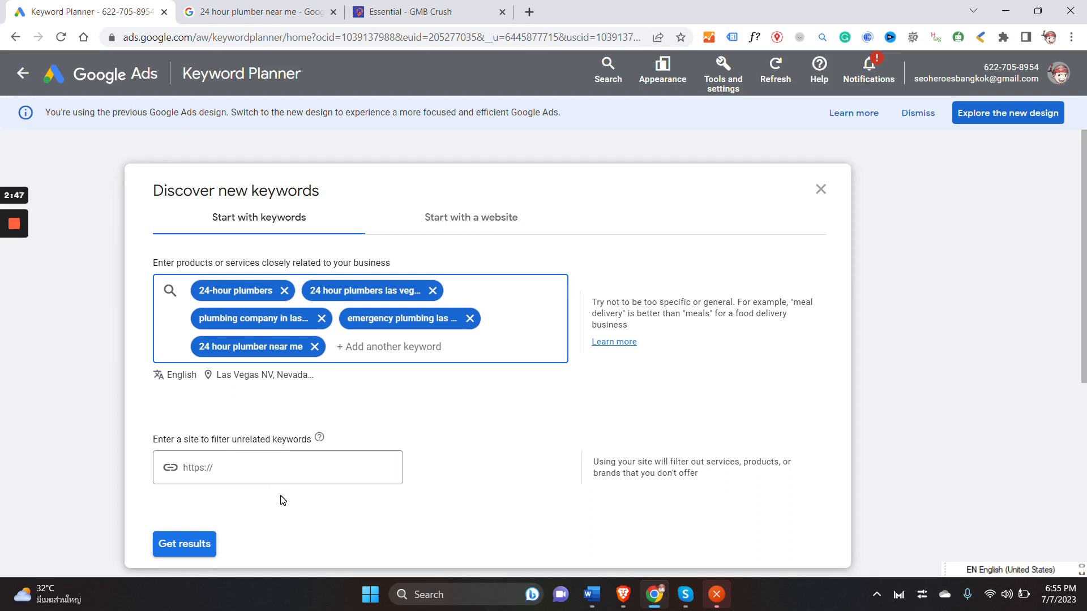
Step: Generate 281 keyword ideas for the five seeds with Google and search partners as network
click(183, 544)
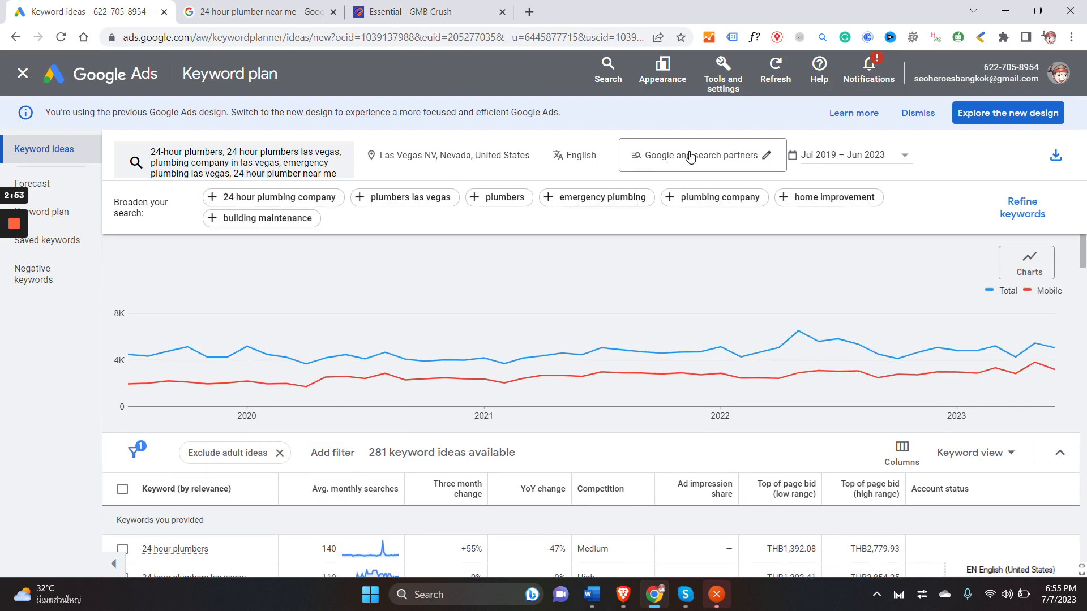
click(700, 155)
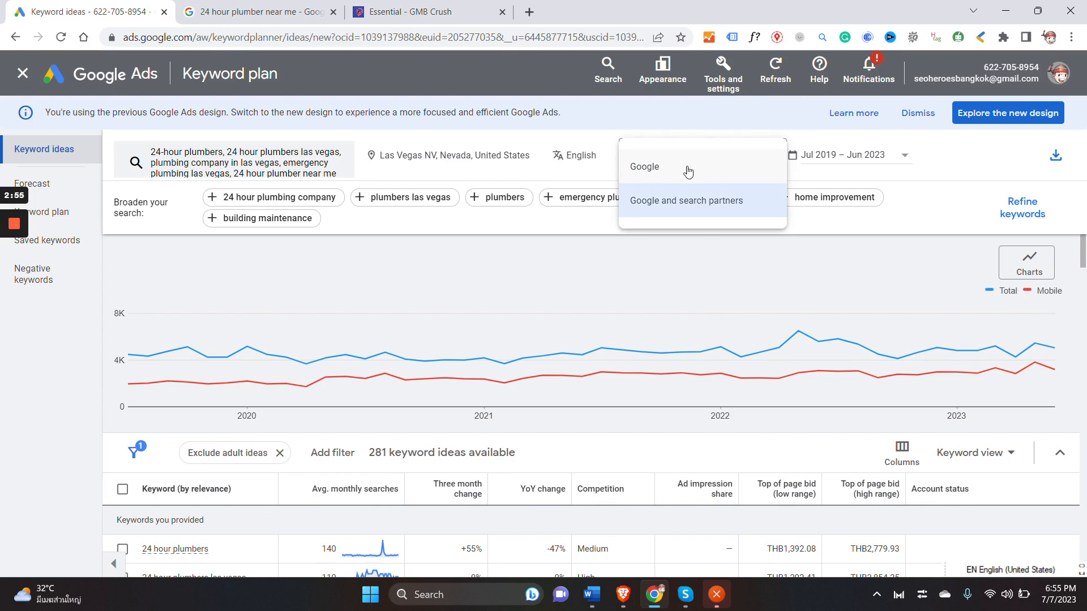
mouse_move(661, 172)
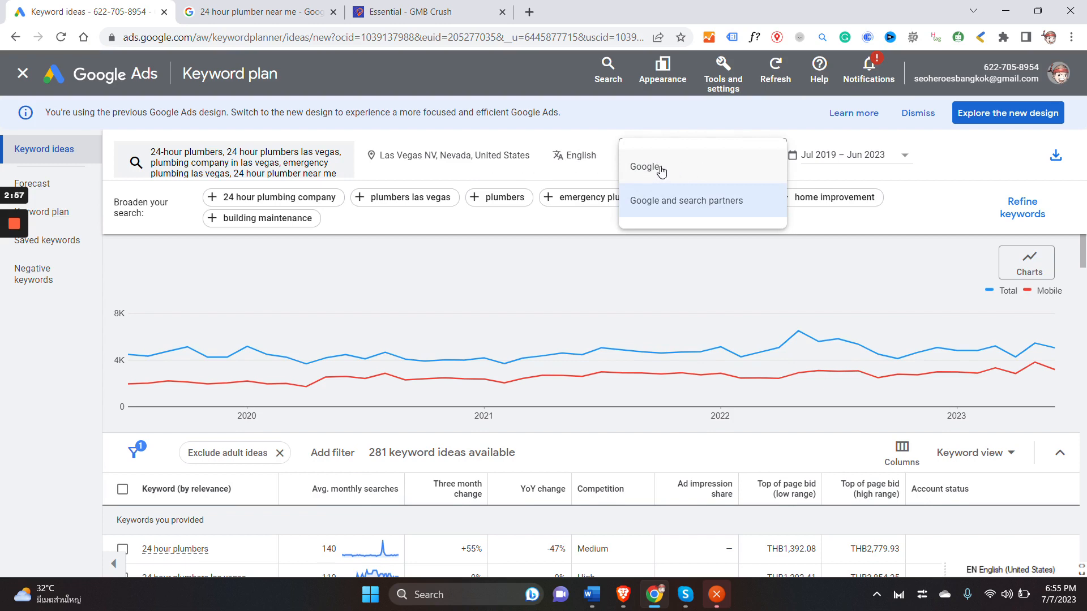
mouse_move(649, 207)
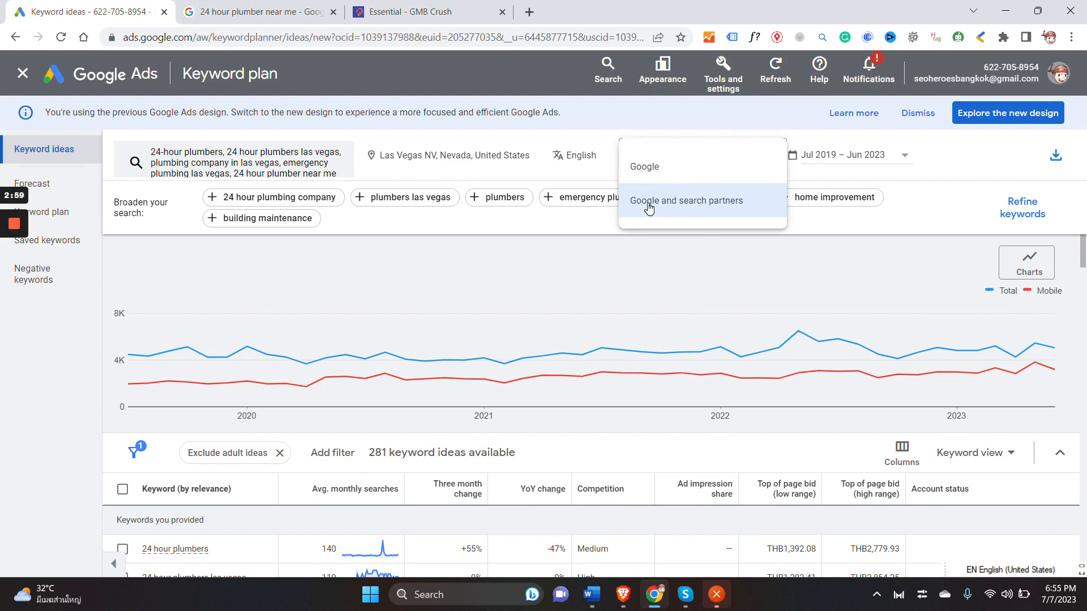
click(685, 200)
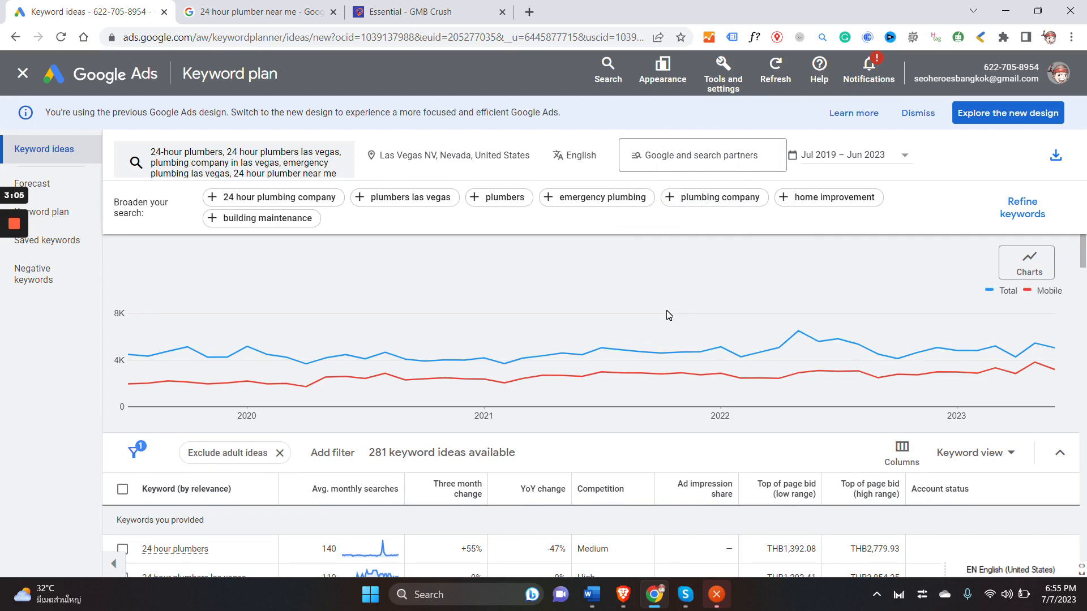
mouse_move(886, 159)
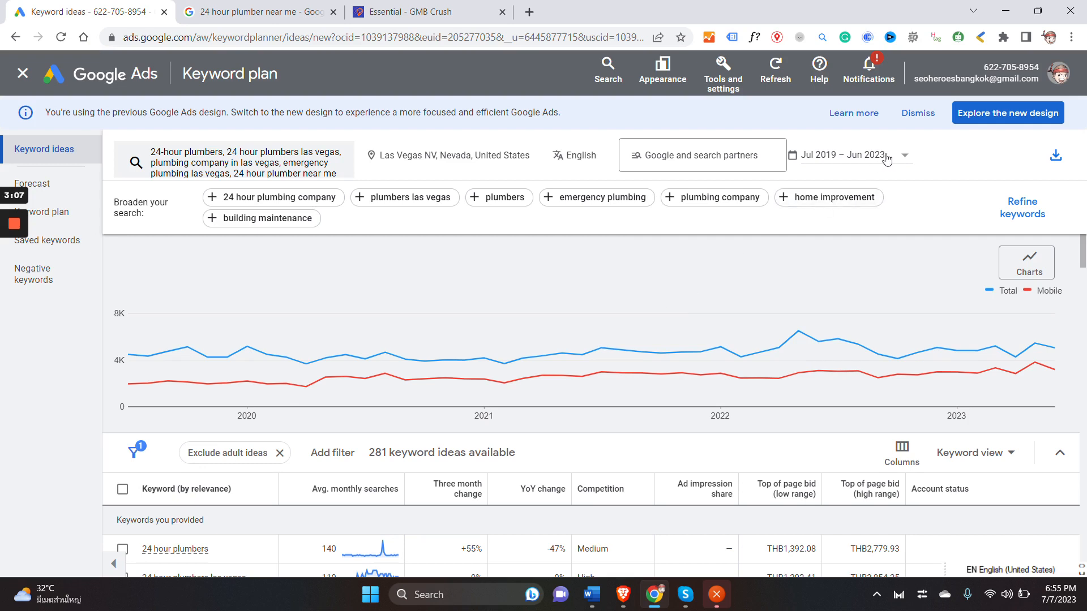
Step: Set the date range to All available, Jul 2019 – Jun 2023
click(904, 154)
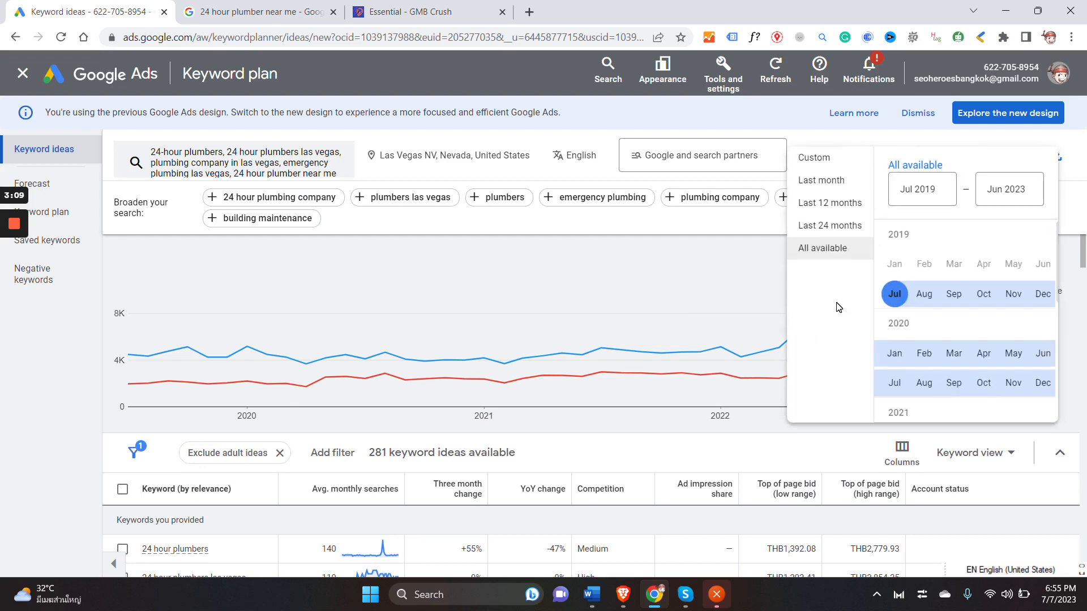
mouse_move(824, 248)
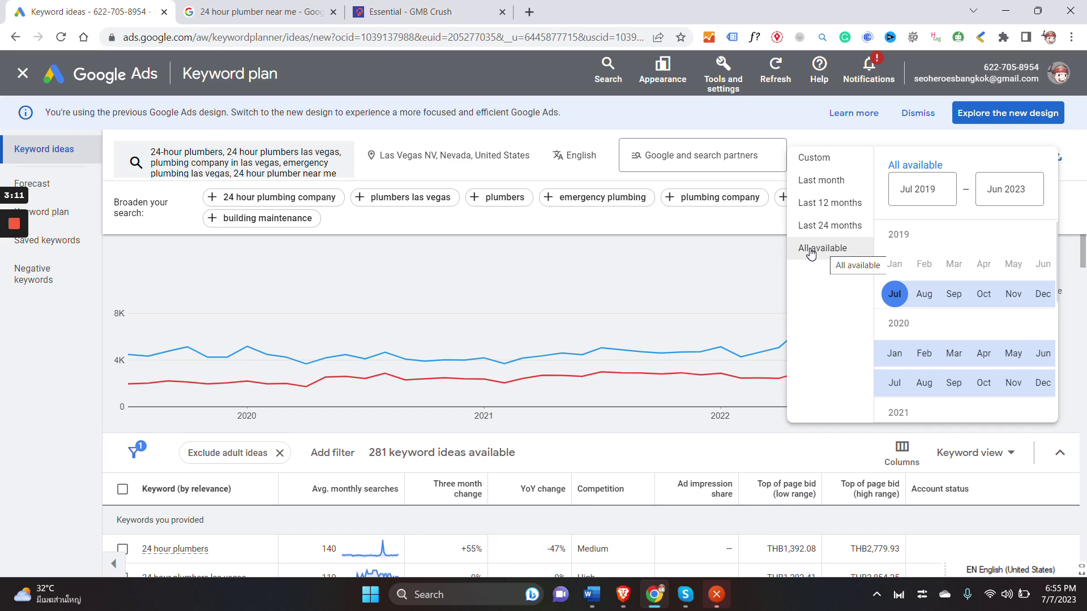
click(824, 248)
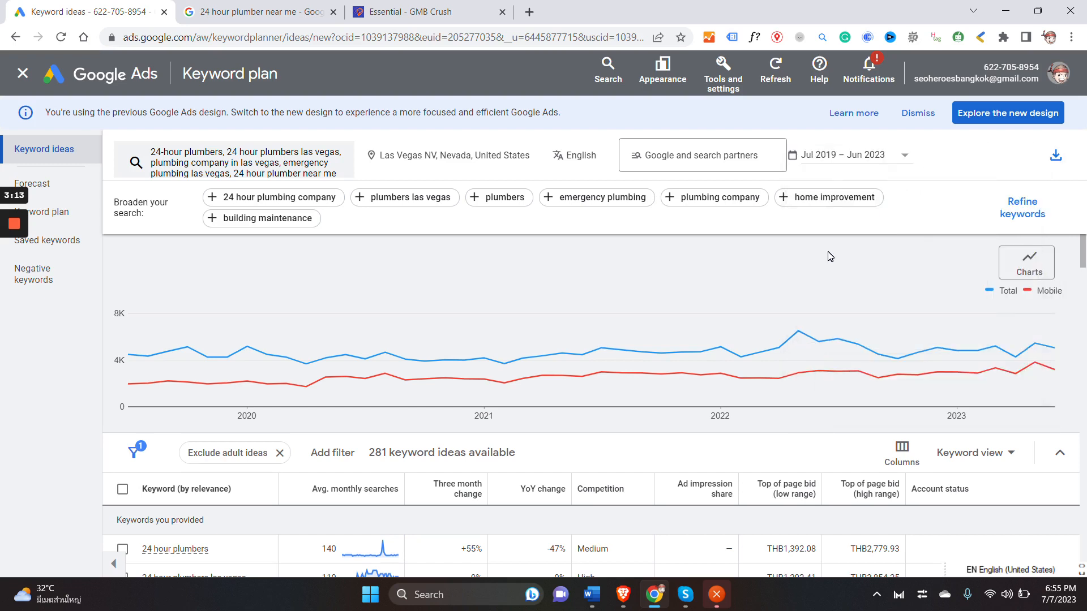
mouse_move(941, 200)
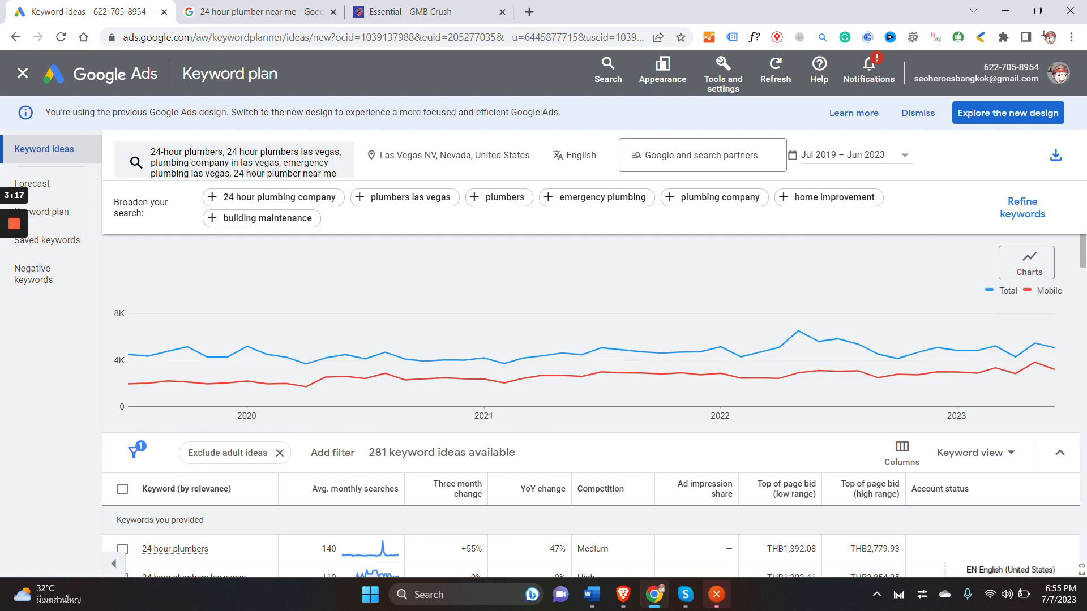
mouse_move(150, 213)
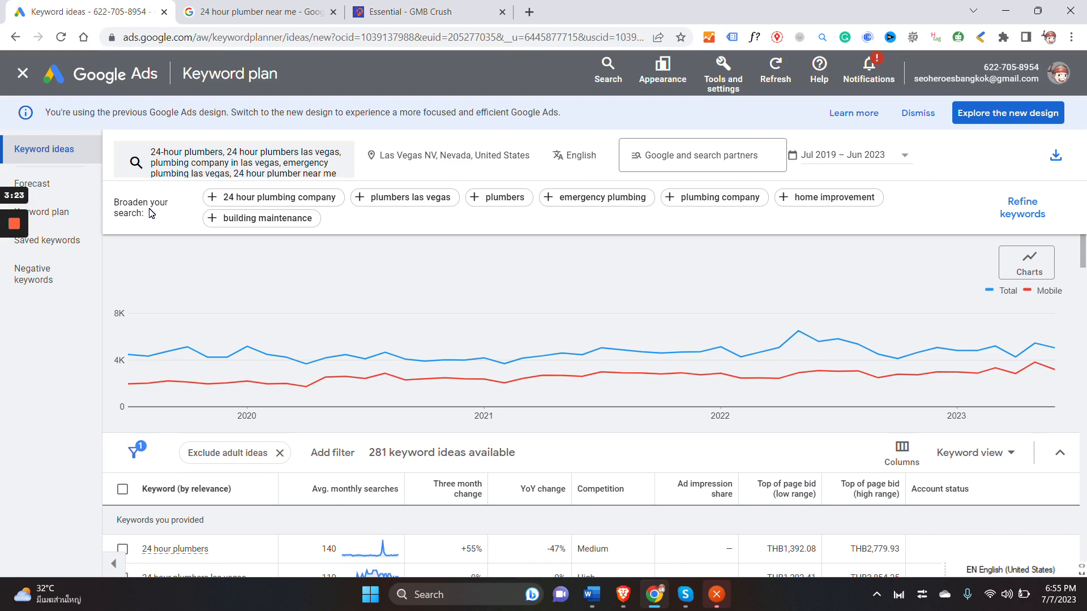
mouse_move(192, 206)
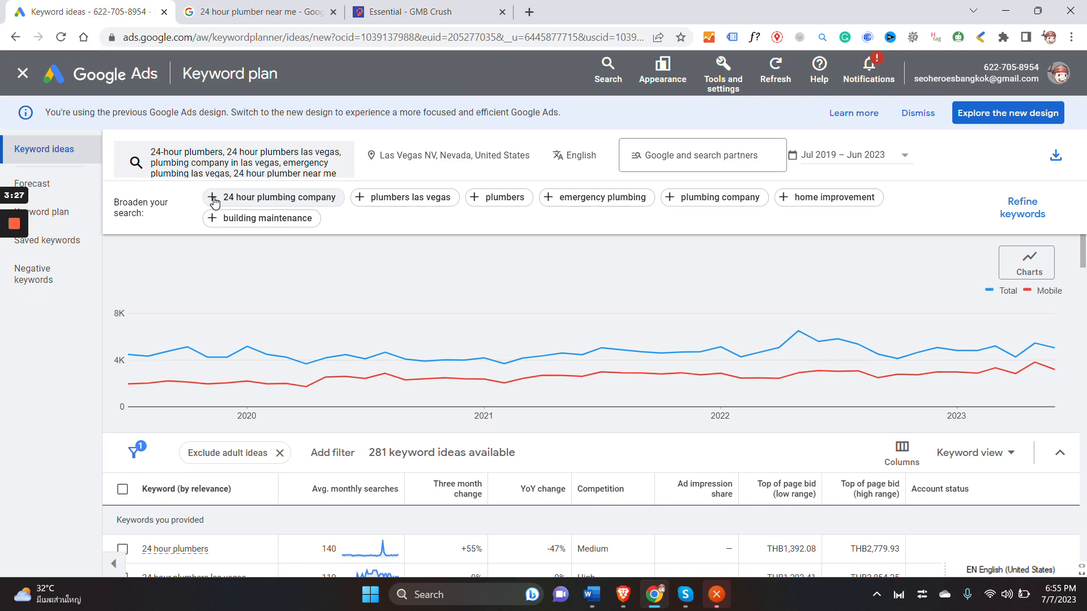
Step: Add the suggested '24 hour plumbing company' seed, growing the list to 285 ideas
click(281, 197)
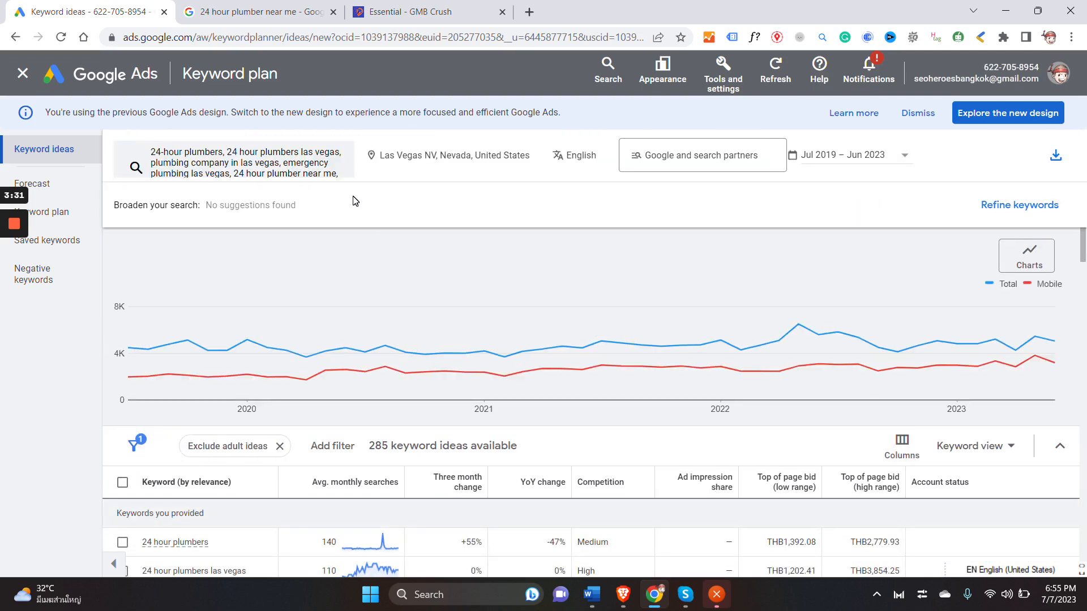
mouse_move(371, 219)
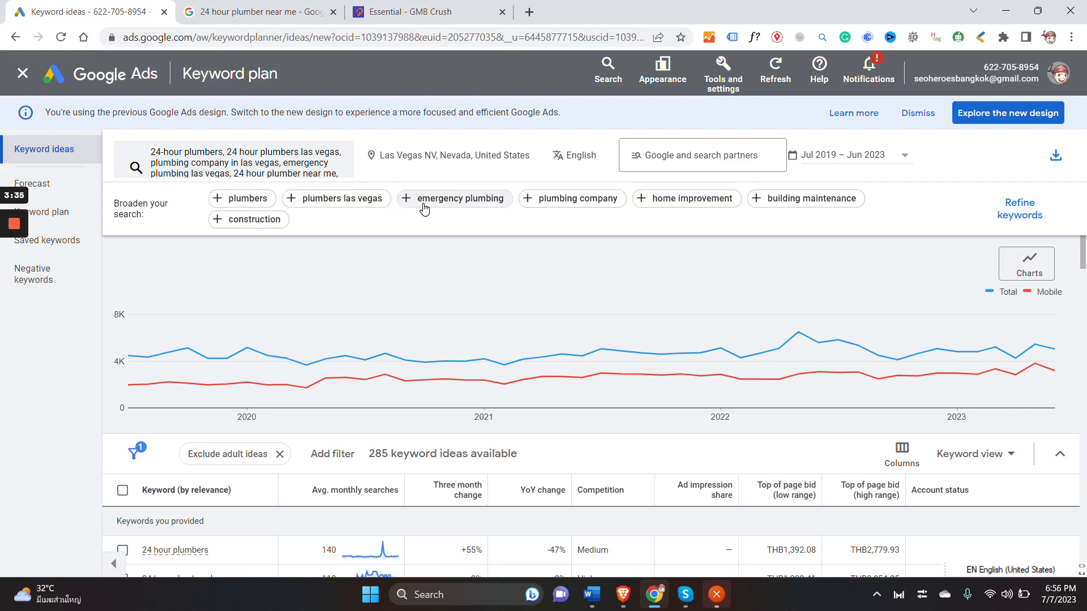
mouse_move(553, 203)
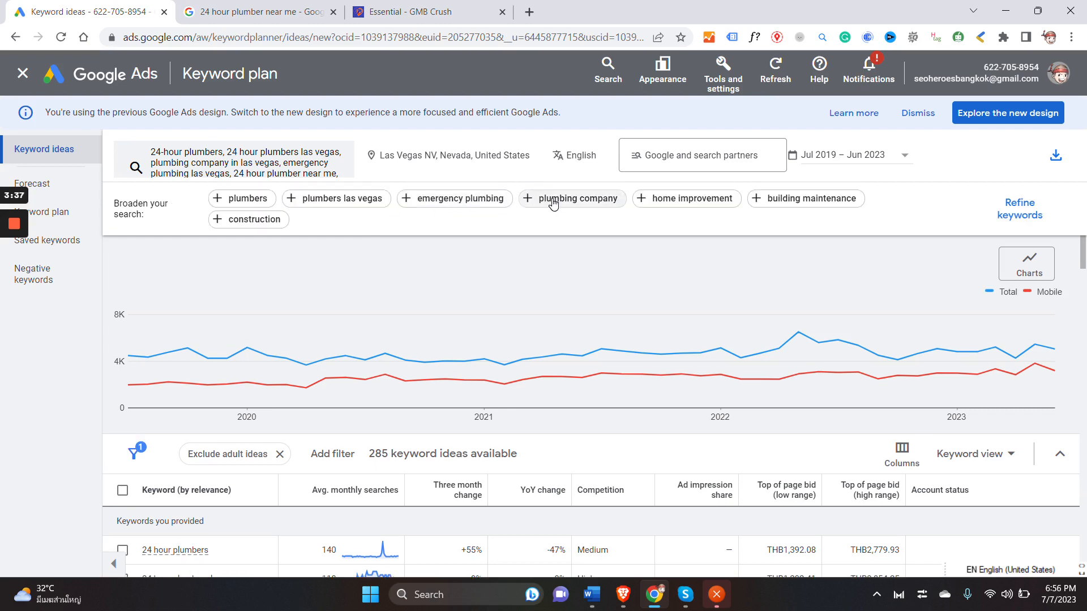
mouse_move(427, 224)
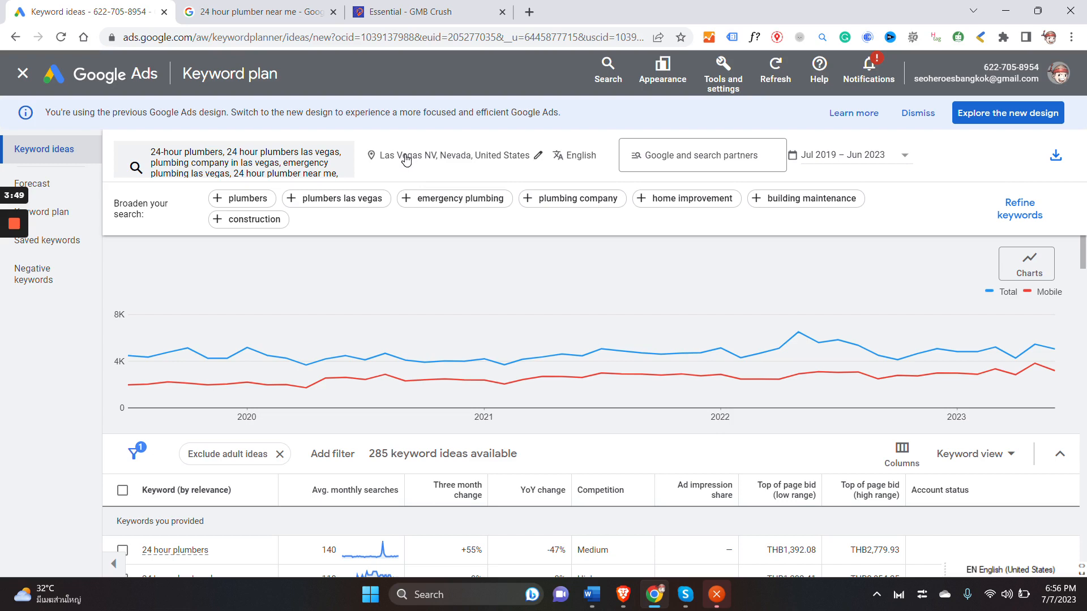
mouse_move(408, 204)
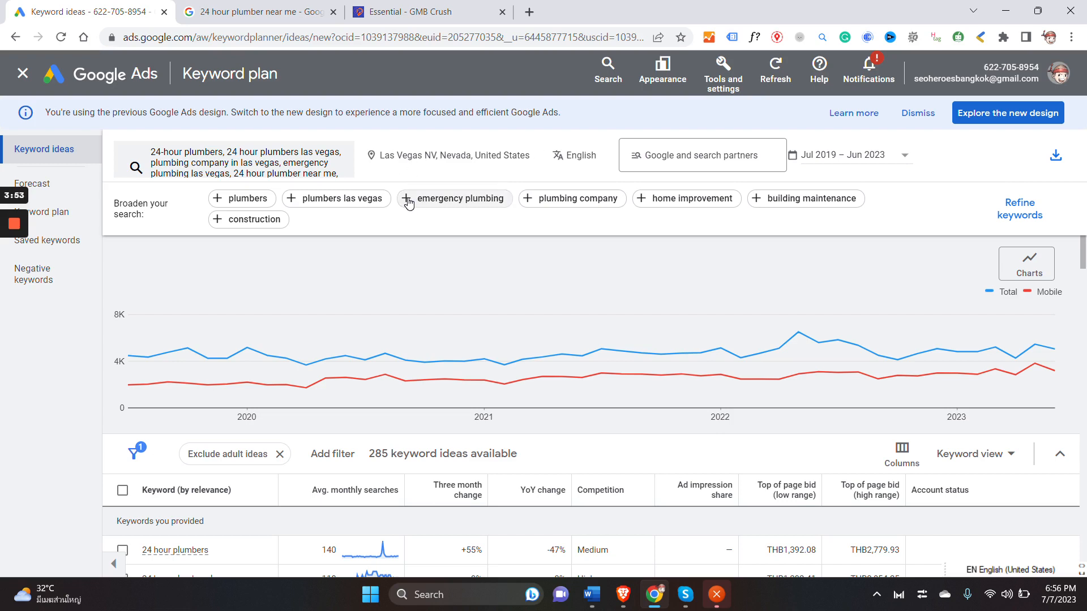
mouse_move(491, 204)
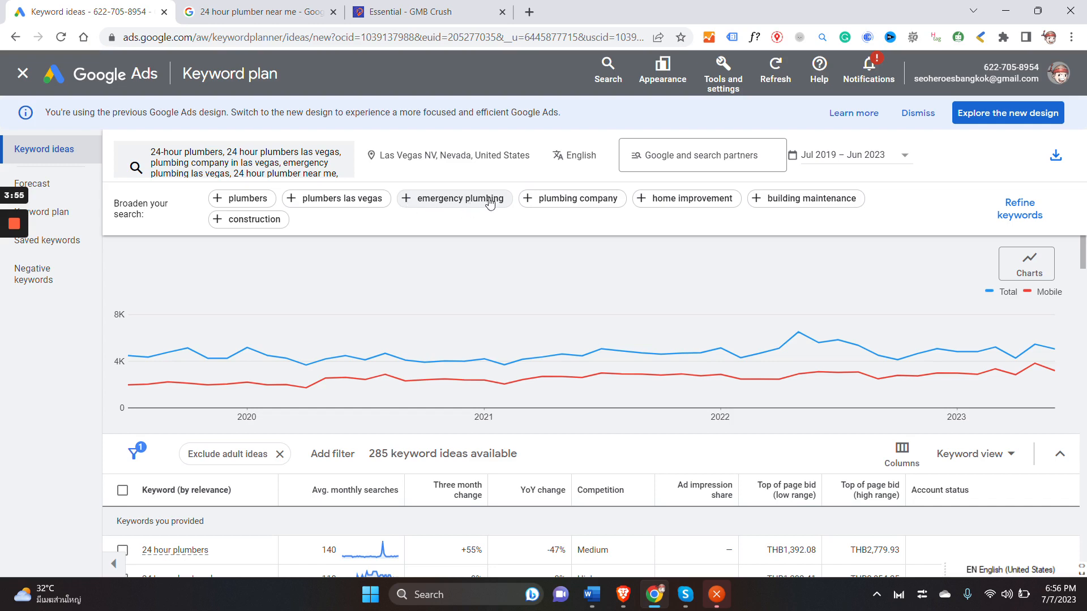
mouse_move(407, 202)
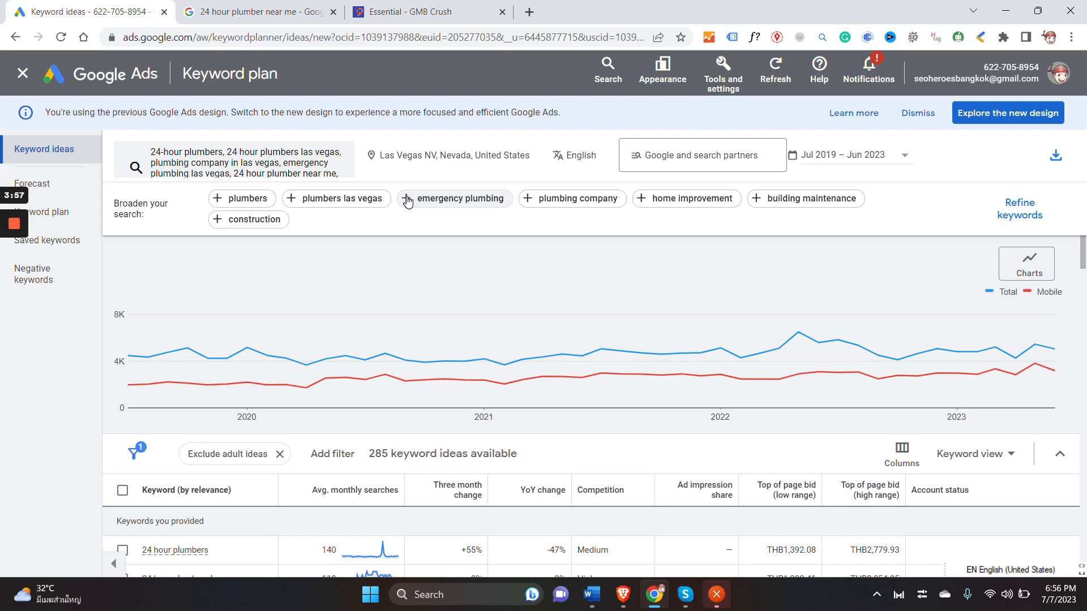
mouse_move(436, 199)
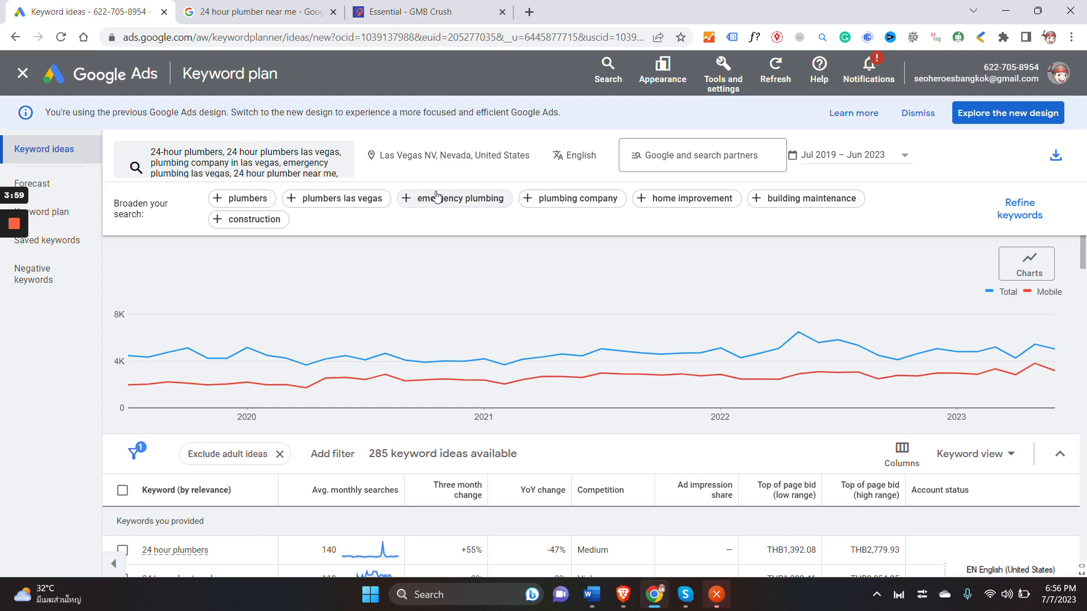
mouse_move(408, 201)
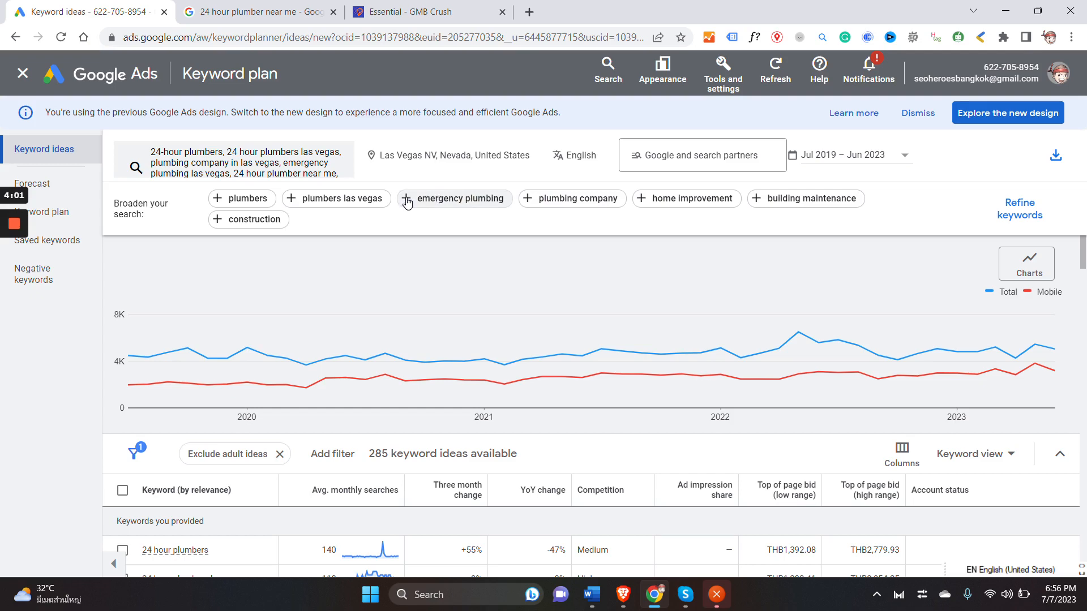
click(242, 158)
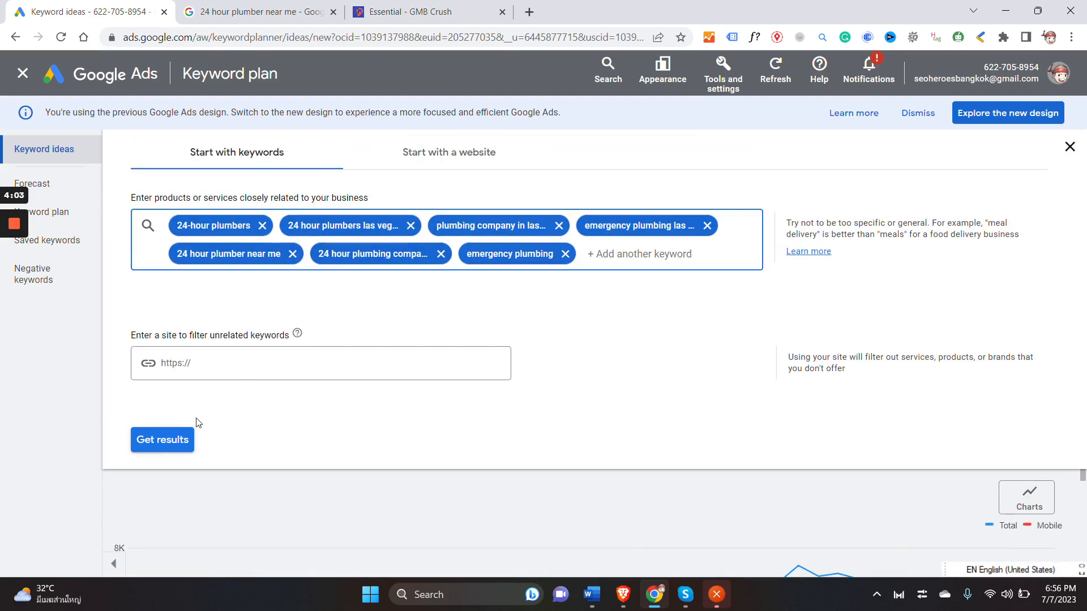
click(162, 440)
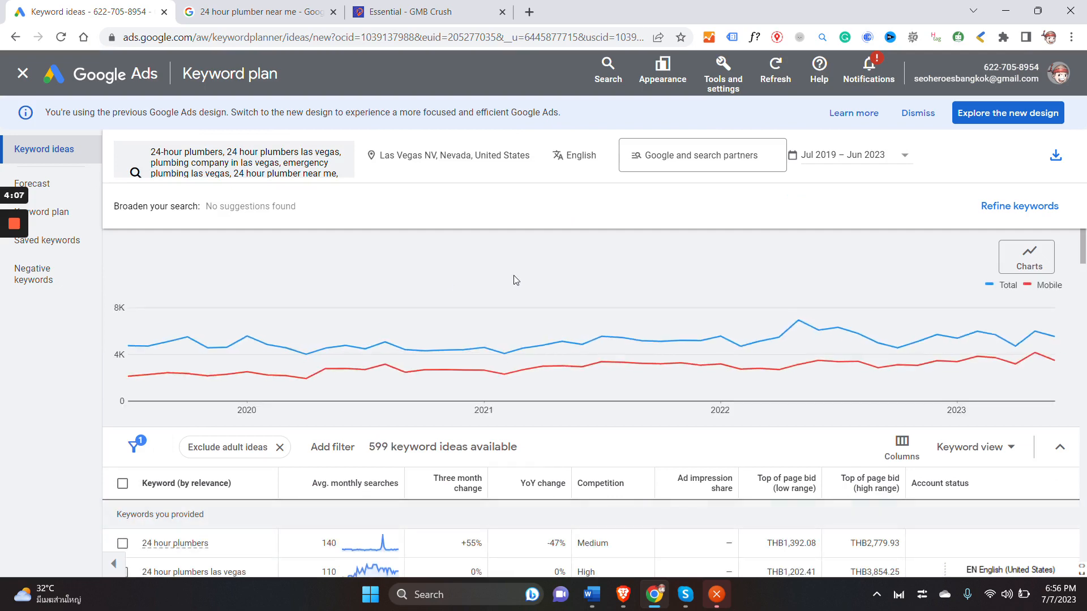
scroll(down, 3)
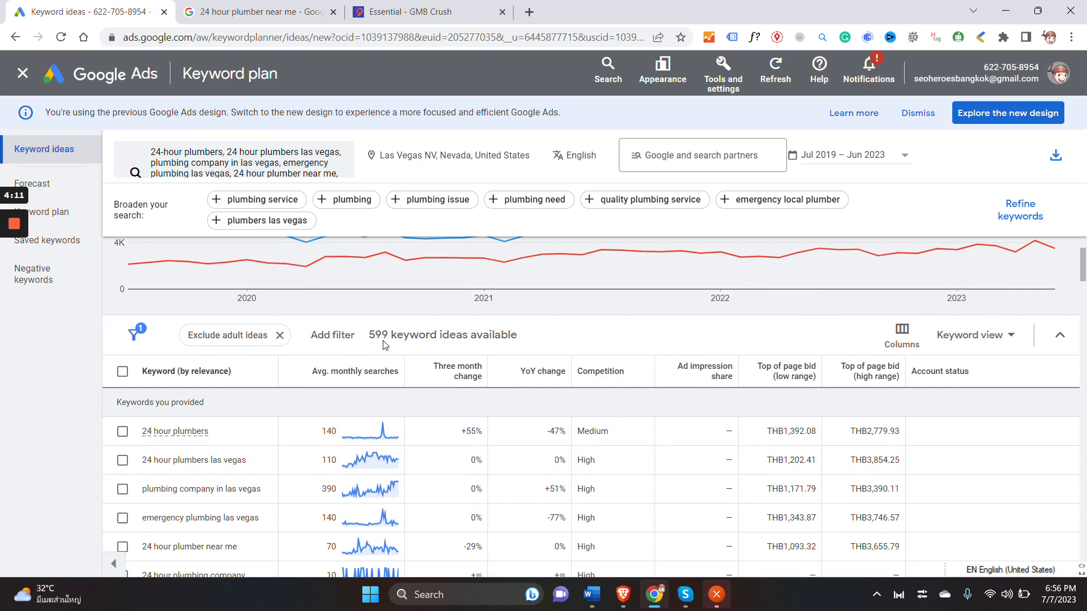
mouse_move(564, 318)
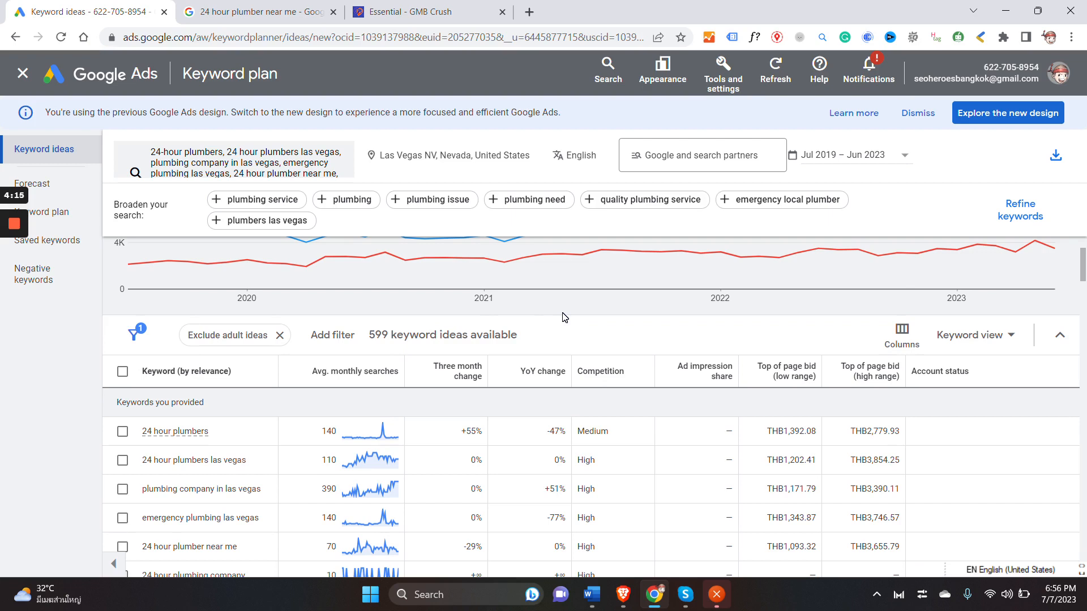
mouse_move(374, 377)
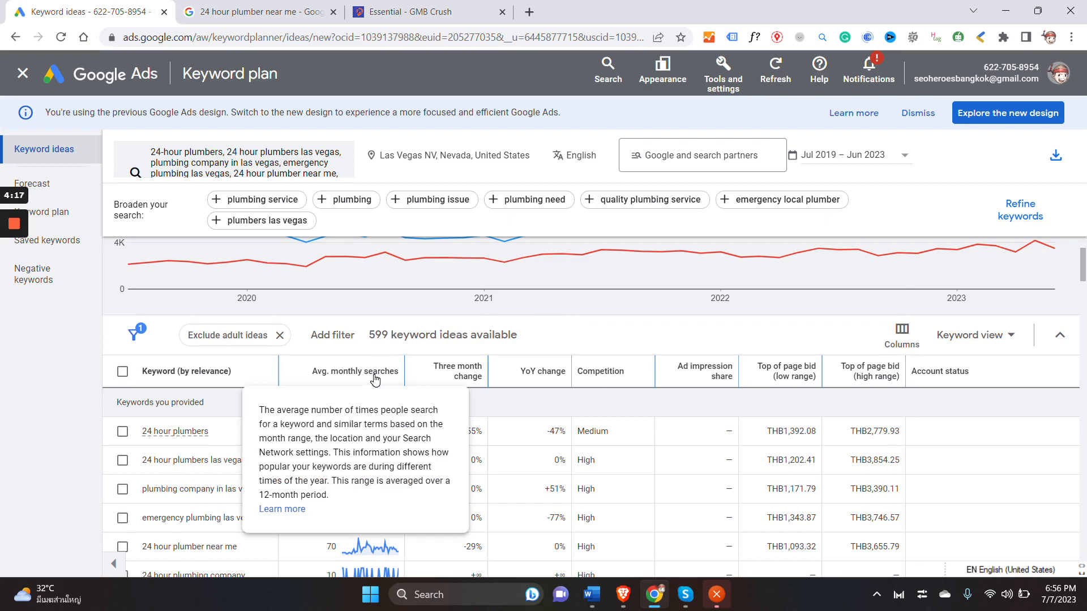
mouse_move(214, 378)
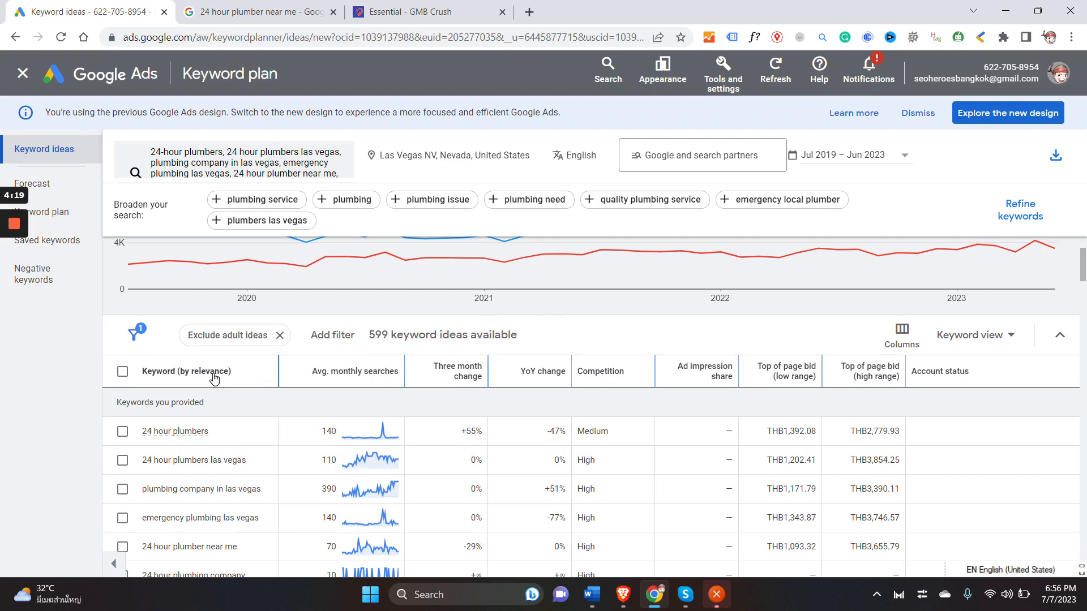
mouse_move(169, 378)
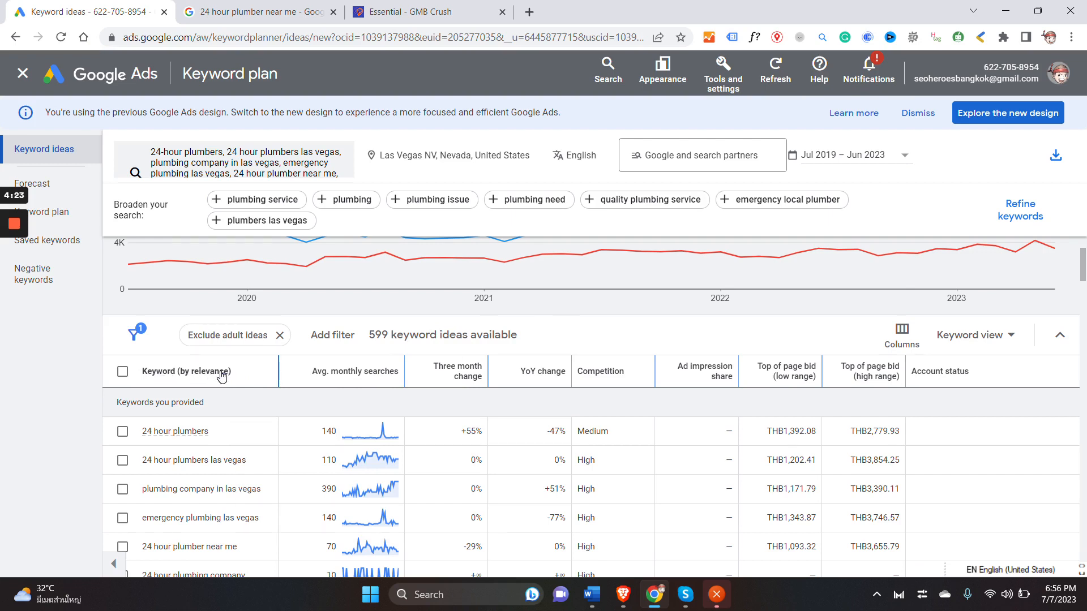
mouse_move(345, 386)
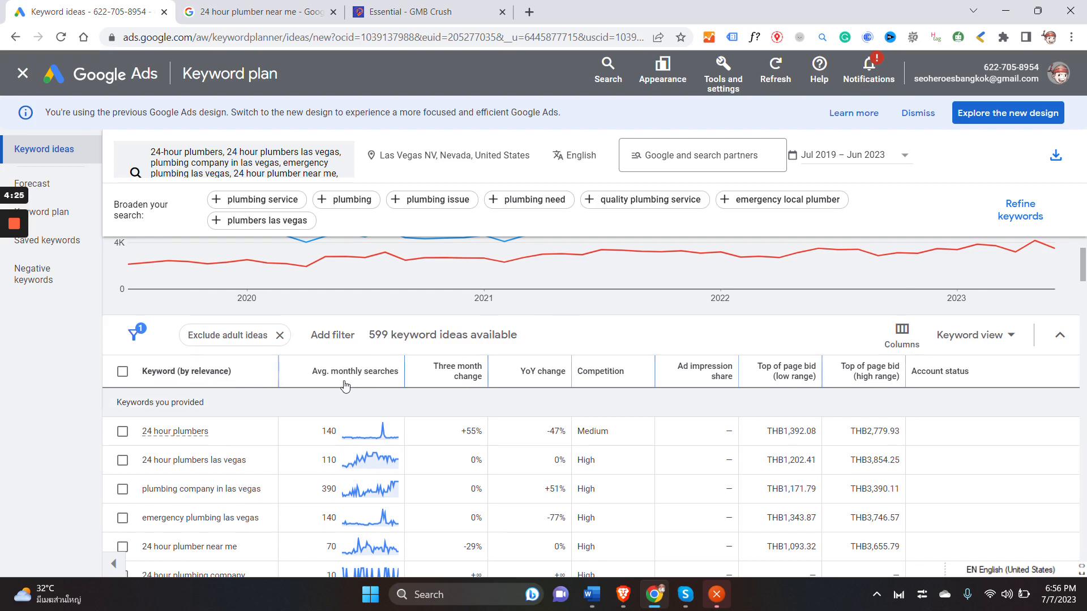
mouse_move(617, 287)
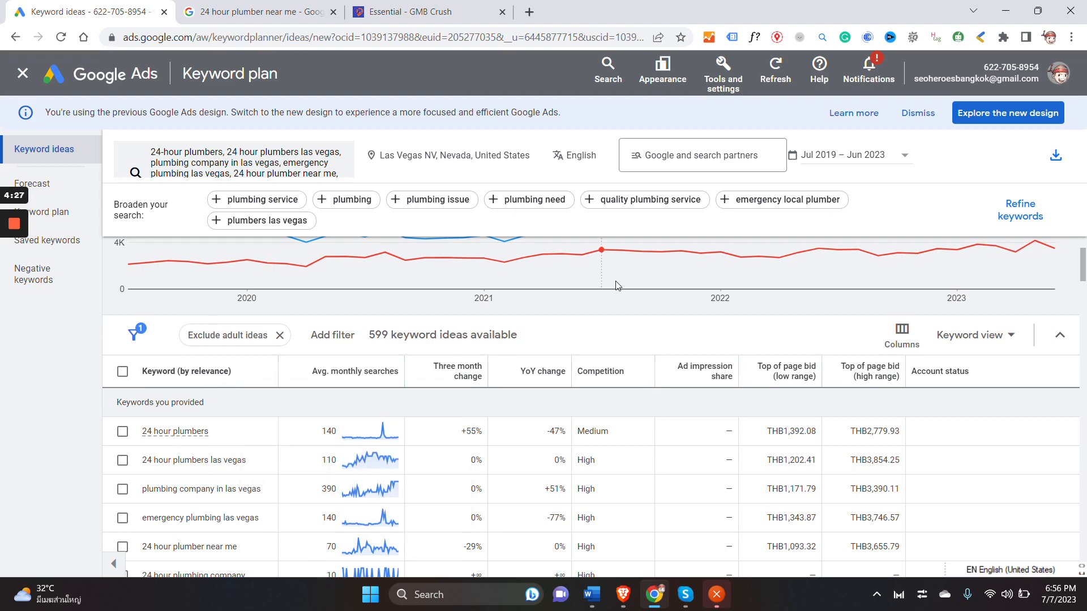
scroll(down, 3)
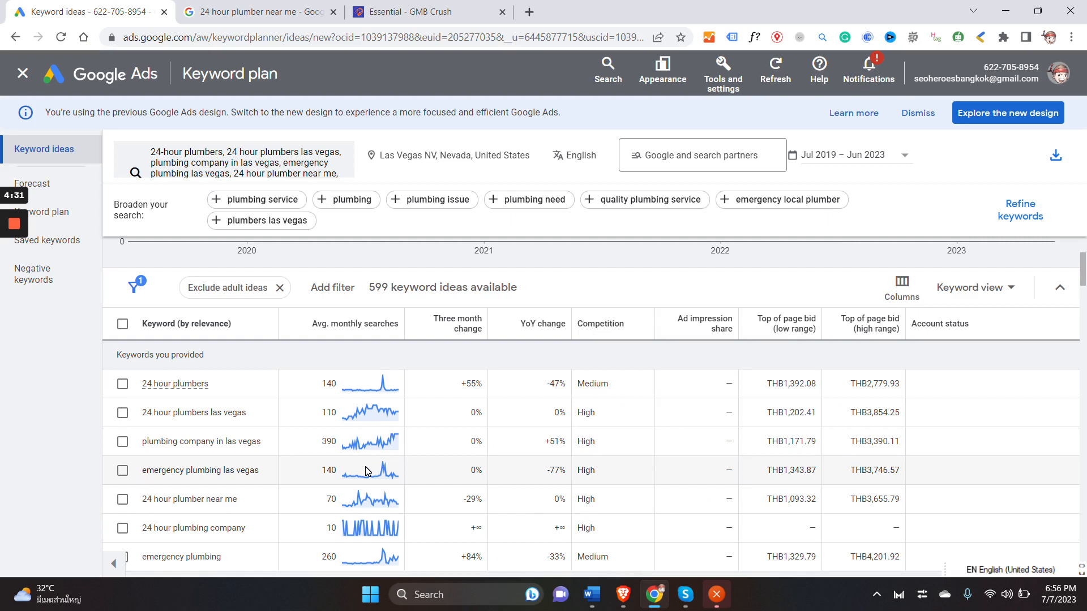
mouse_move(368, 421)
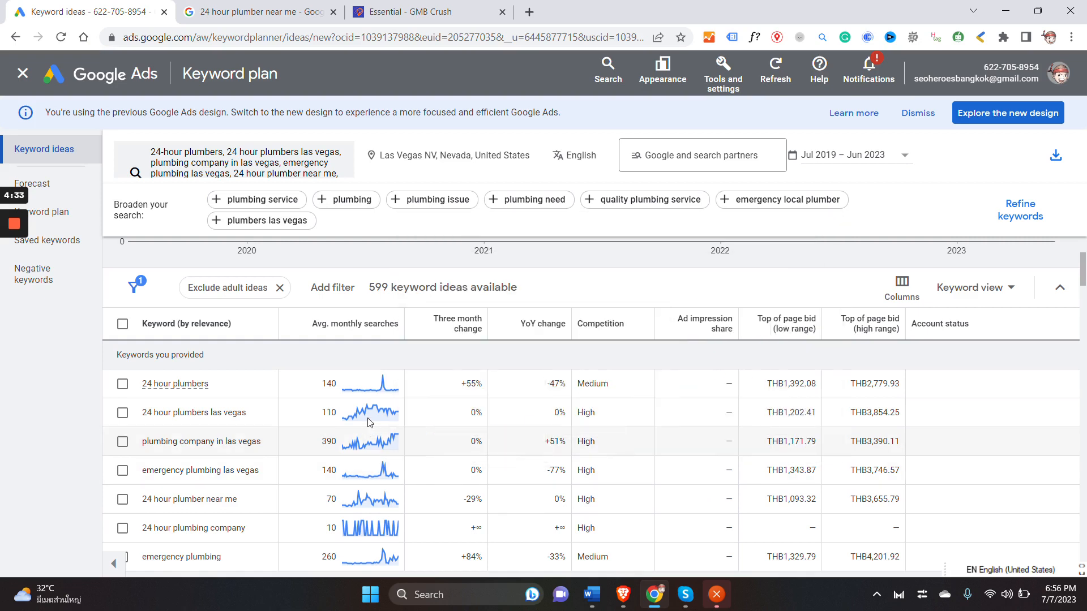
mouse_move(360, 356)
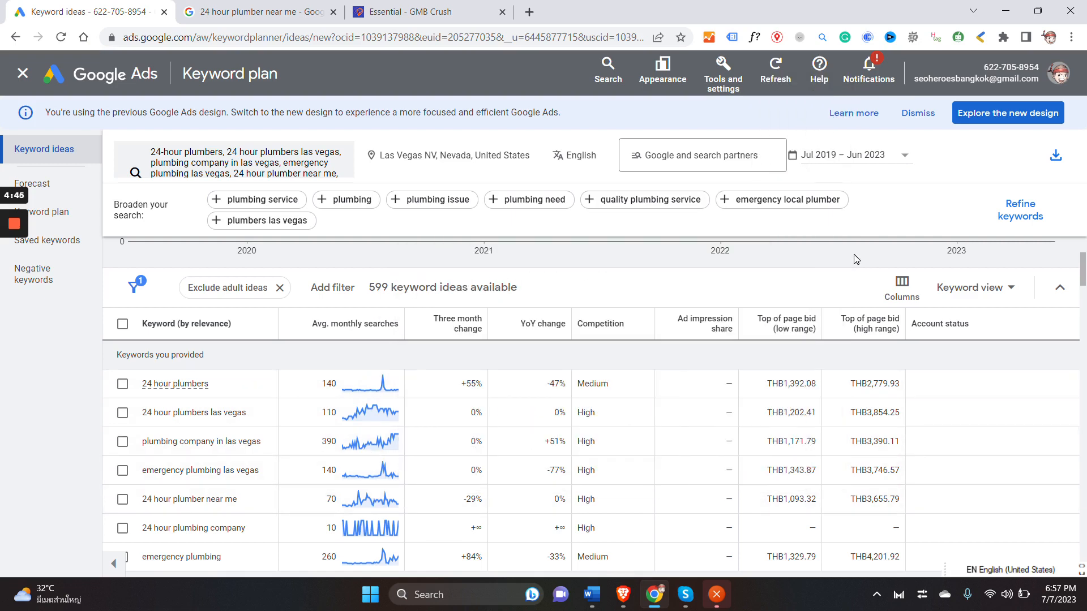
mouse_move(459, 323)
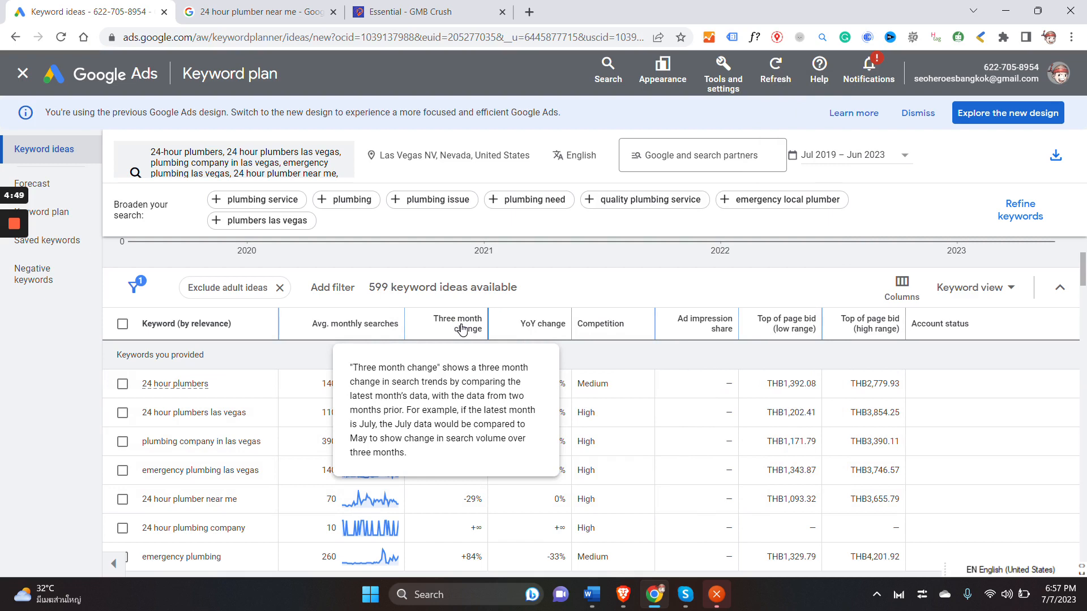
mouse_move(566, 270)
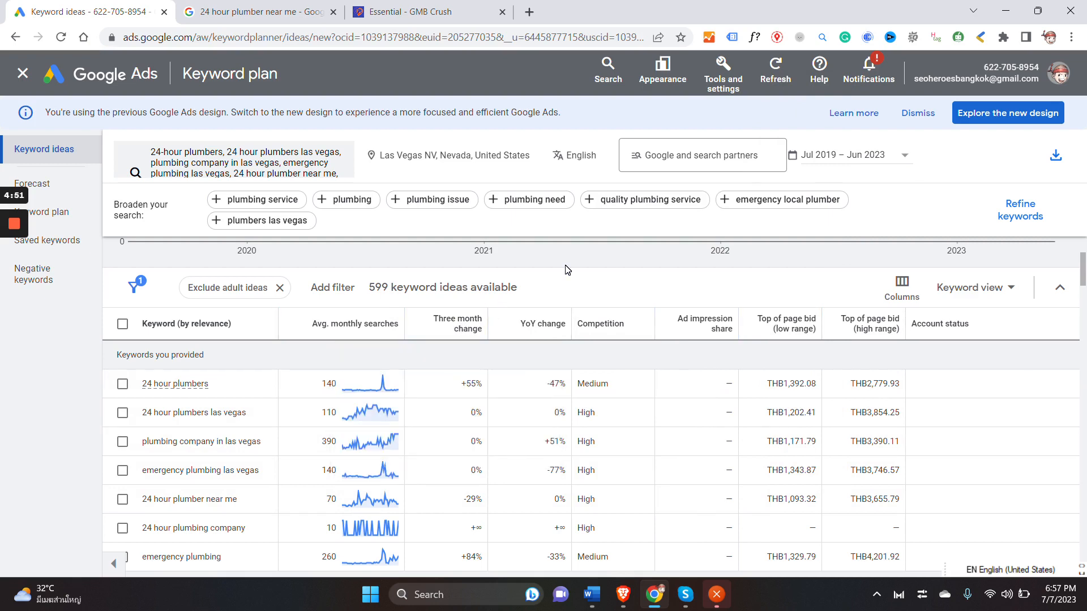
mouse_move(575, 272)
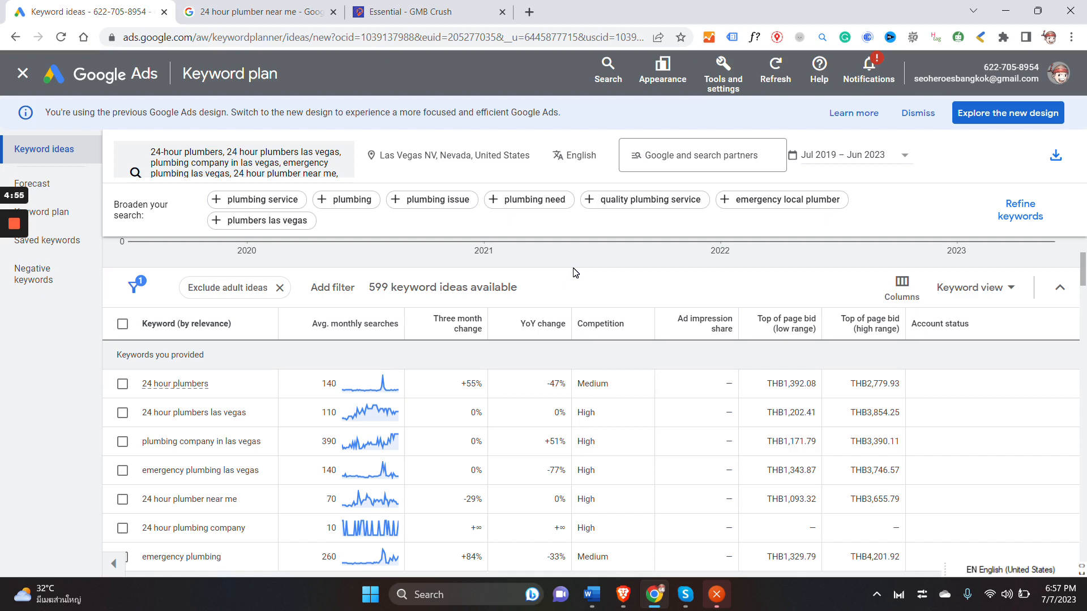
mouse_move(591, 281)
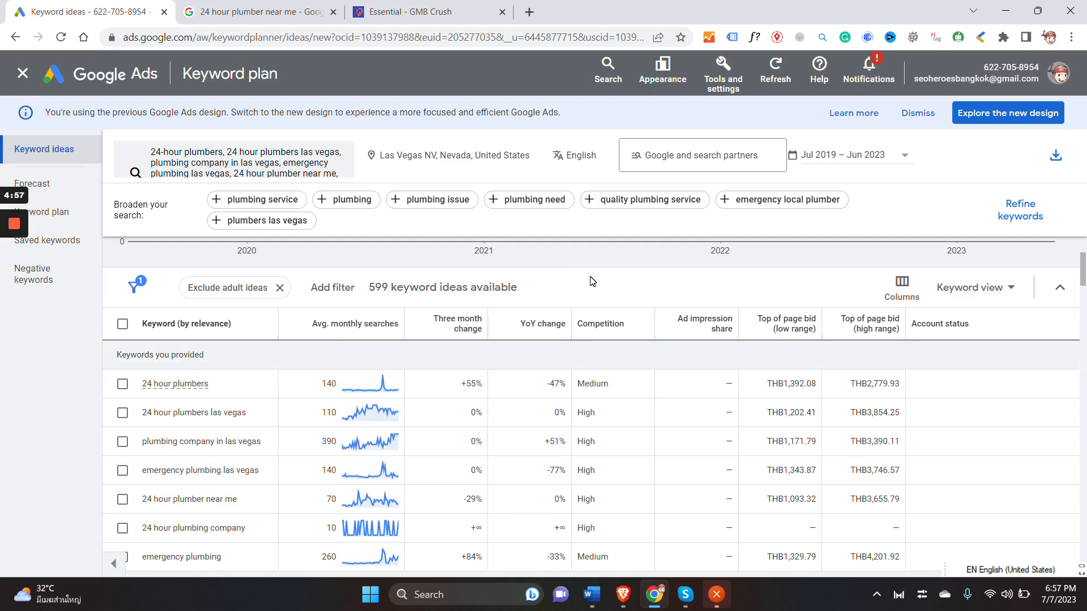
mouse_move(639, 250)
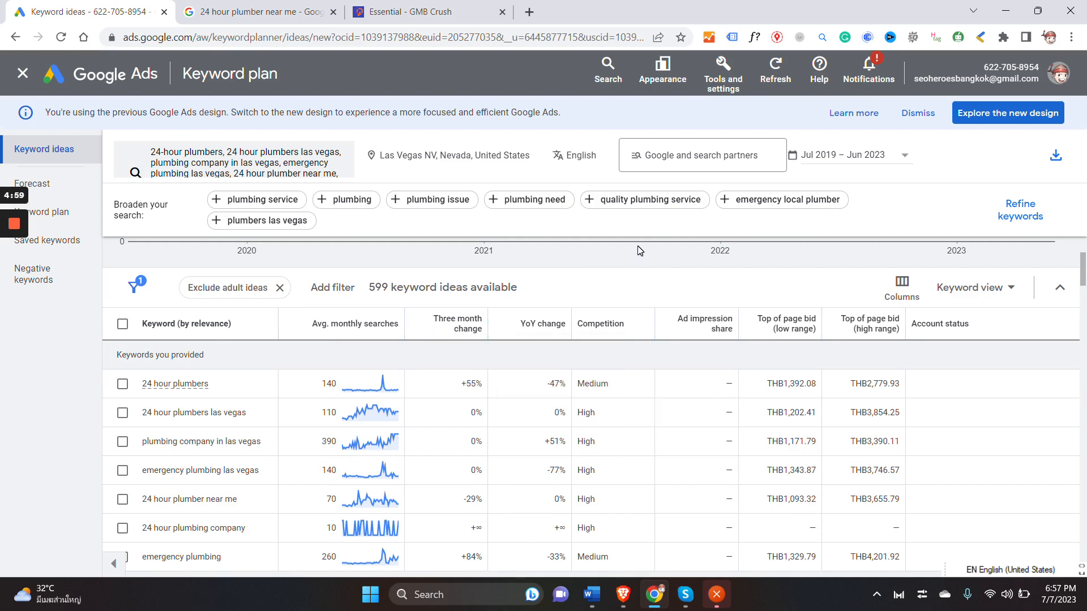
mouse_move(580, 315)
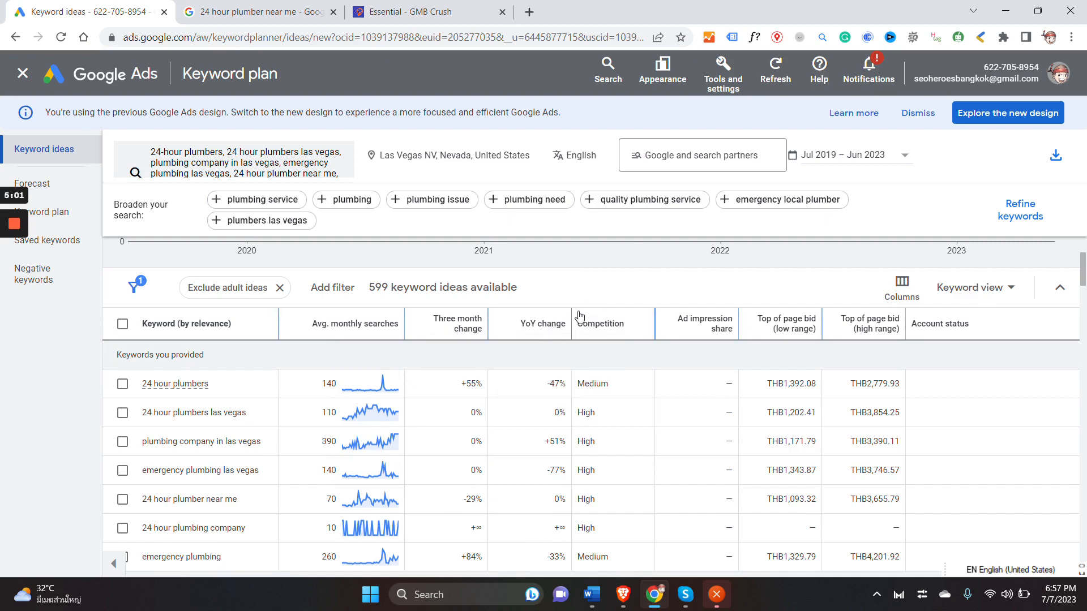
mouse_move(682, 287)
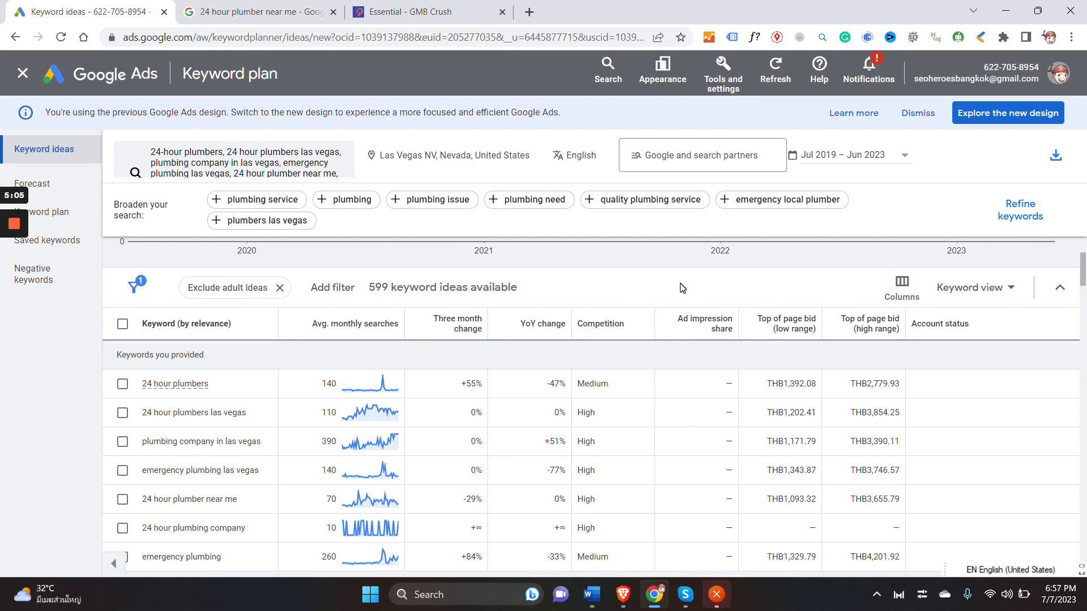
mouse_move(612, 353)
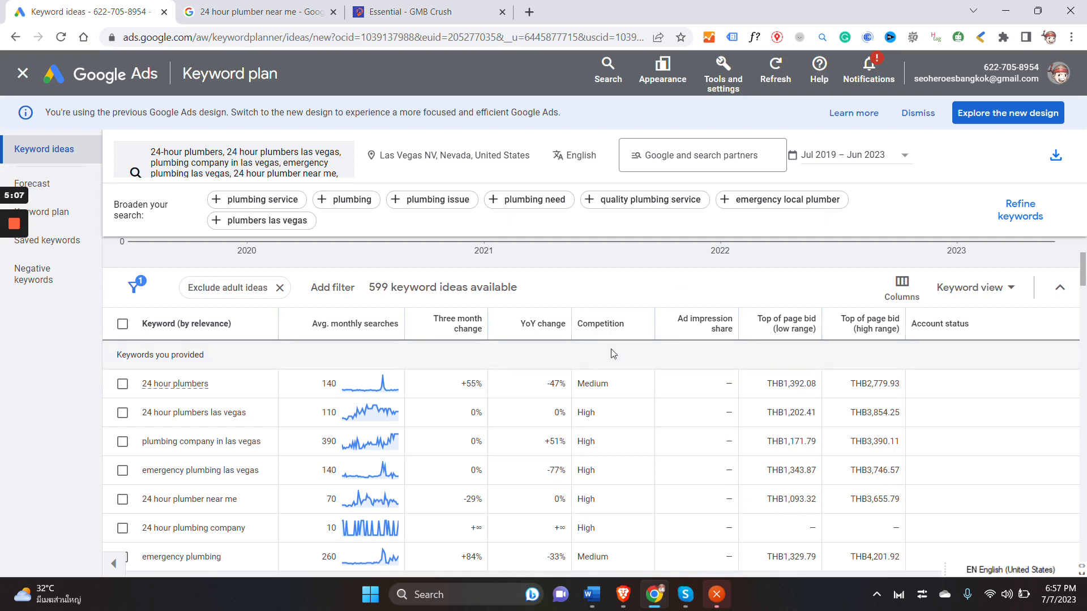
mouse_move(387, 436)
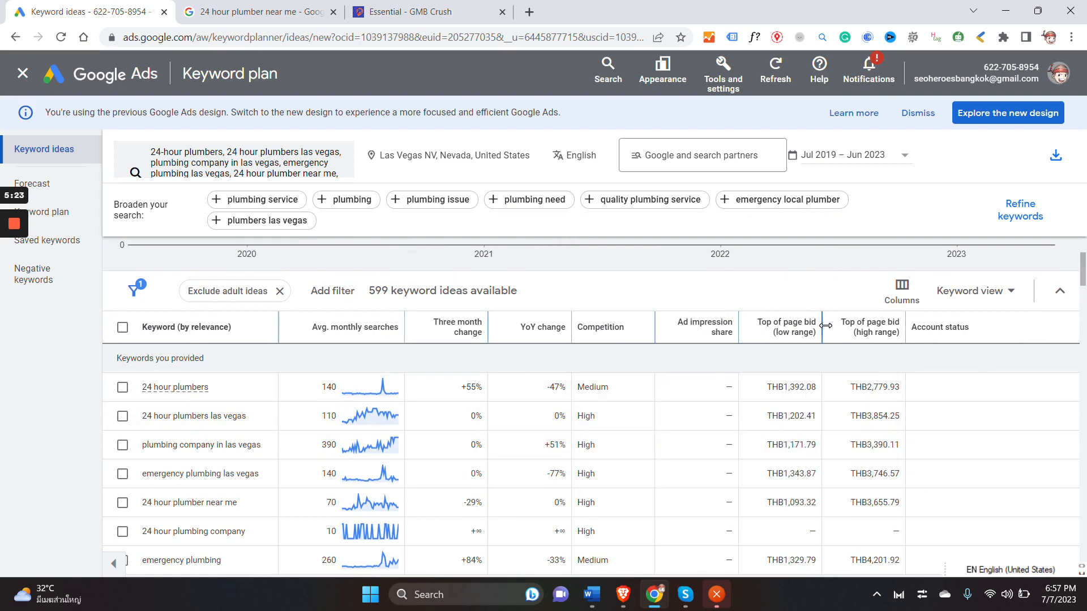
mouse_move(867, 326)
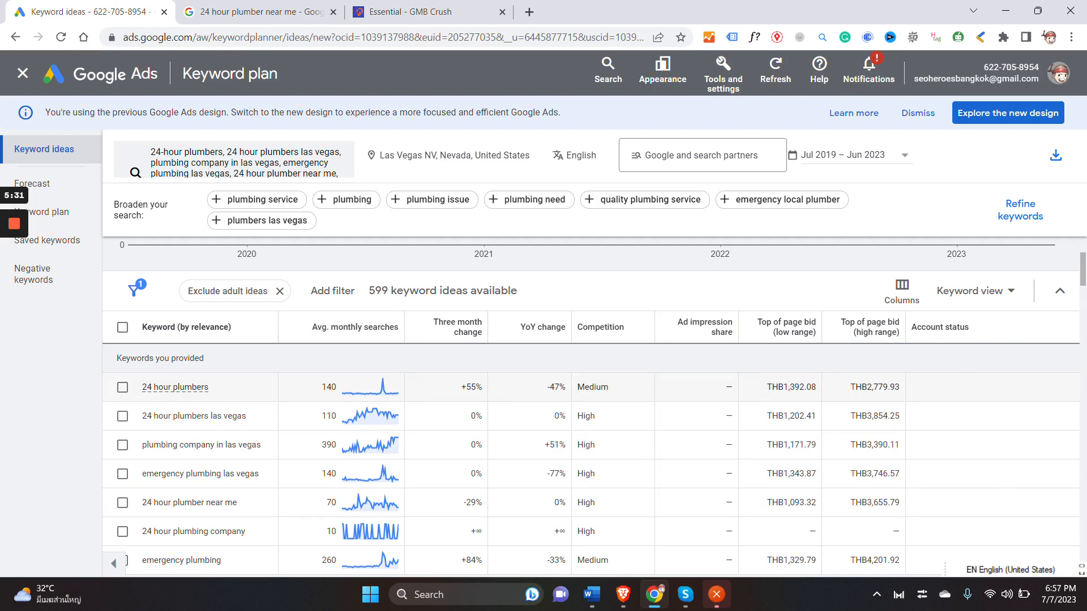
mouse_move(801, 398)
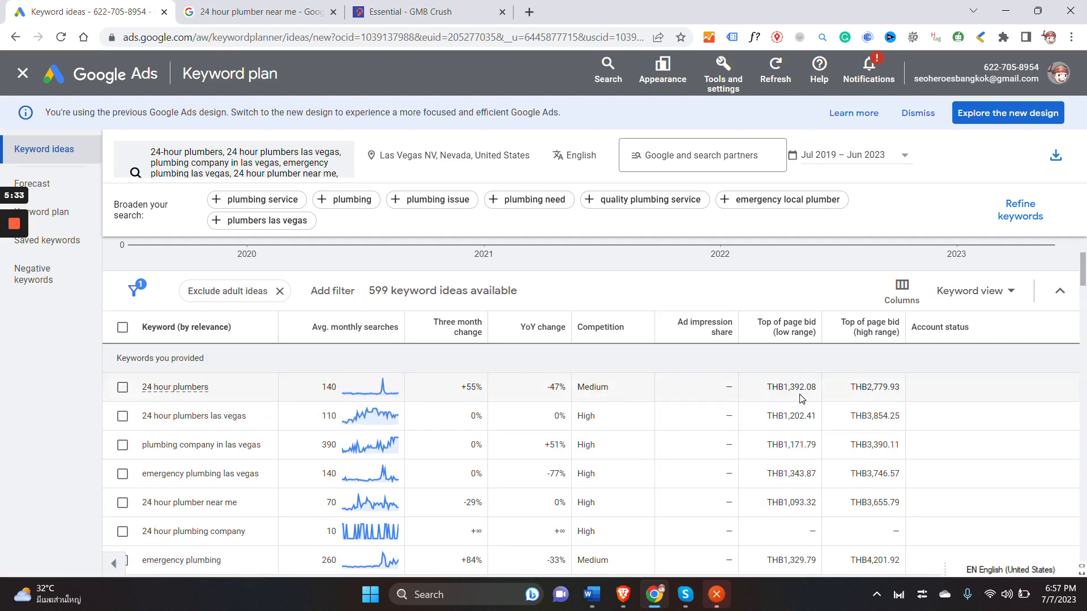
mouse_move(175, 386)
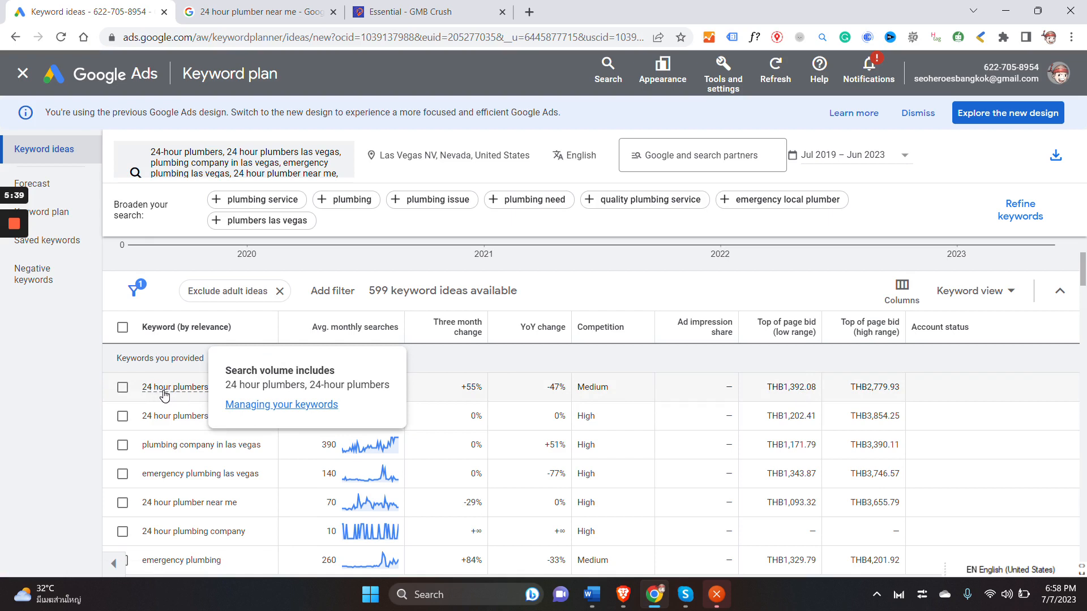
mouse_move(424, 165)
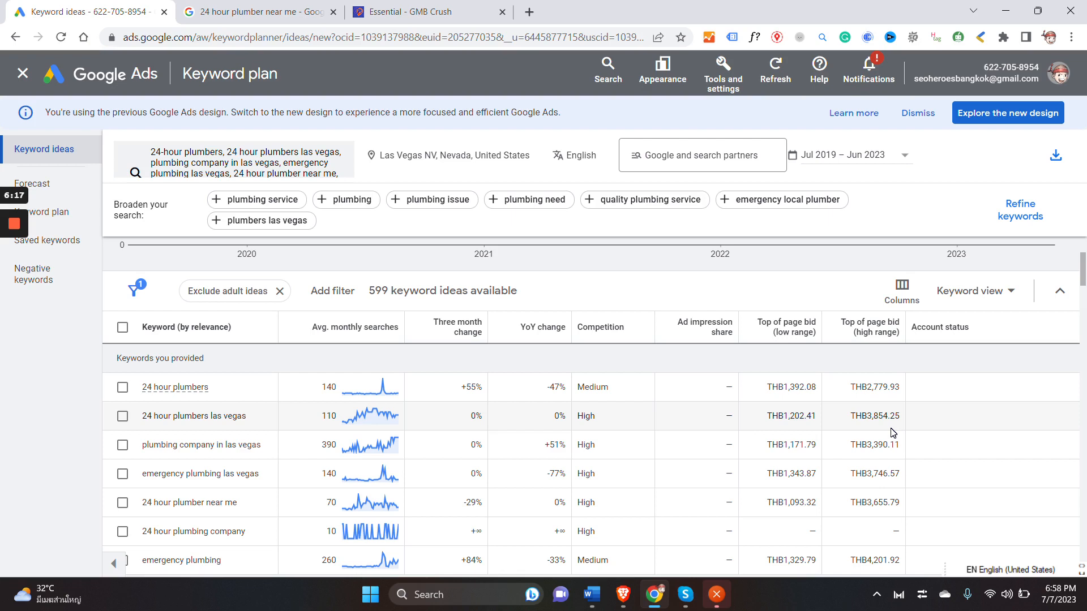
mouse_move(420, 392)
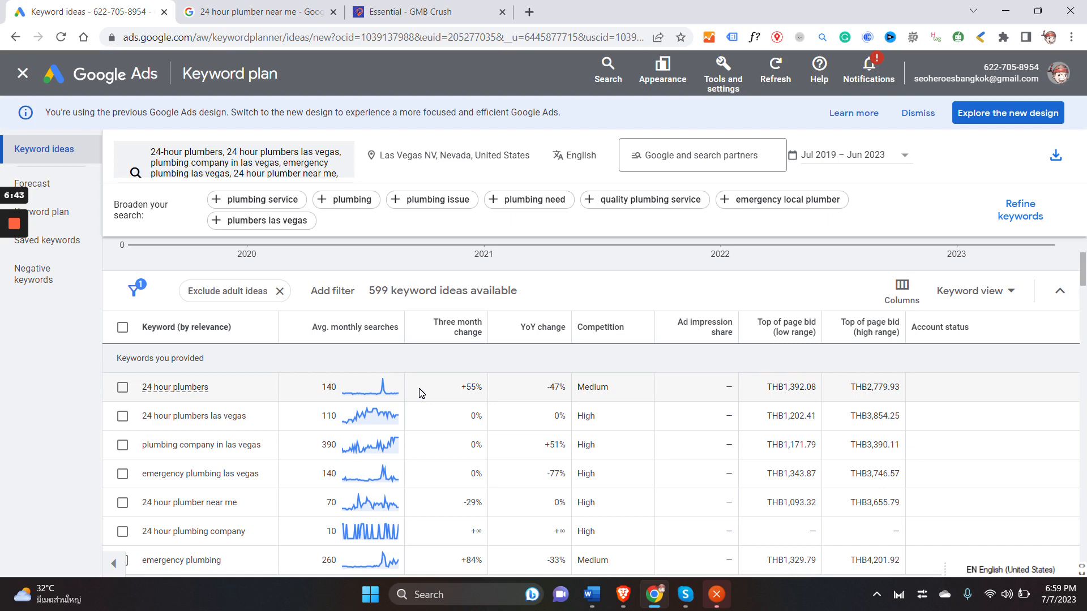
mouse_move(932, 320)
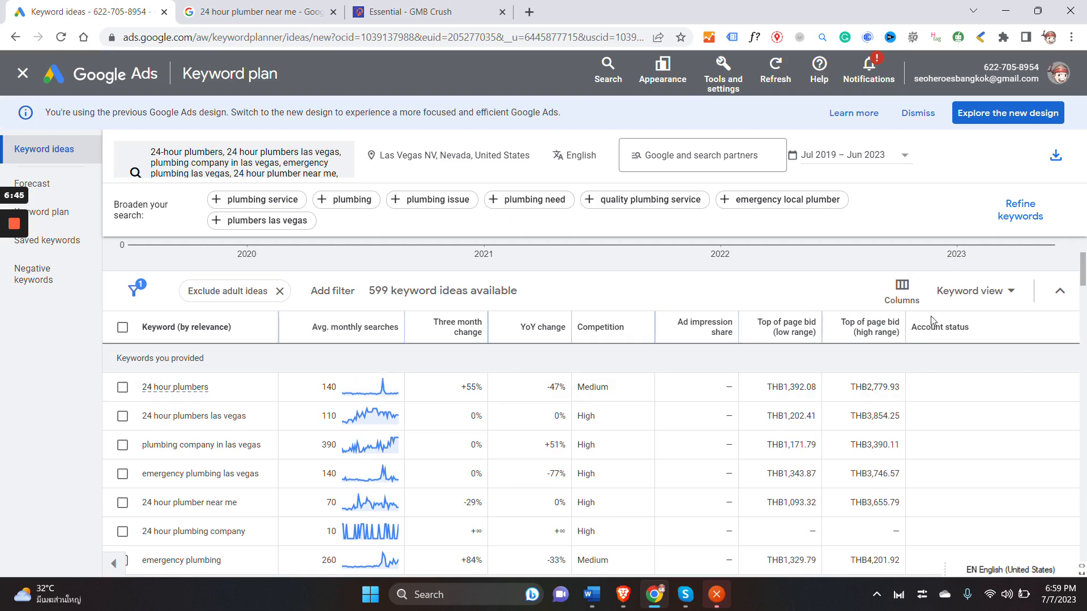
Step: Switch the 599 ideas to Grouped view and expand the Local Emergency group
click(973, 291)
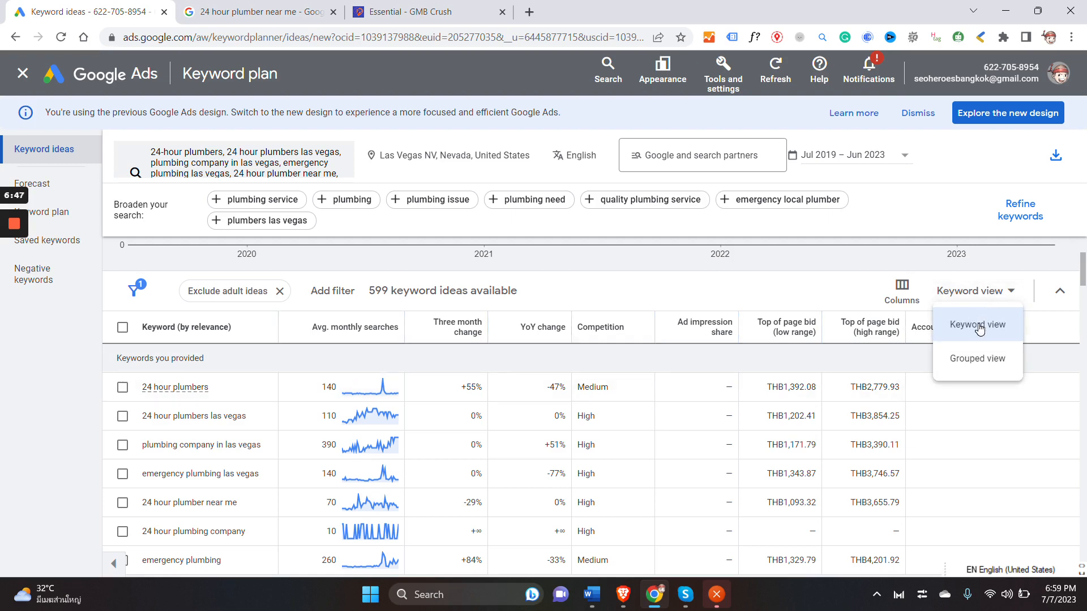
mouse_move(977, 359)
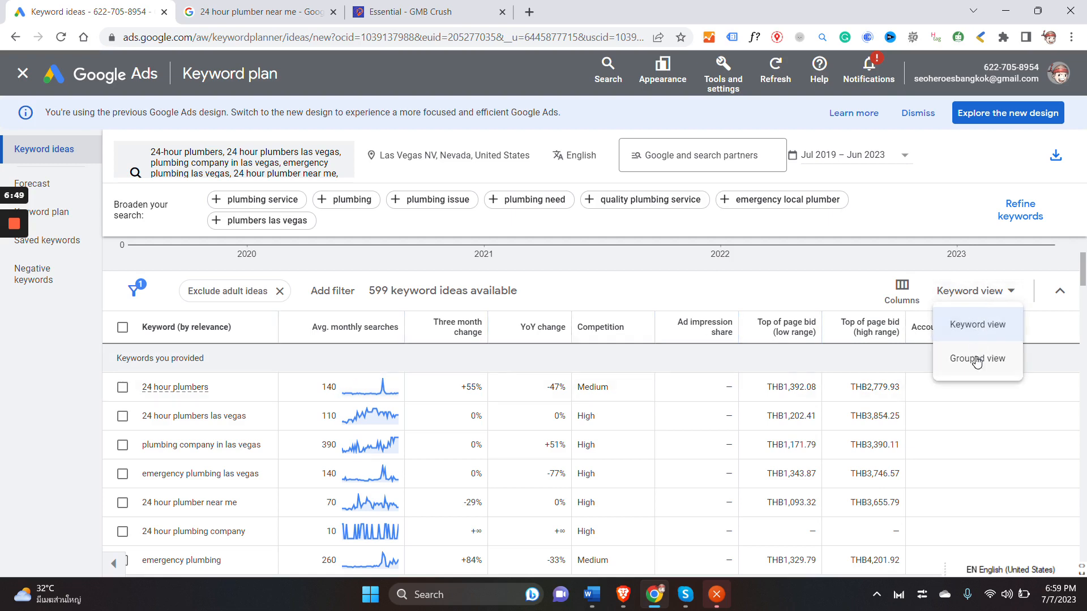
click(977, 358)
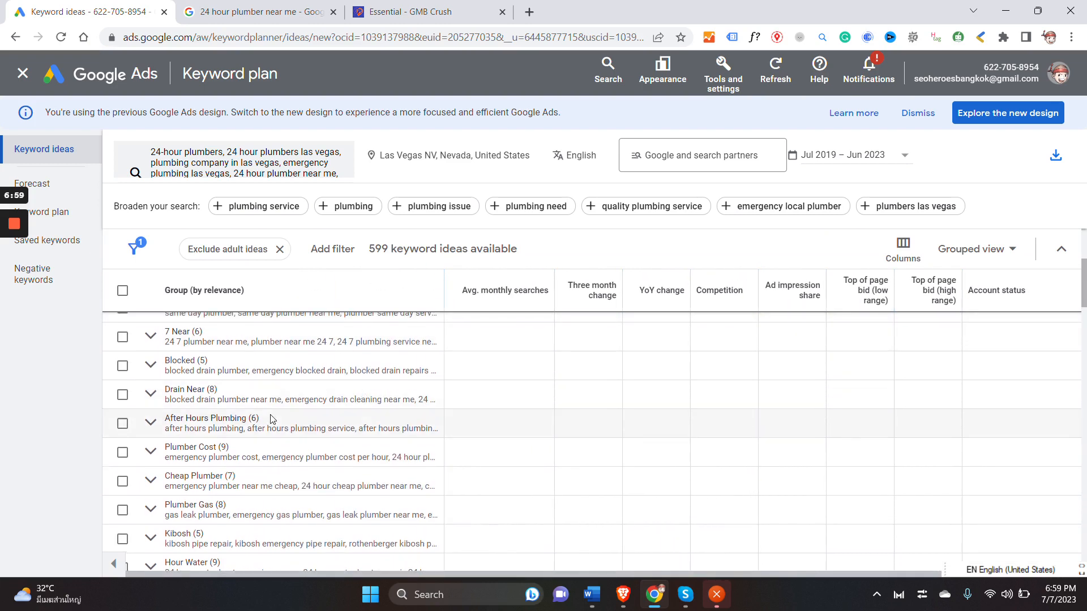
scroll(down, 3)
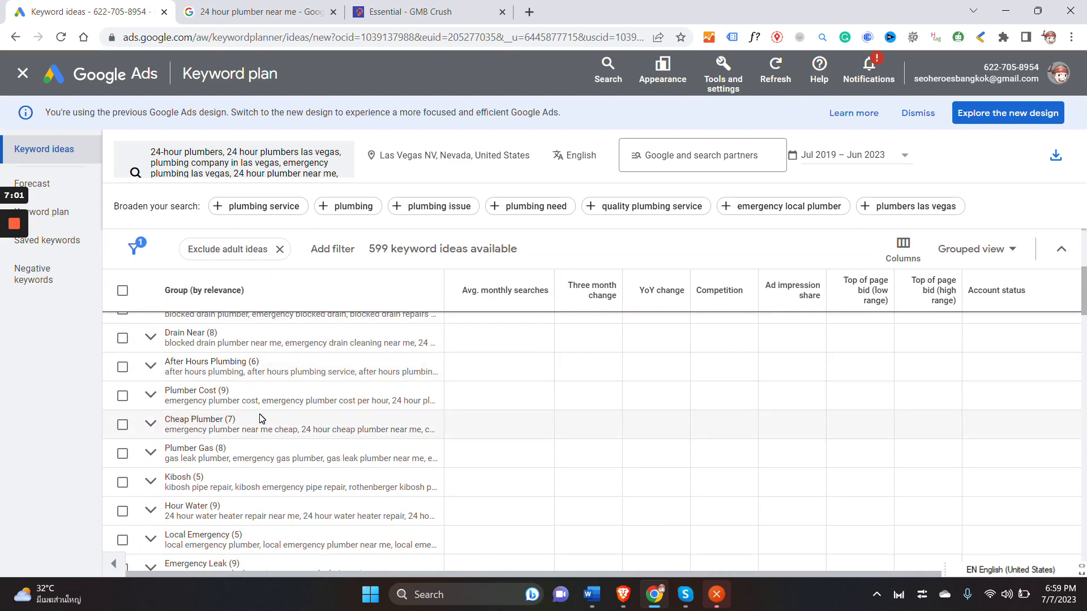
scroll(down, 3)
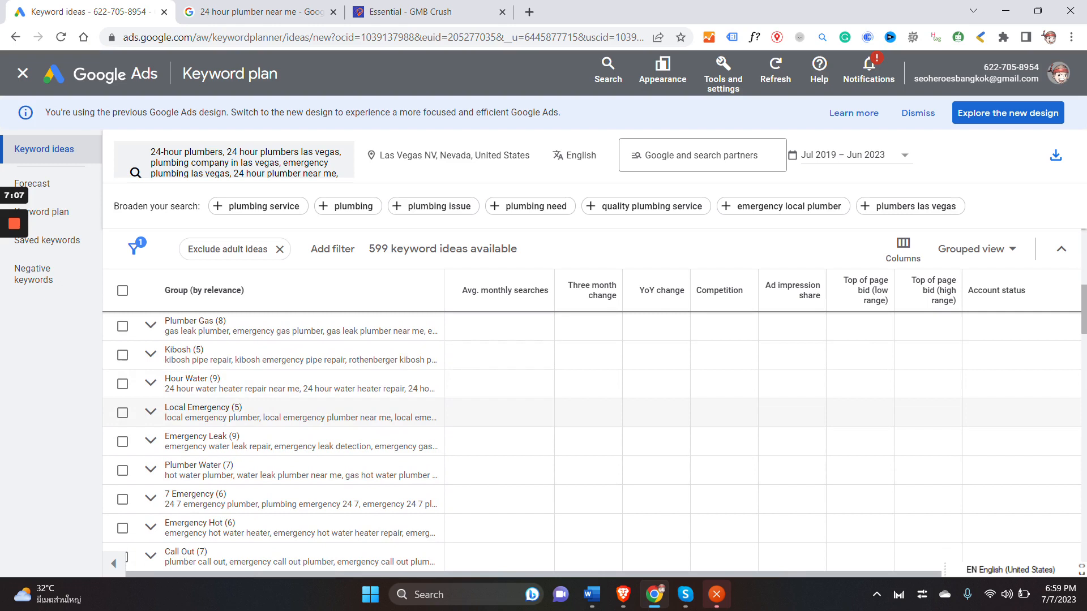
double_click(206, 408)
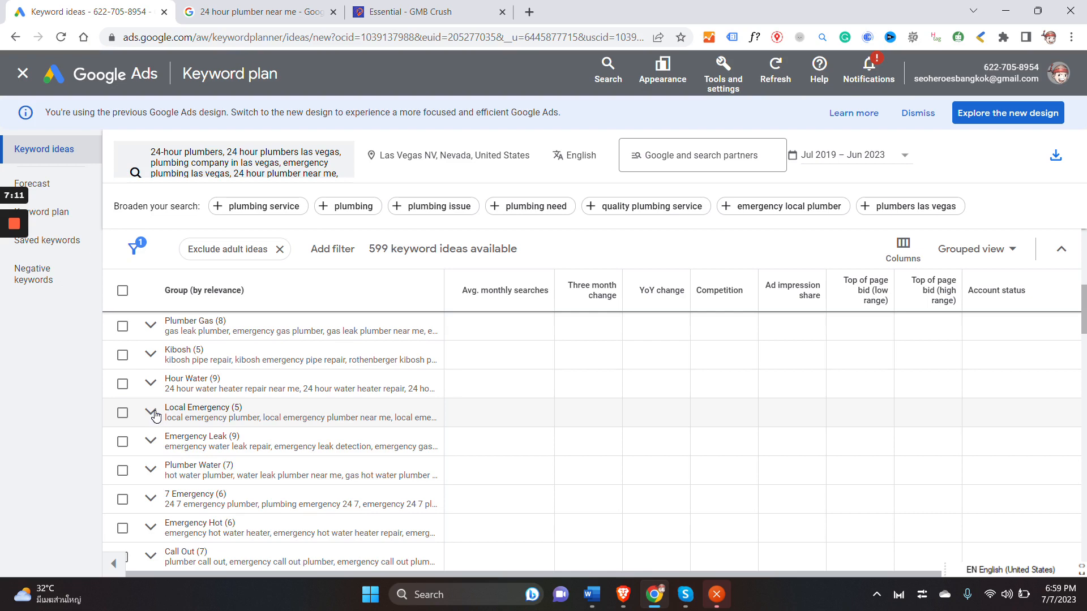
click(149, 413)
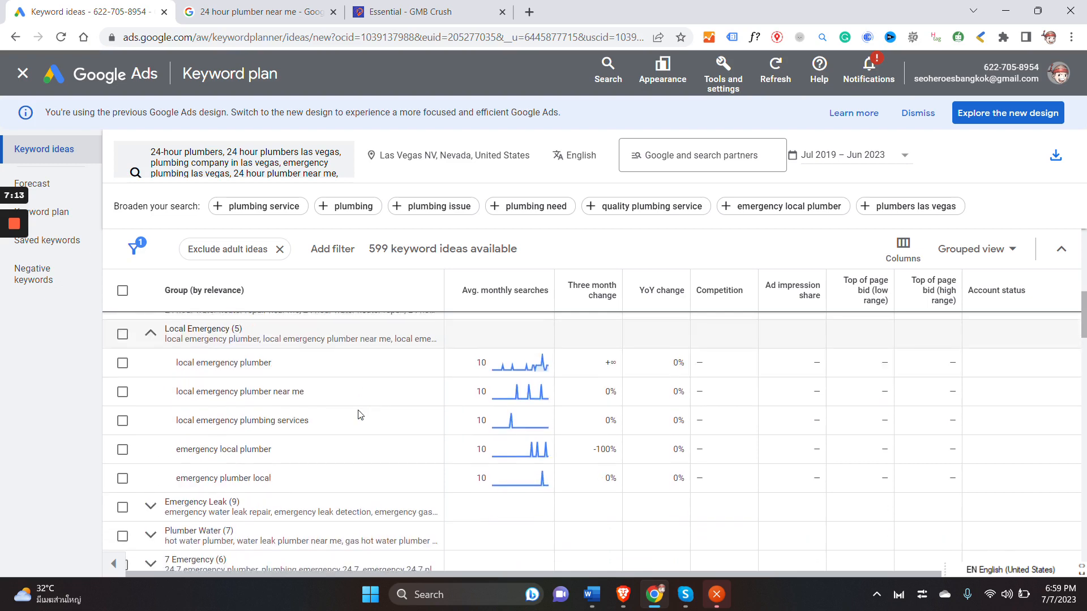
scroll(up, 3)
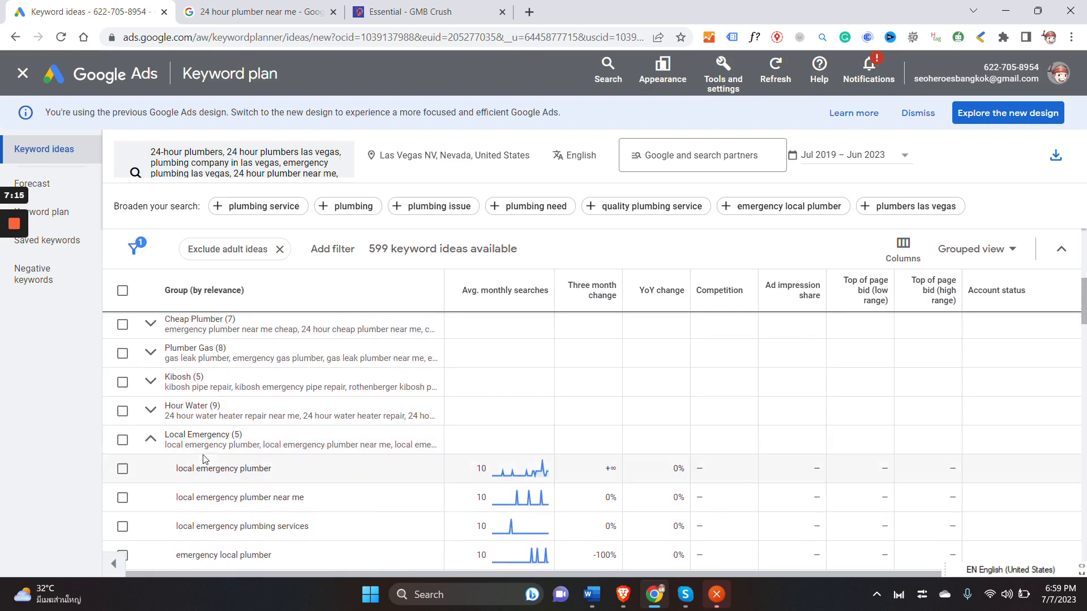
click(149, 440)
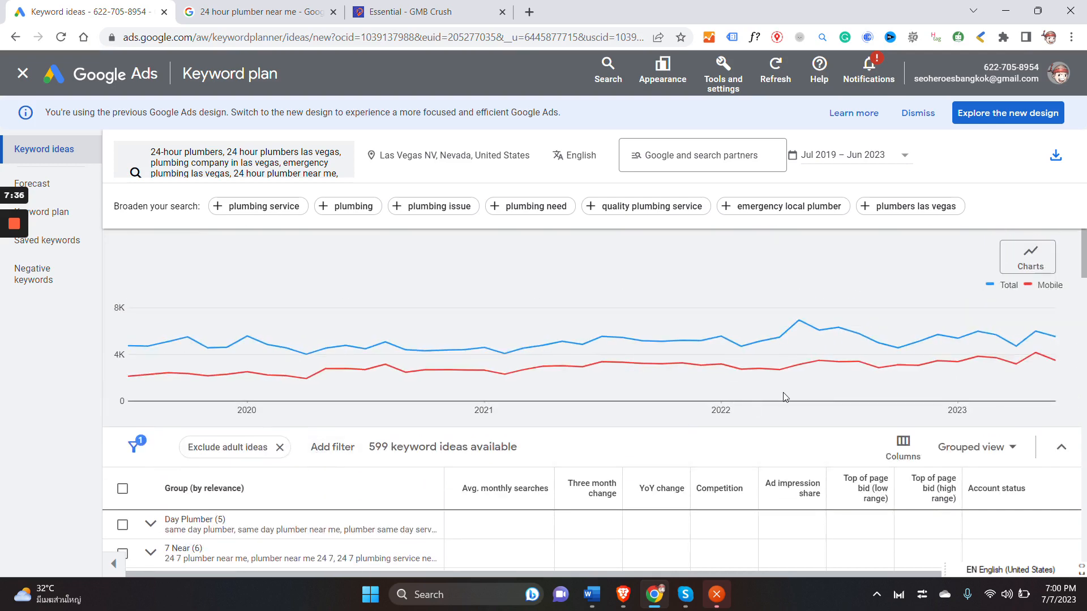
Step: Switch the chart to Breakdown by locations and change the location level from Congressional district to City
click(1027, 256)
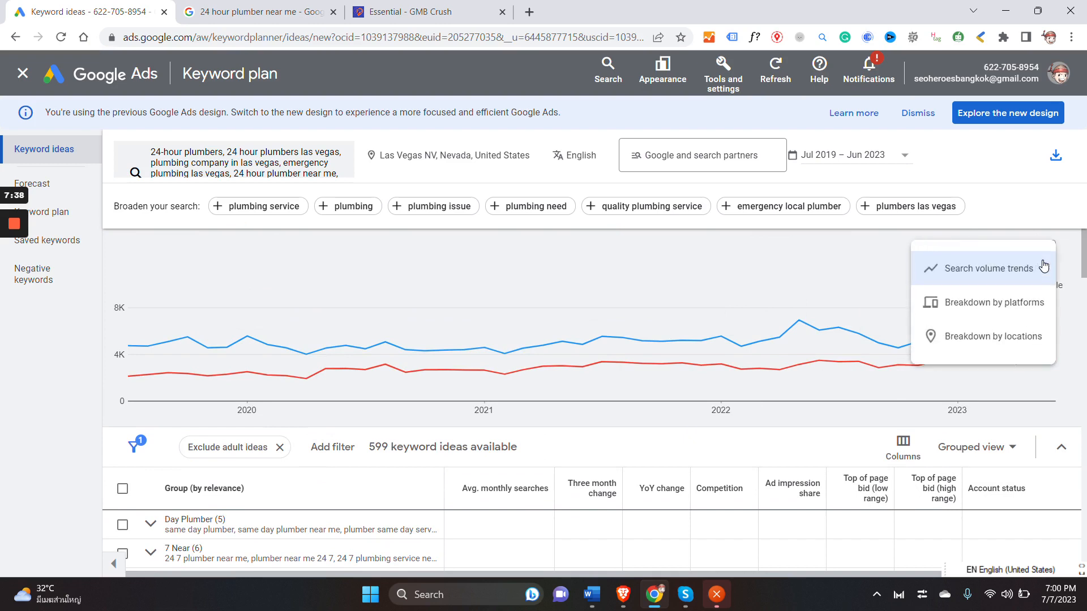
mouse_move(997, 303)
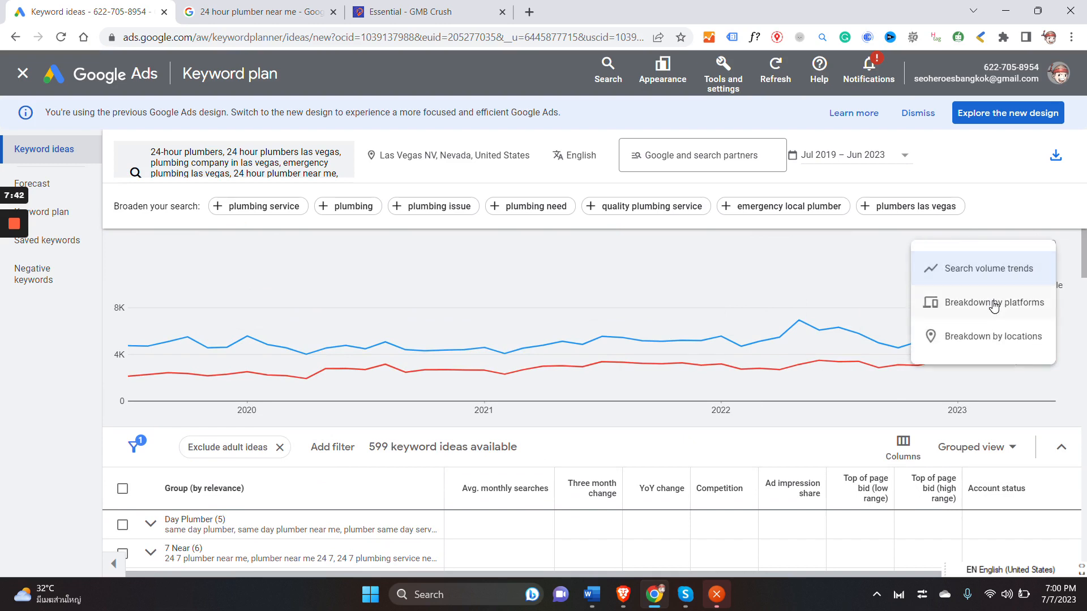
mouse_move(1007, 309)
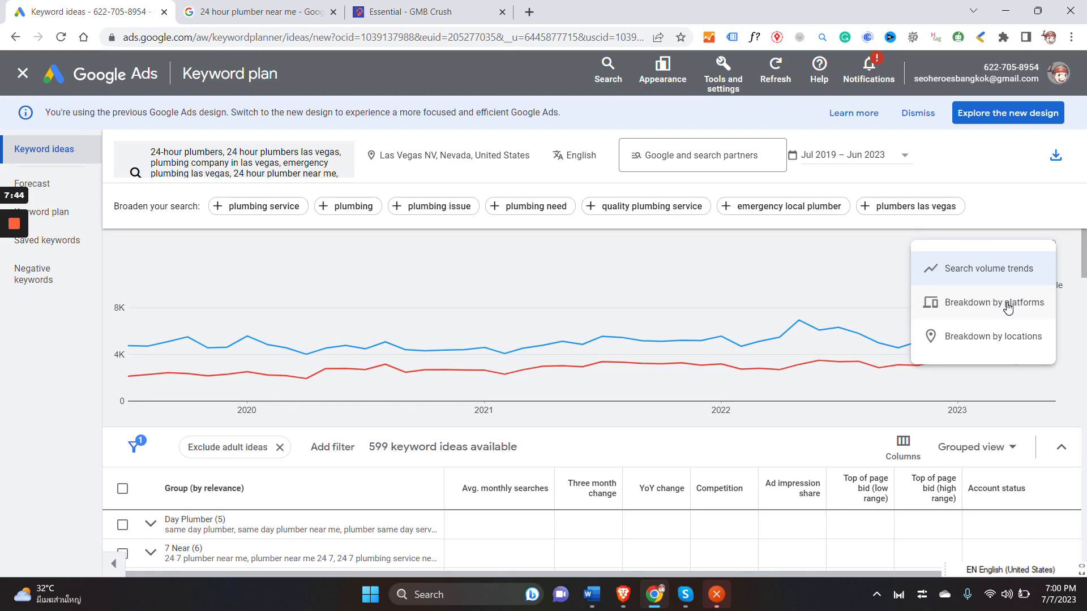
mouse_move(973, 339)
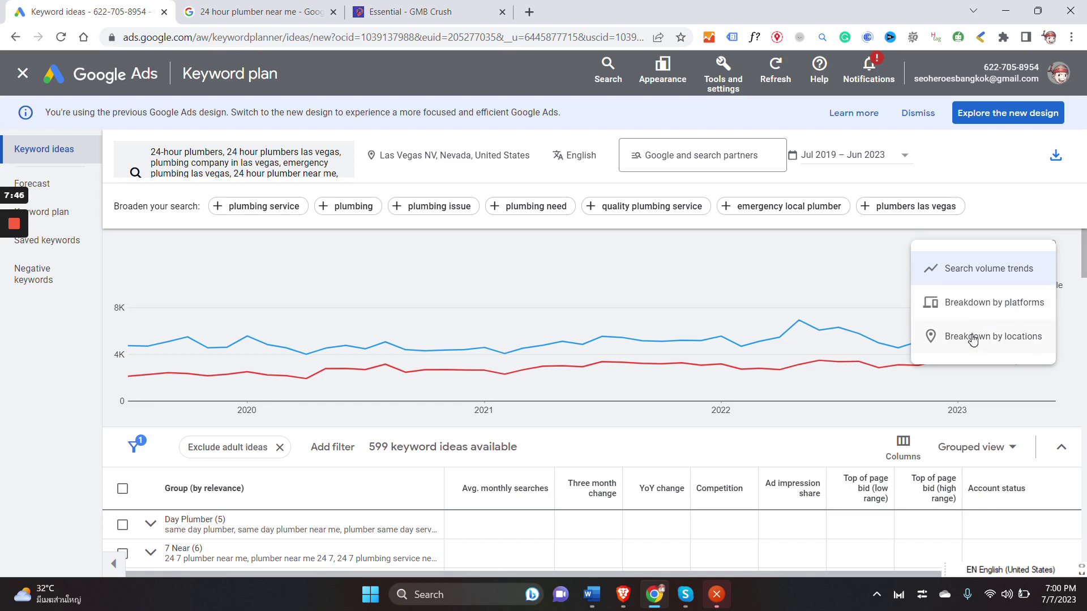
click(991, 336)
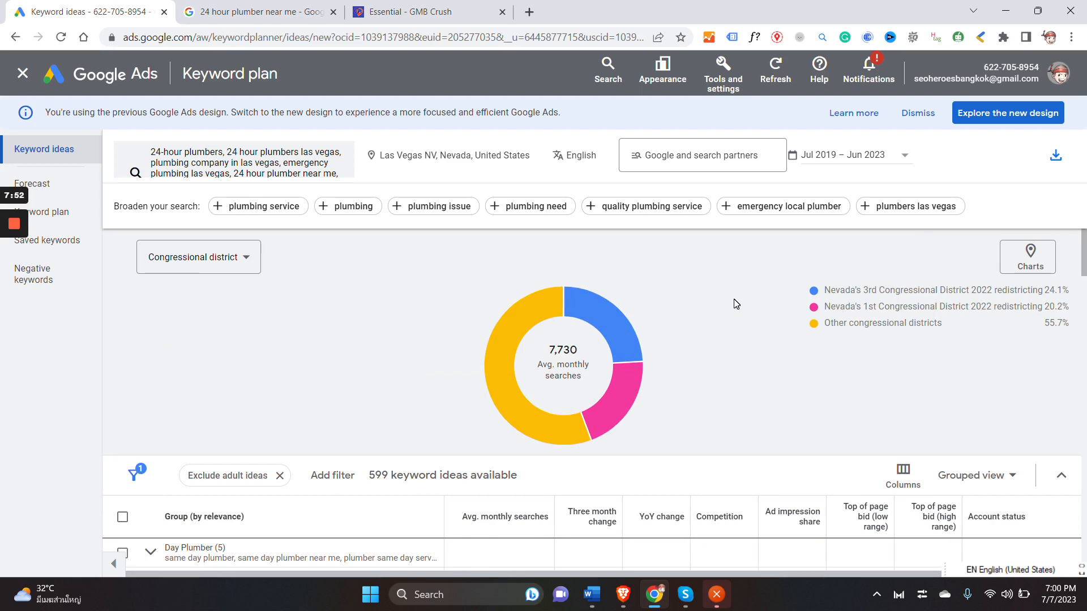
mouse_move(708, 362)
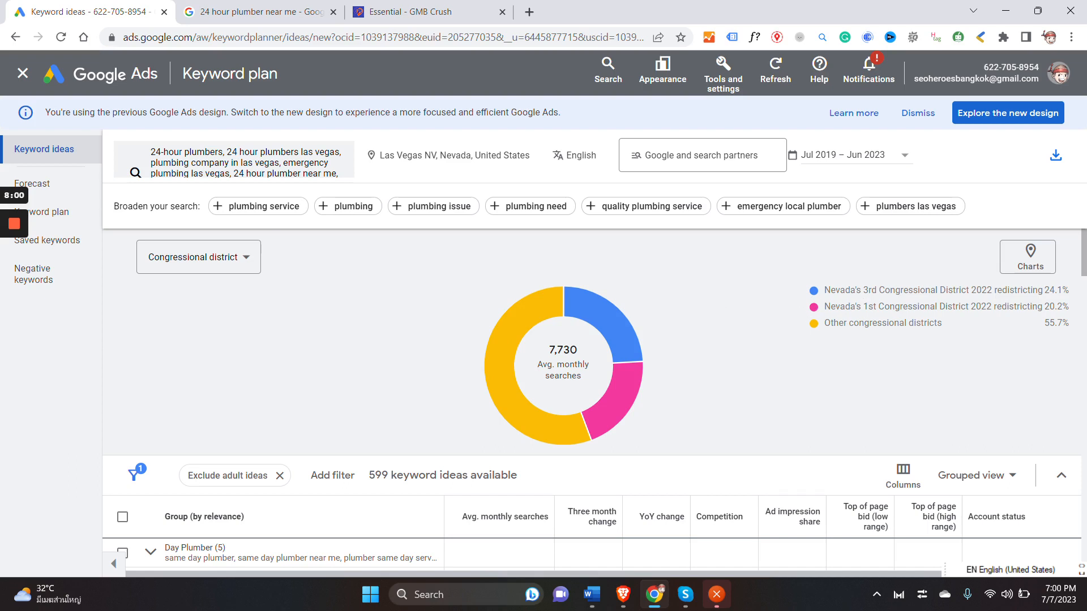
click(1026, 256)
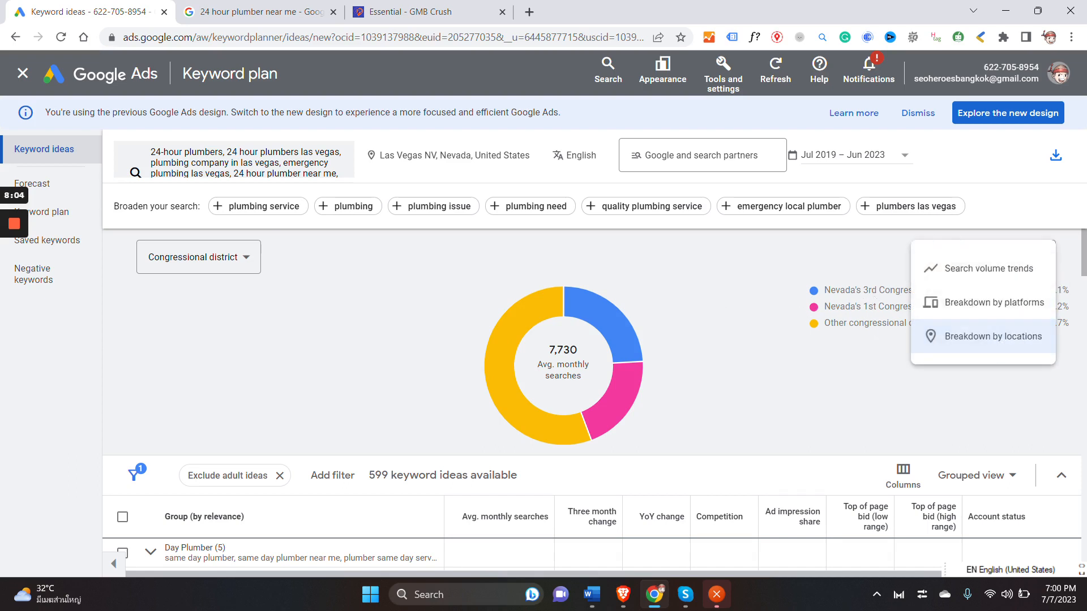
click(990, 336)
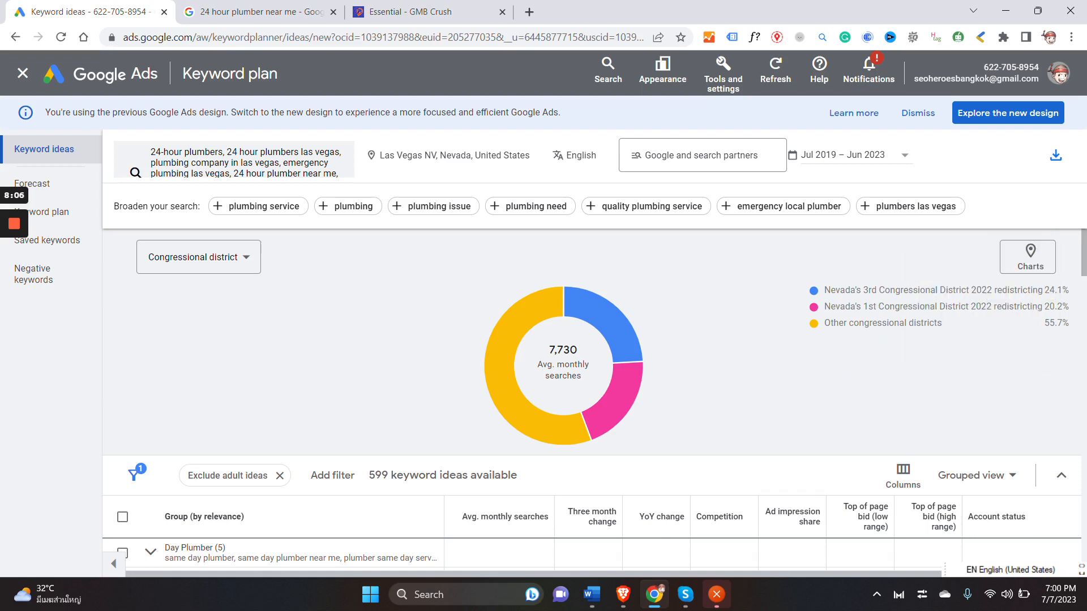
click(198, 257)
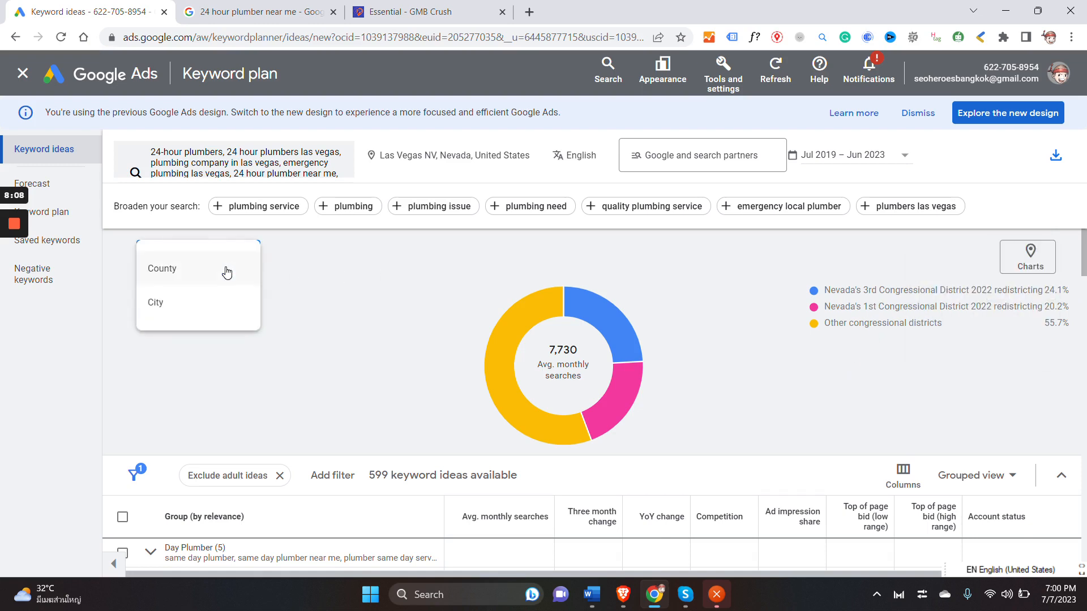
click(155, 302)
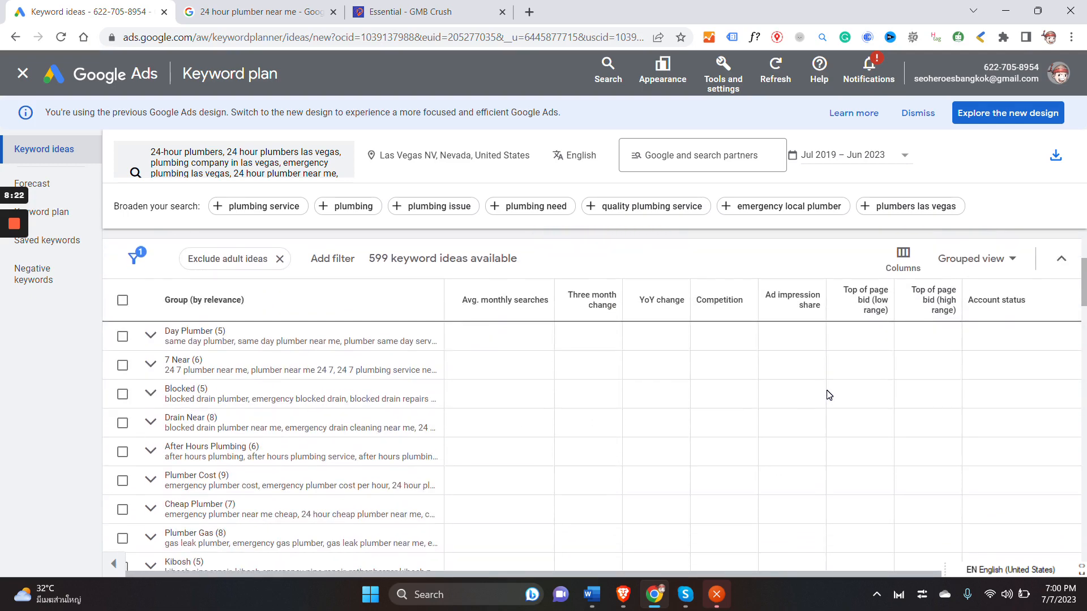
Step: Review the city donut chart of 7,730 monthly searches: Las Vegas 63.8%, Henderson 10.7%
click(1027, 256)
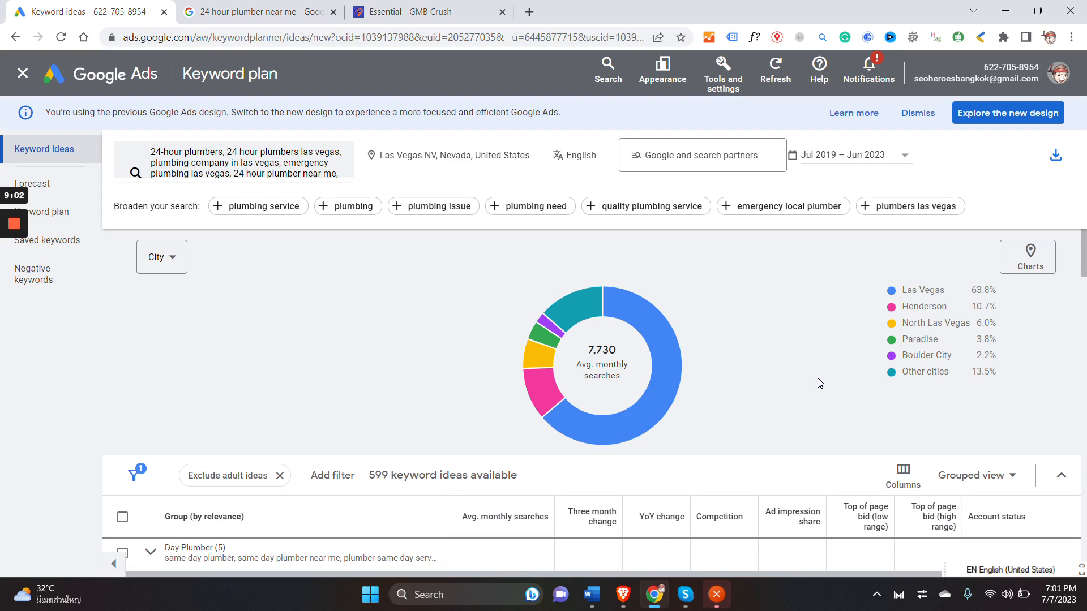
mouse_move(802, 373)
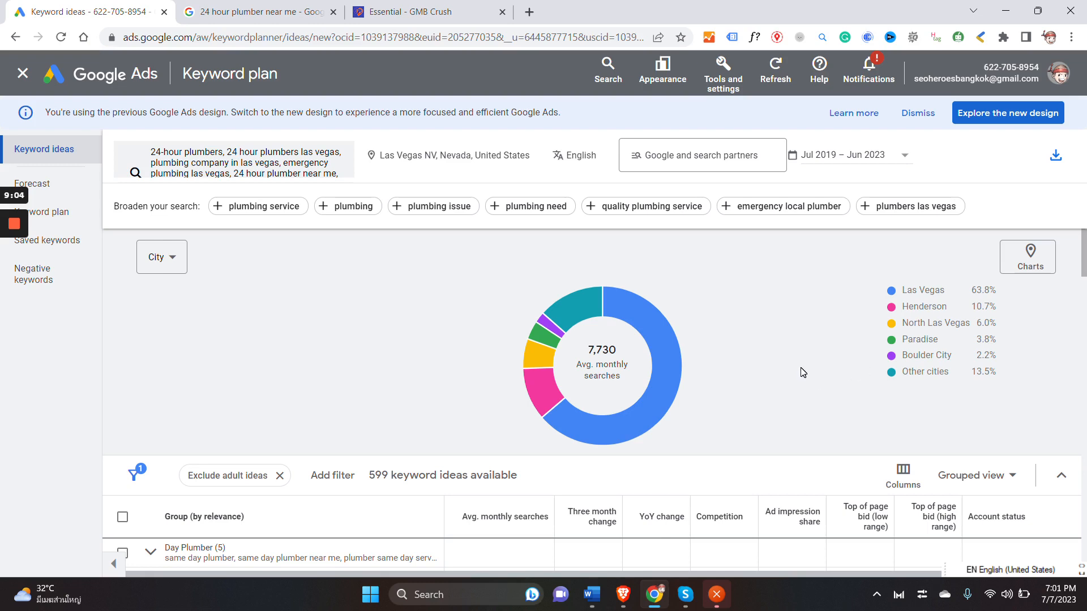